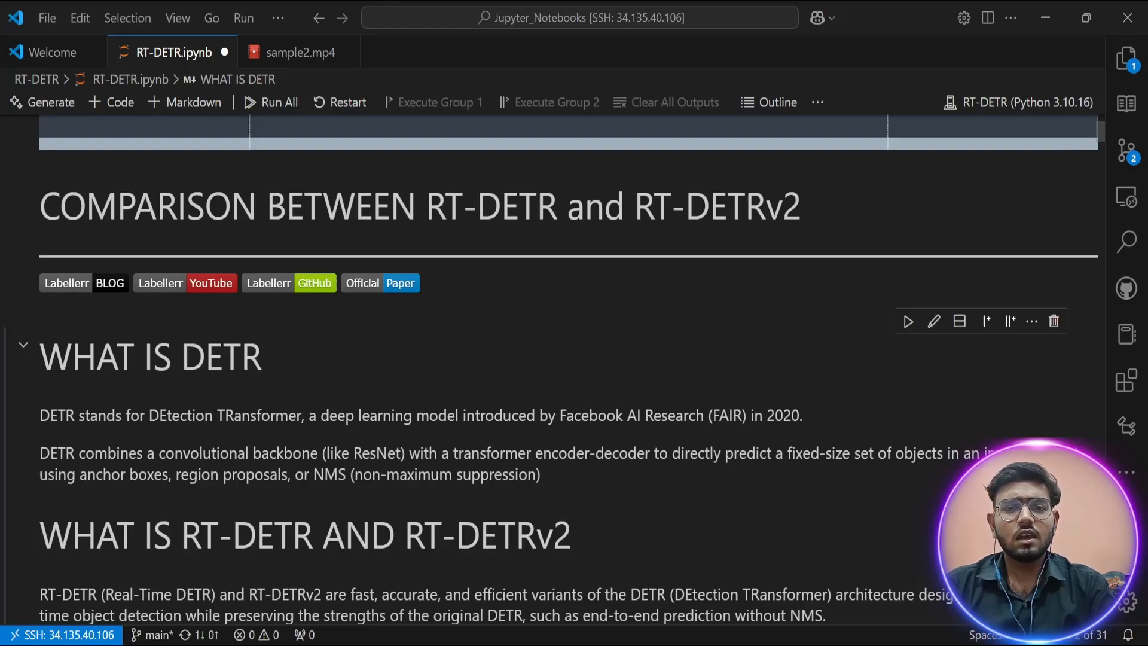
Run the uv pip list | grep cell listing versions of transformers, torch, pillow, matplotlib, mediapipe and opencv-python.
scroll("up", 3)
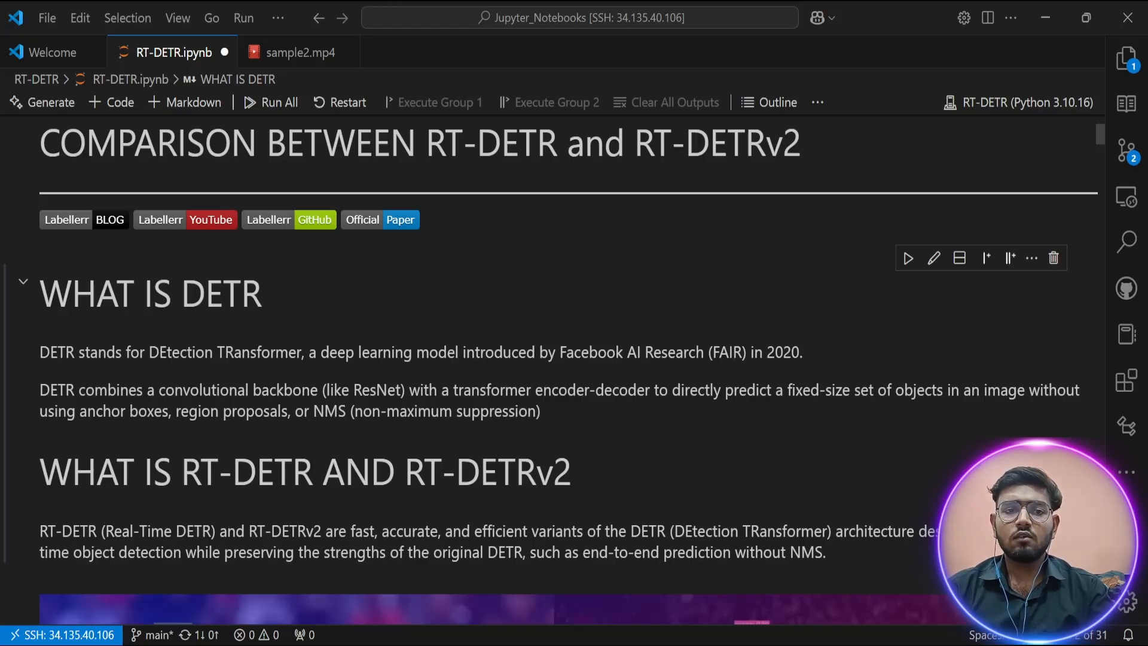
scroll("down", 3)
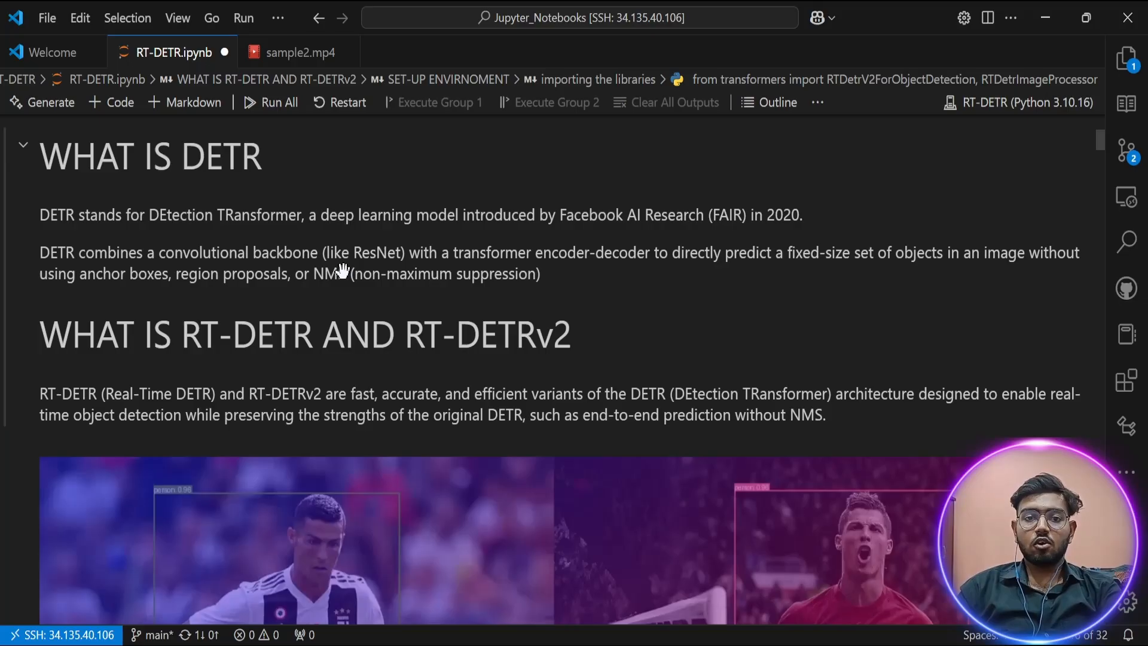
scroll("down", 3)
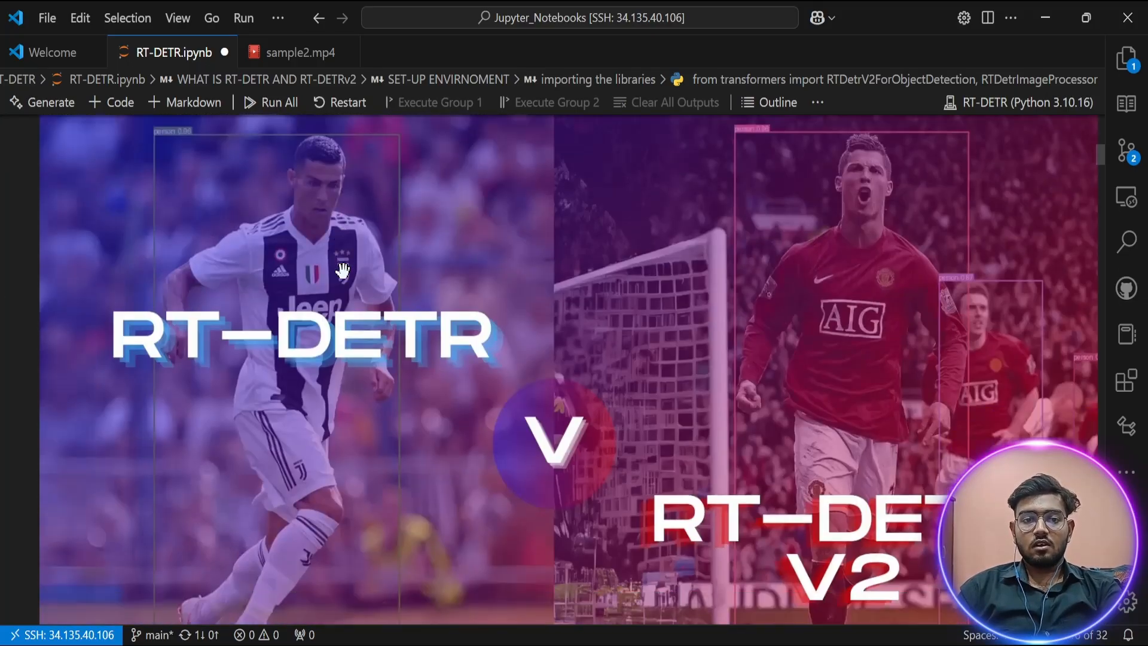
scroll("down", 3)
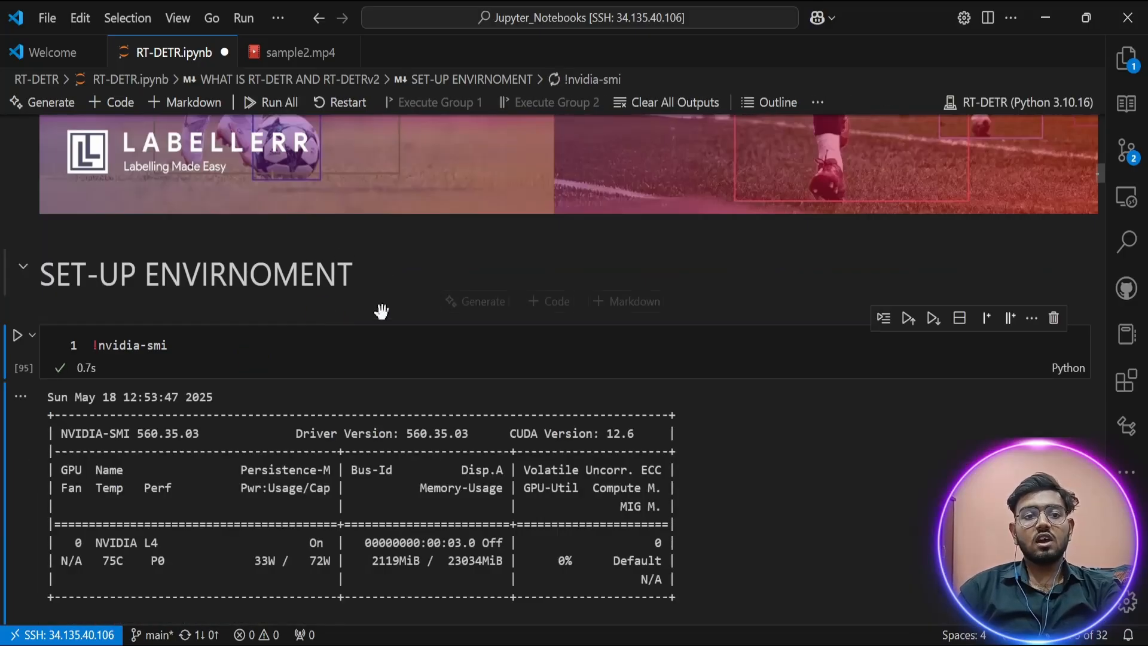
scroll("down", 3)
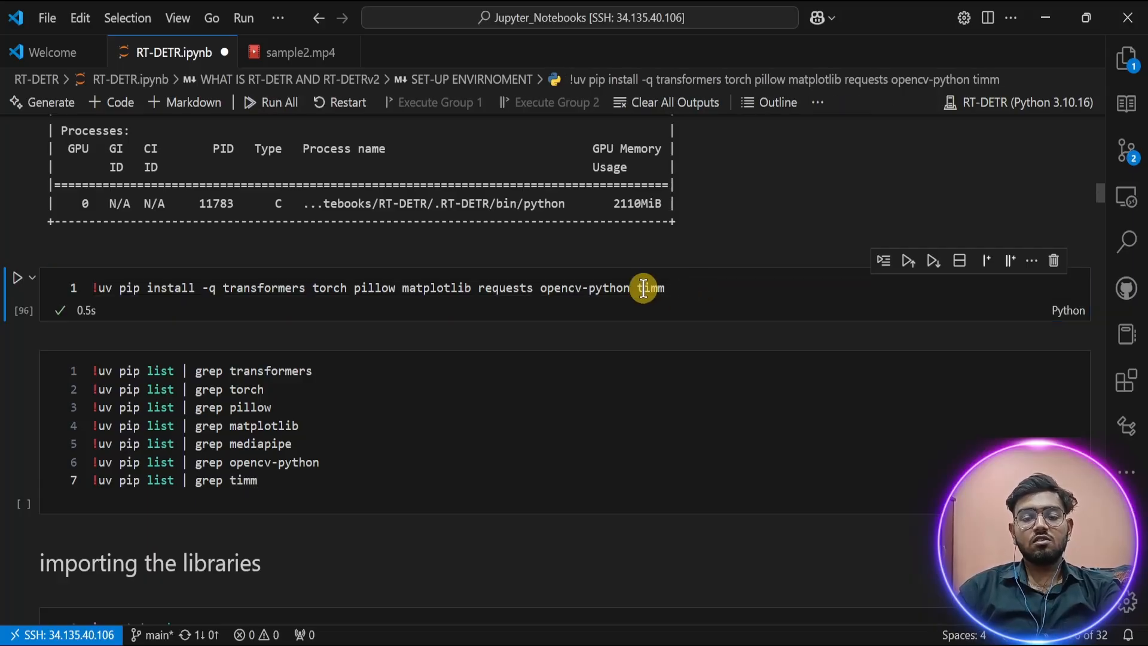
mouse_move(387, 324)
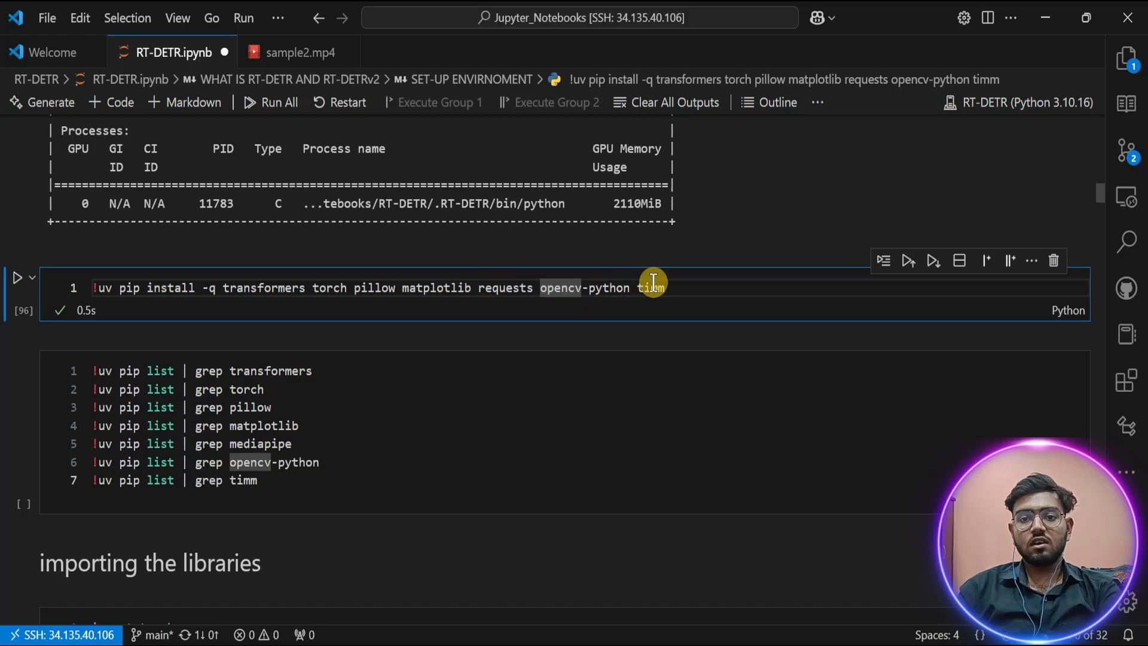
left_click(393, 396)
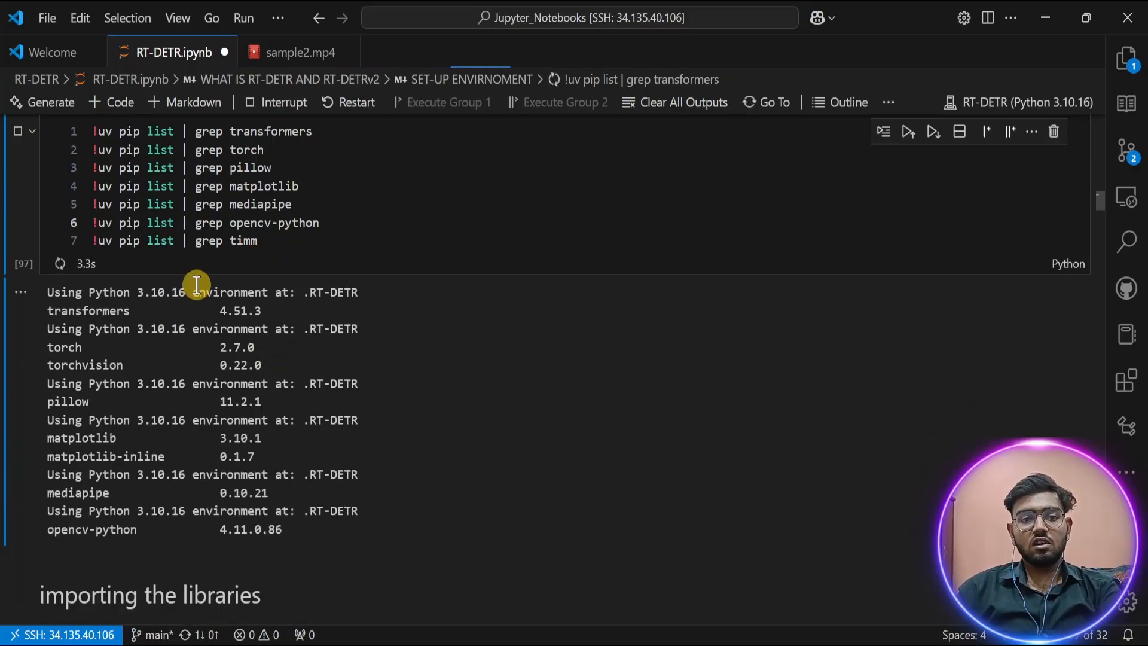
Run the load_img helper and load the Flickr street photo so it displays in the notebook.
scroll("down", 3)
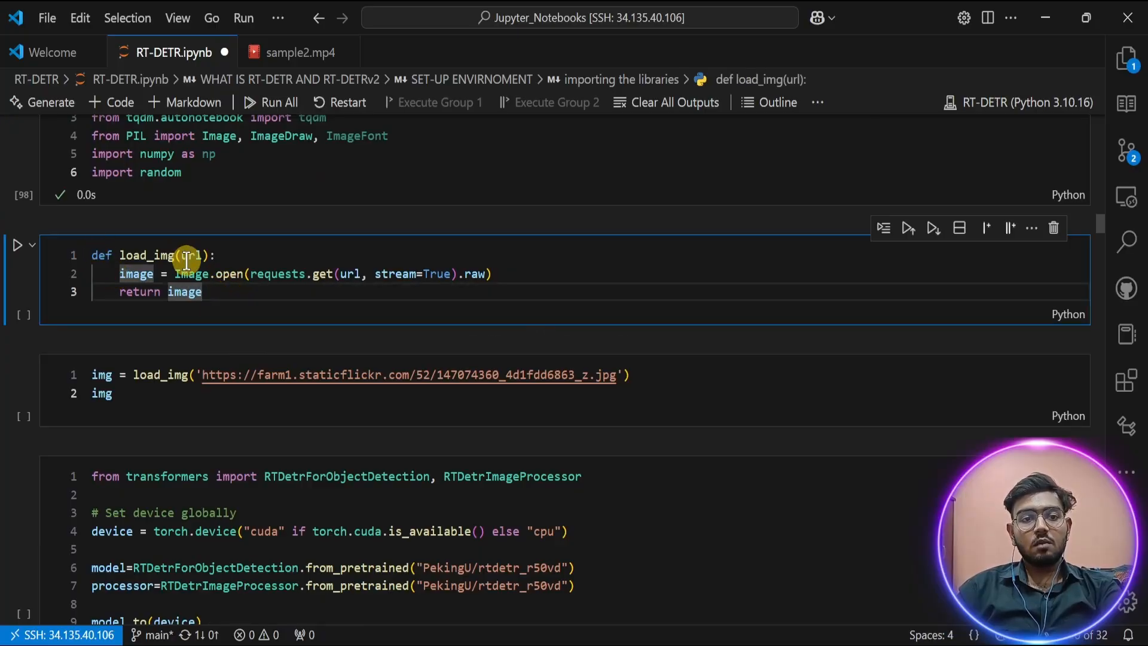
mouse_move(344, 285)
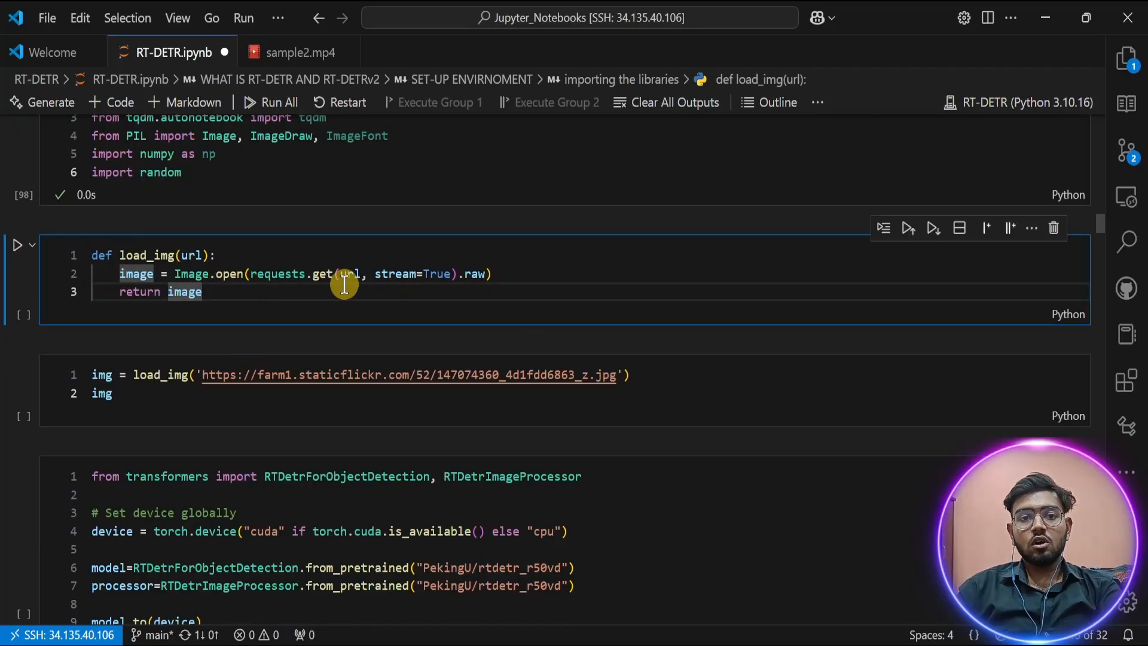
mouse_move(186, 274)
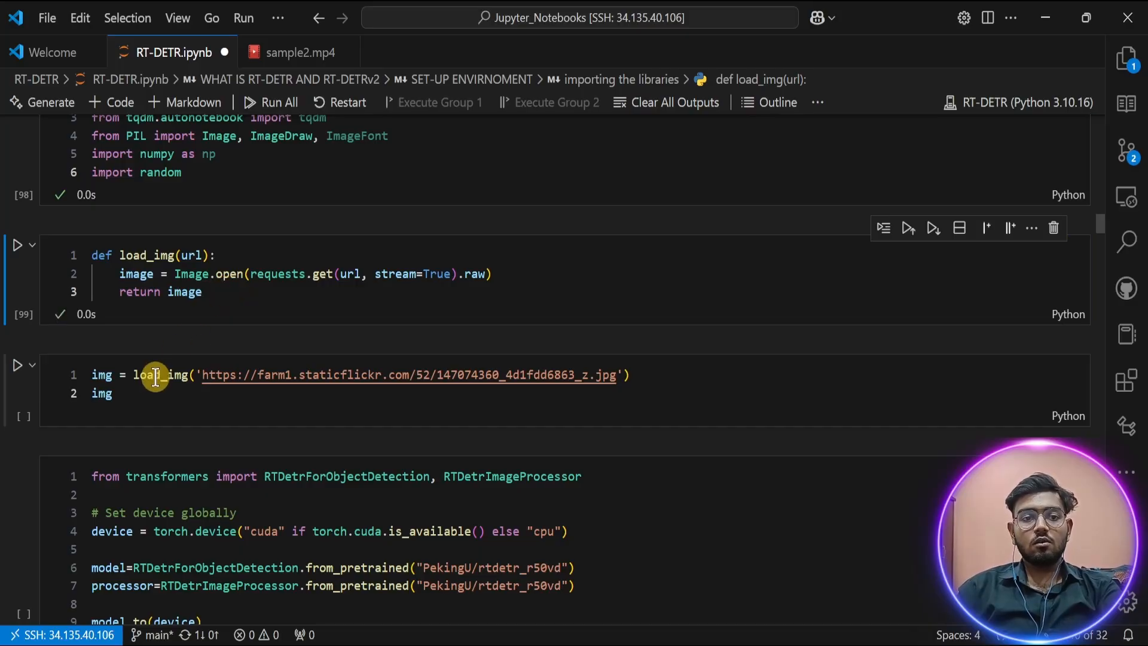
left_click(21, 365)
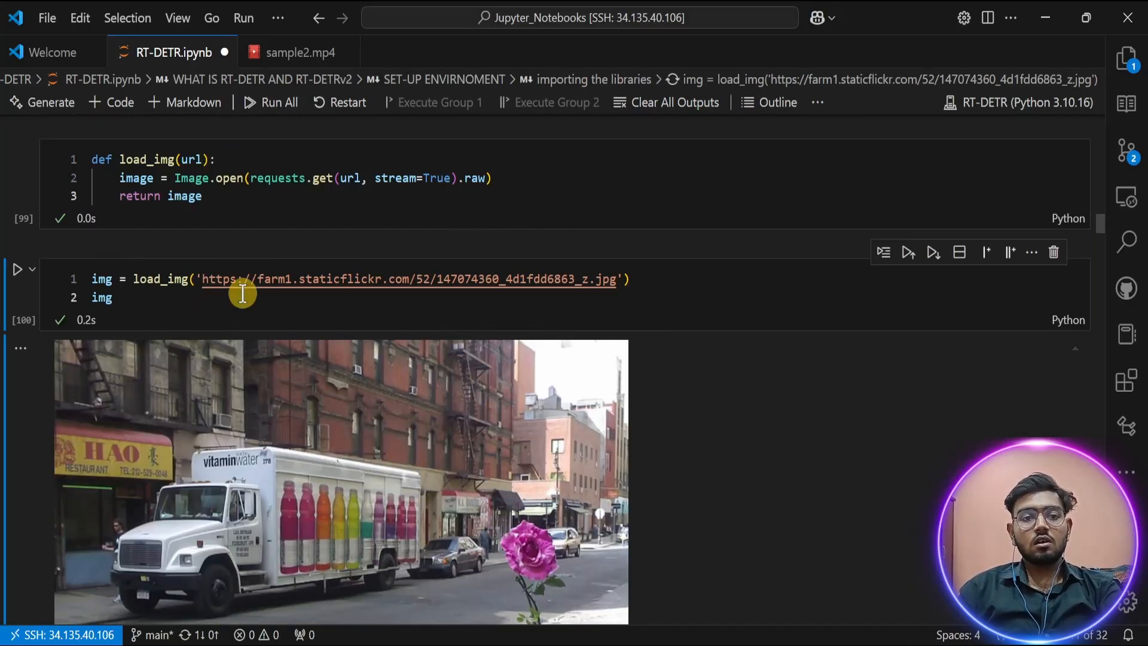
scroll("down", 3)
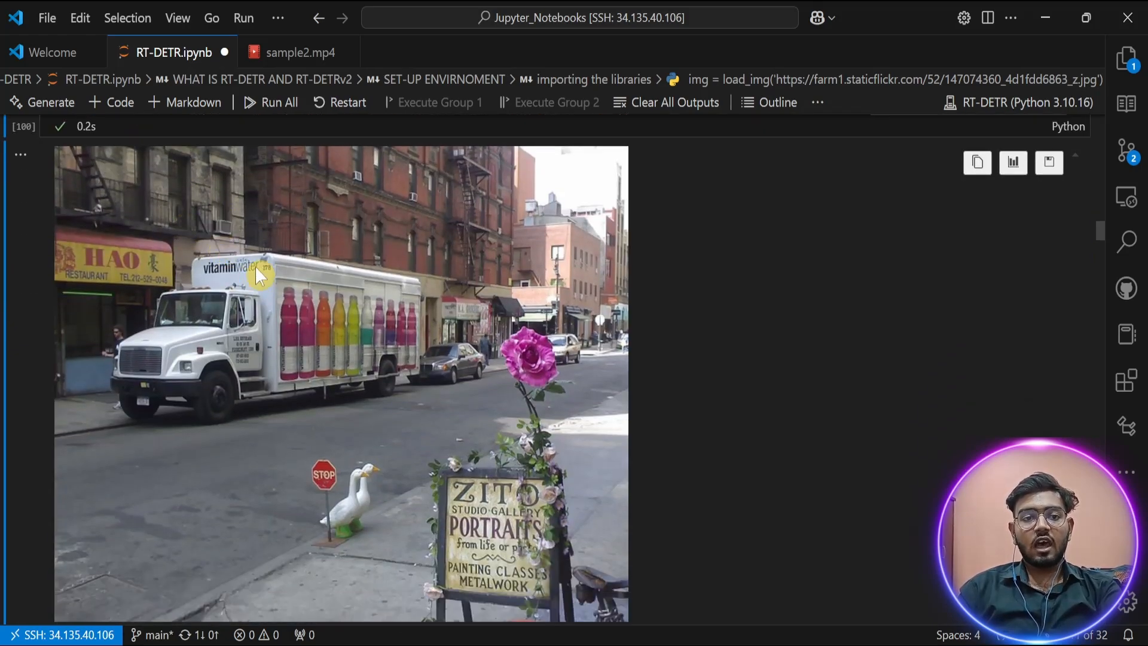
mouse_move(477, 269)
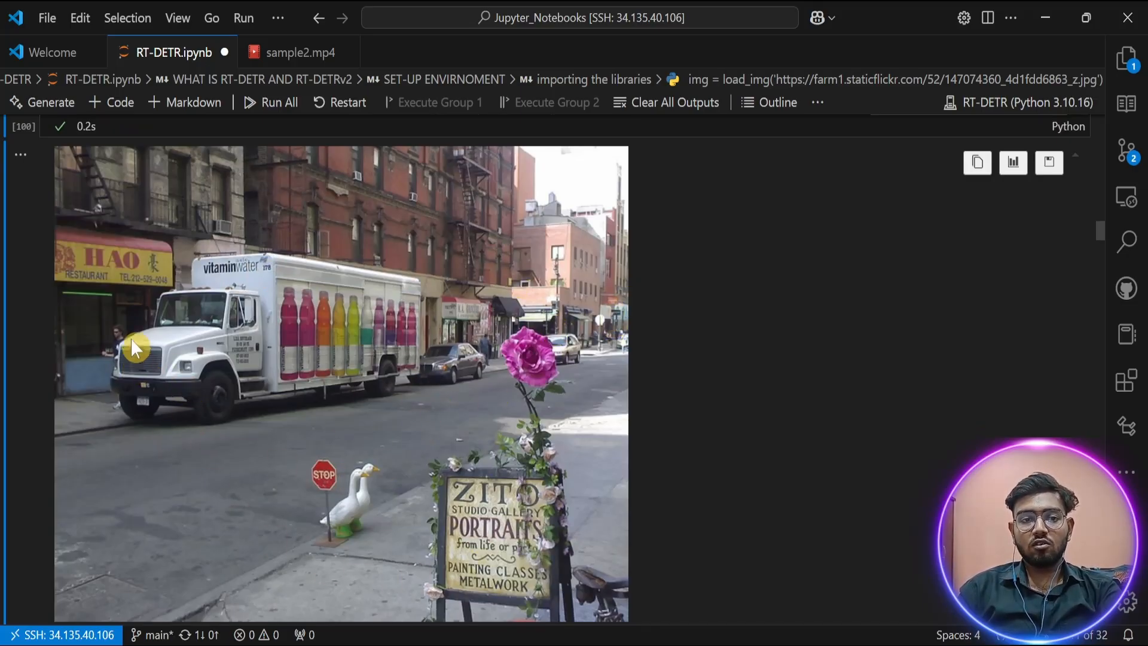
scroll("down", 3)
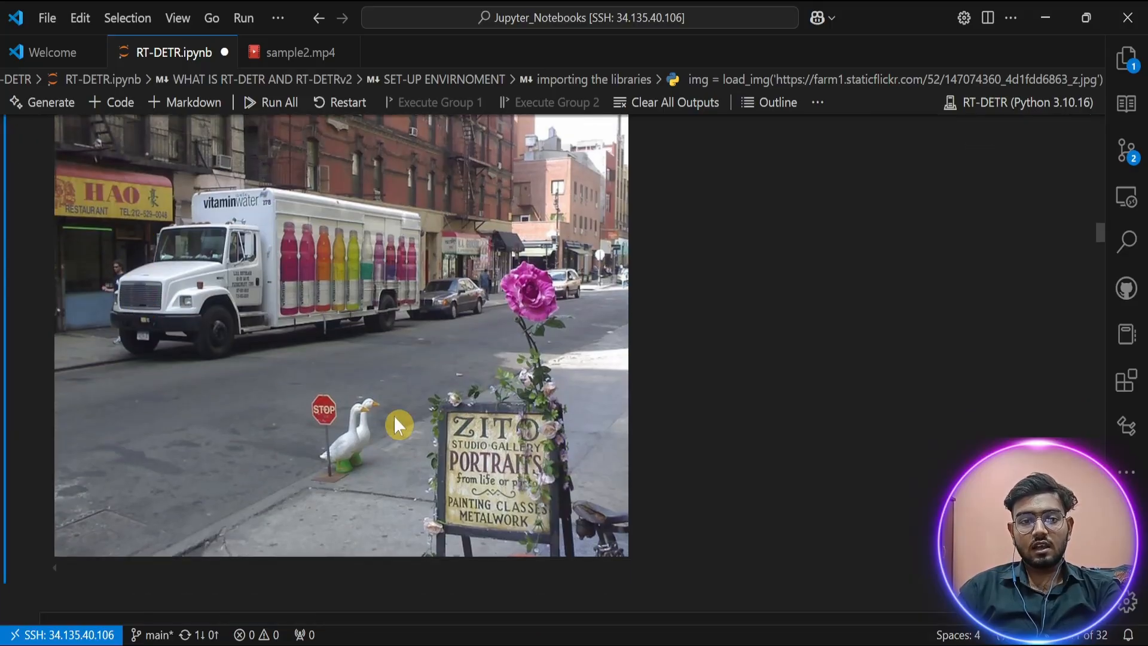
mouse_move(390, 348)
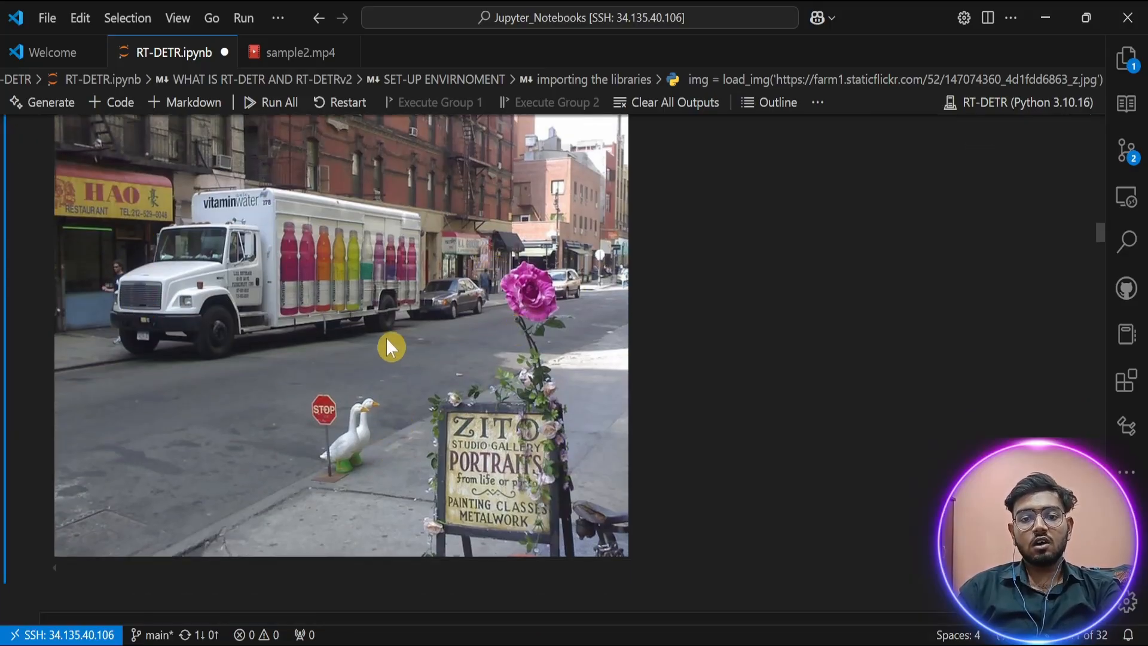
mouse_move(579, 521)
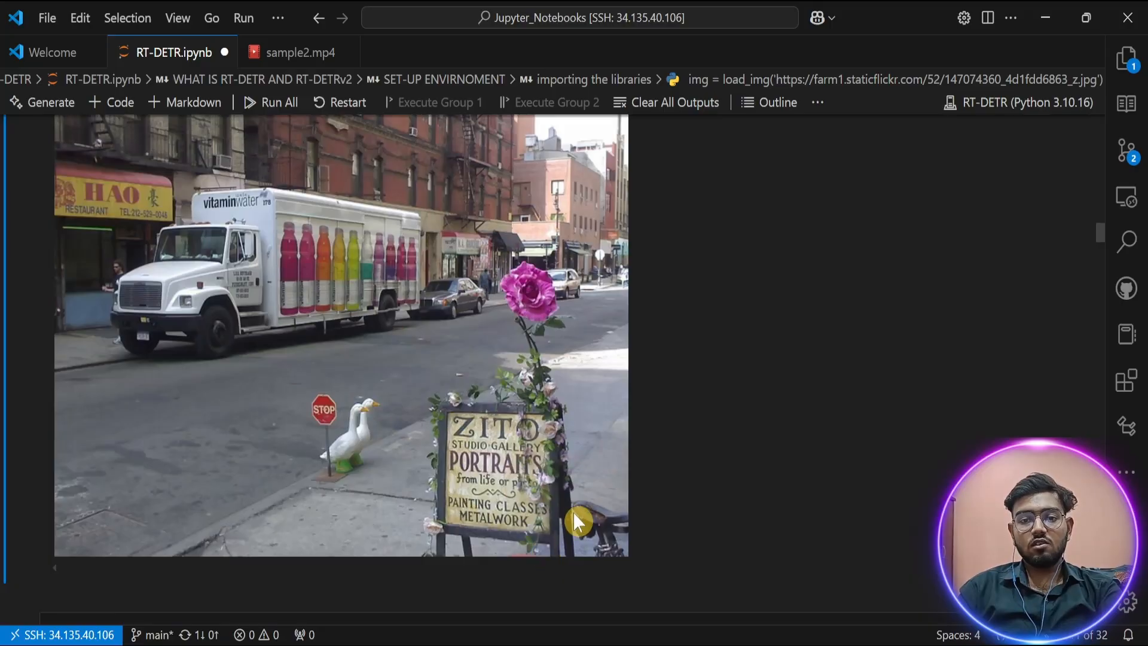
scroll("down", 3)
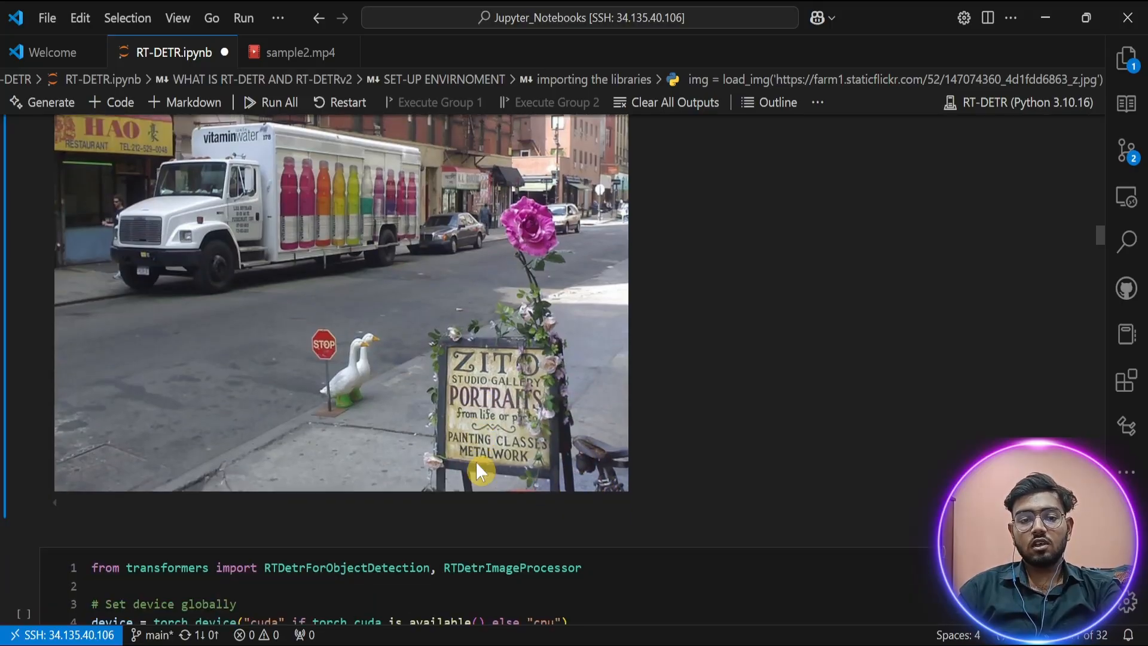
scroll("down", 3)
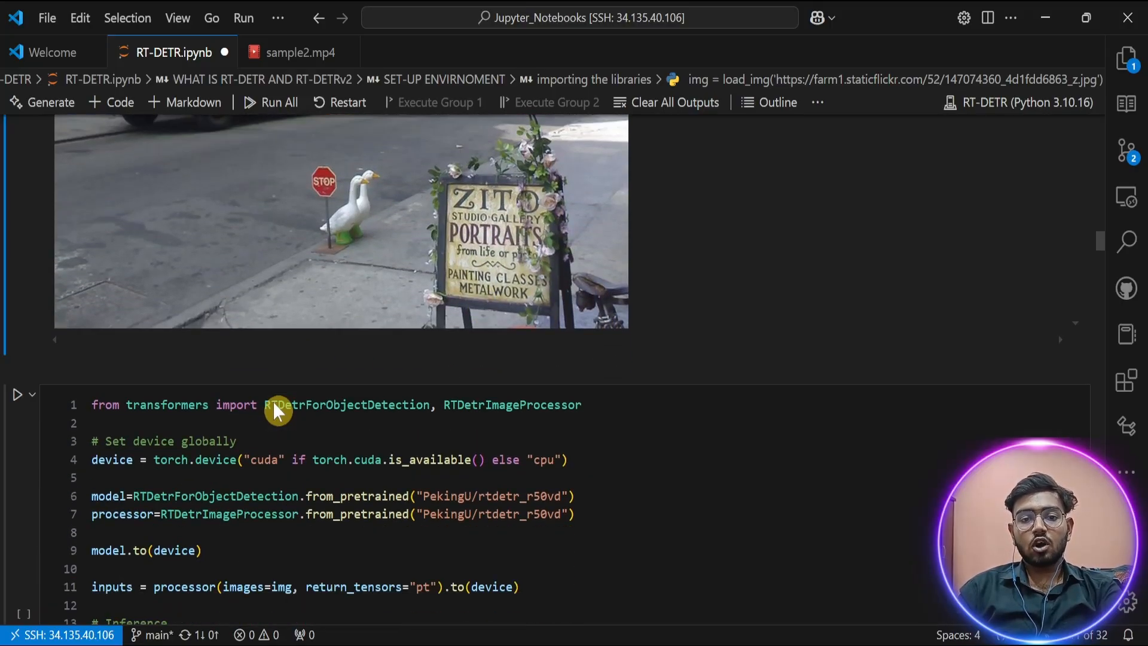
scroll("down", 3)
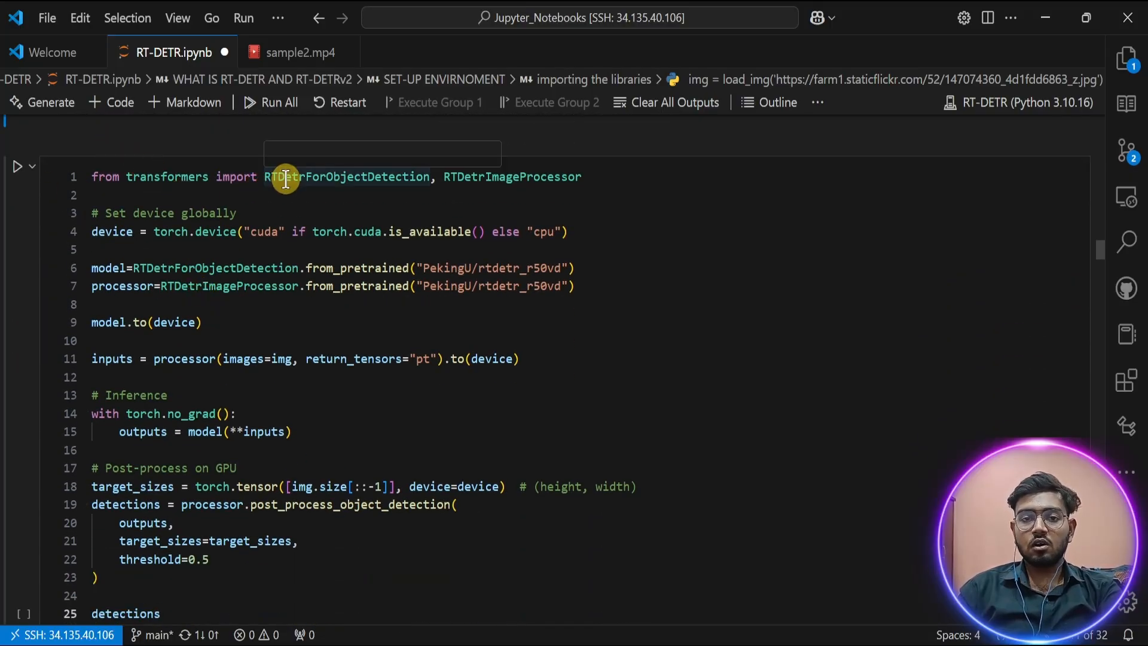
mouse_move(155, 177)
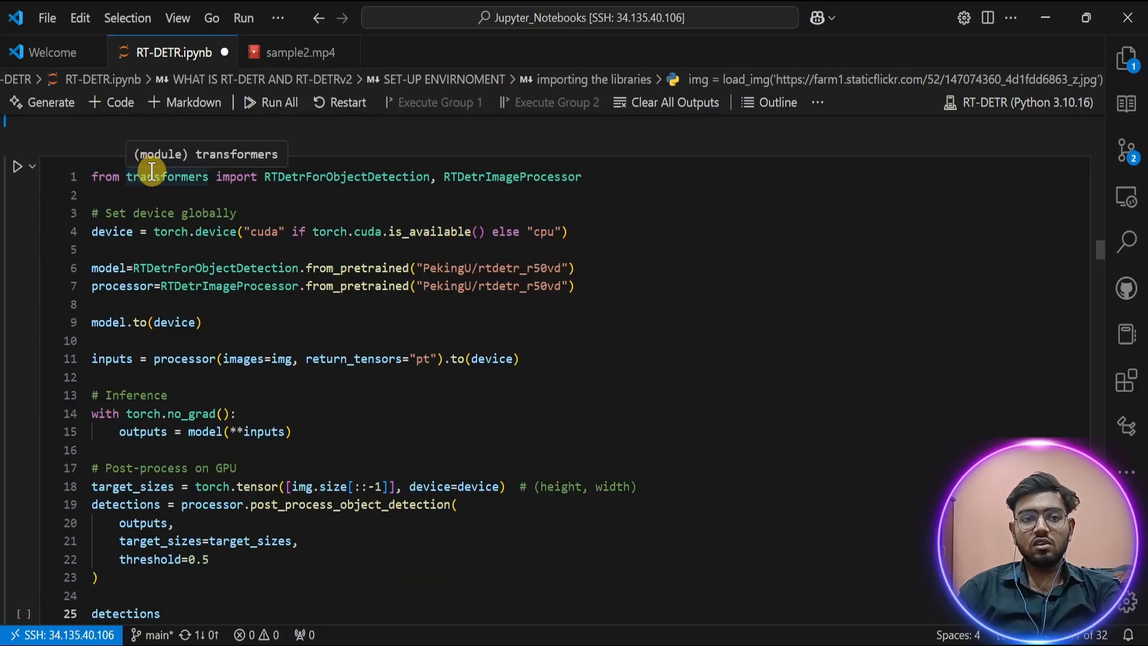
mouse_move(165, 184)
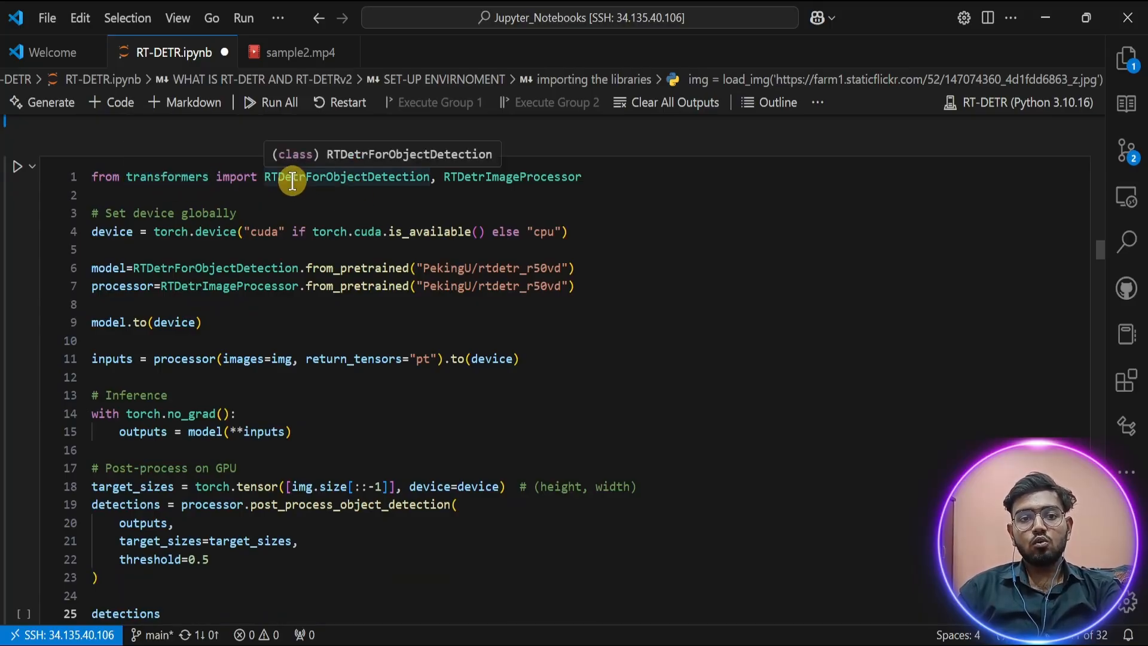
mouse_move(389, 169)
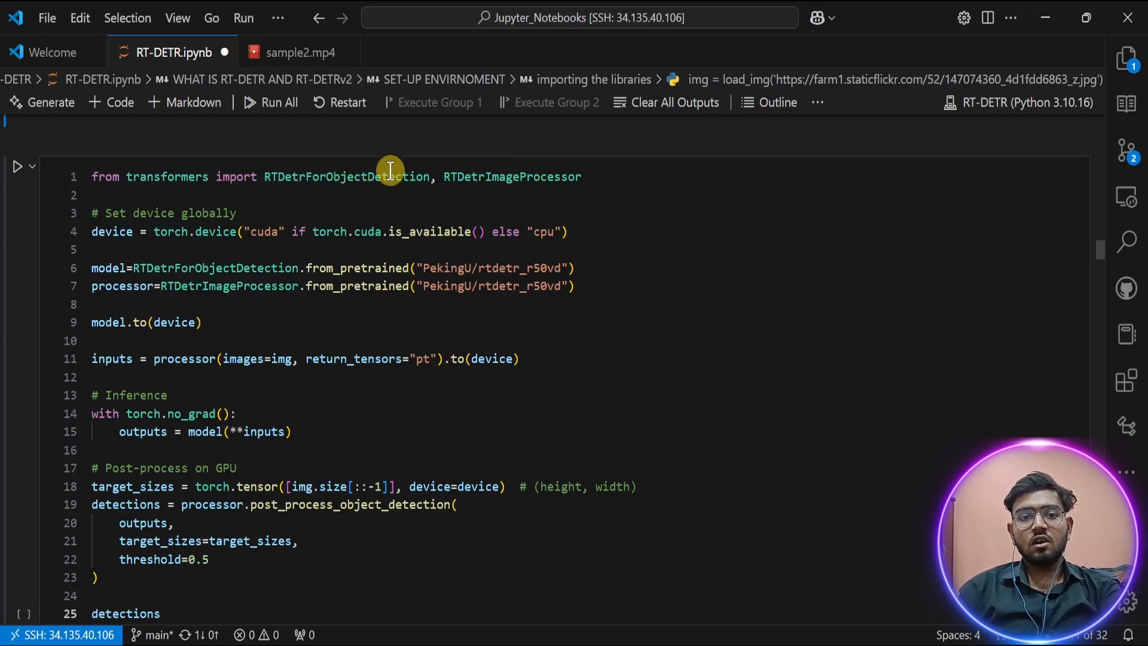
mouse_move(423, 177)
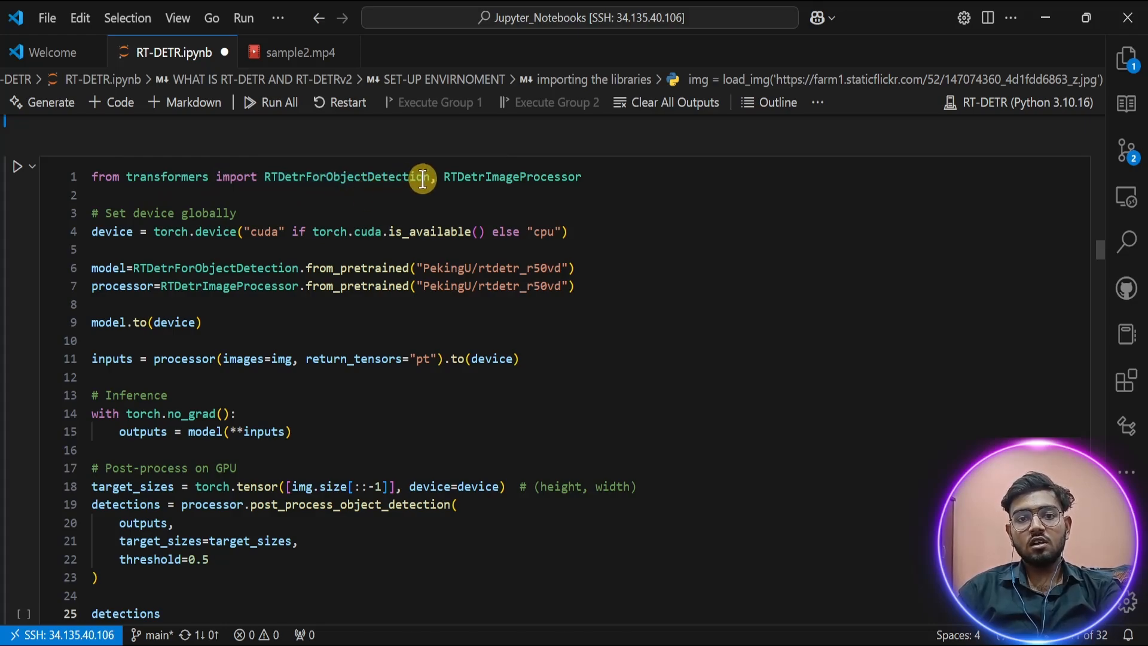
mouse_move(512, 177)
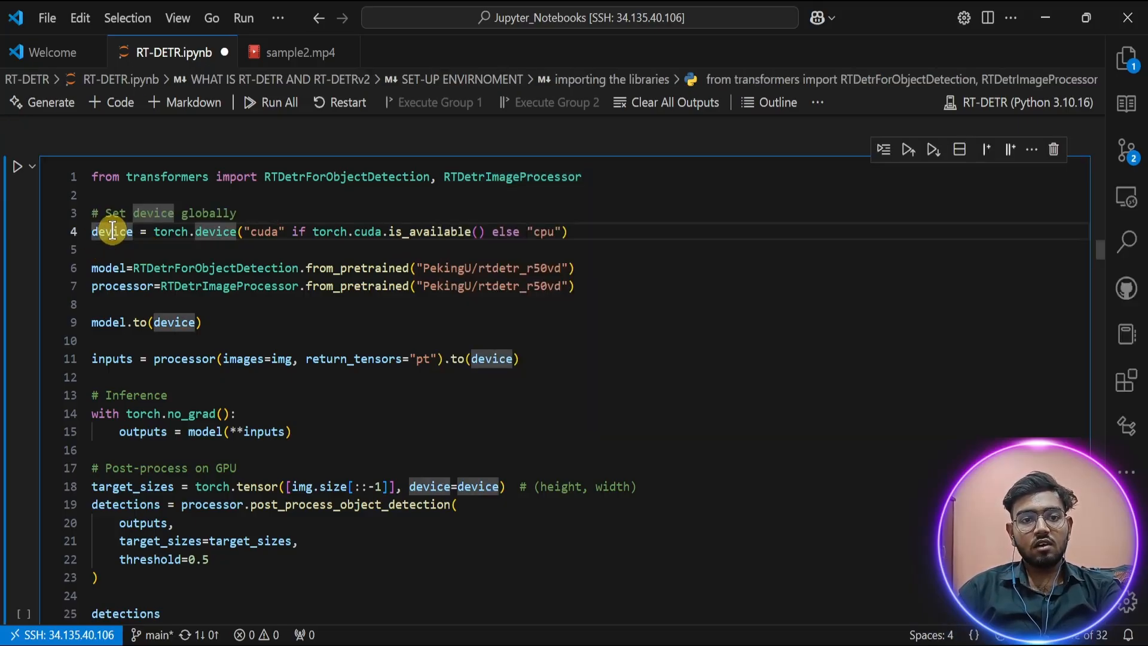
mouse_move(485, 242)
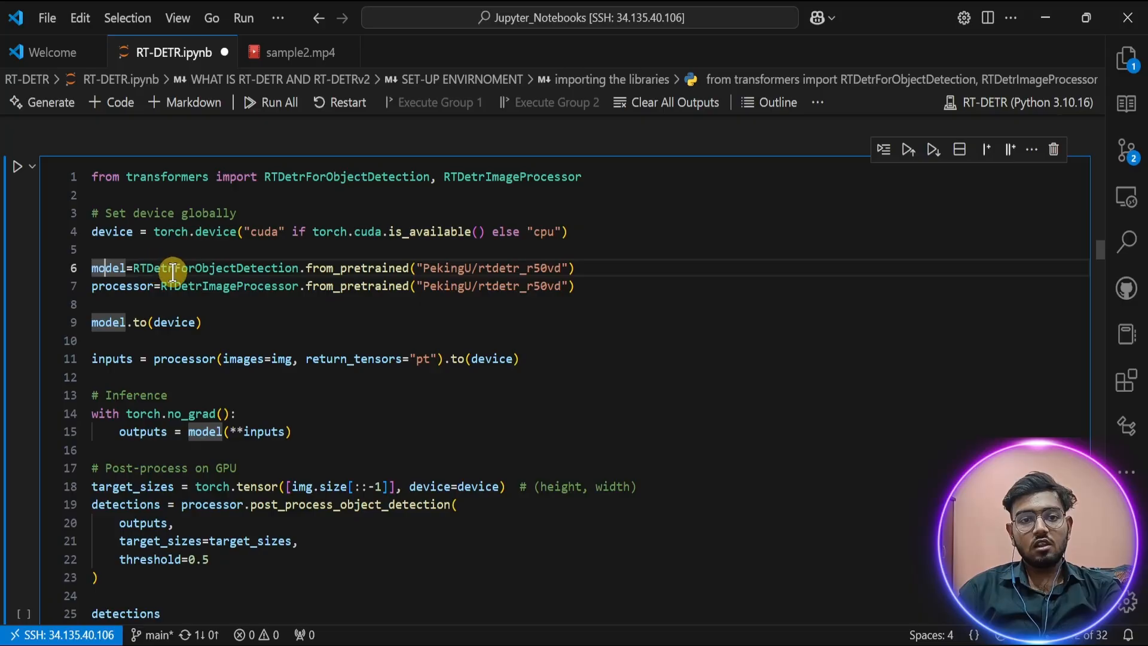
mouse_move(458, 267)
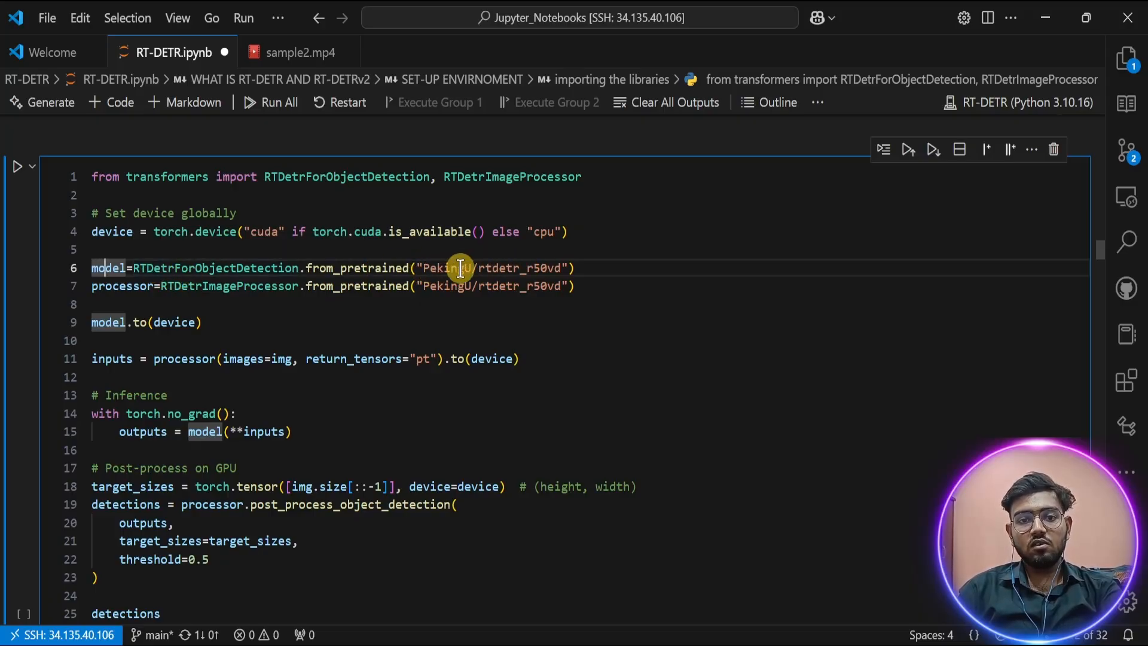
mouse_move(592, 259)
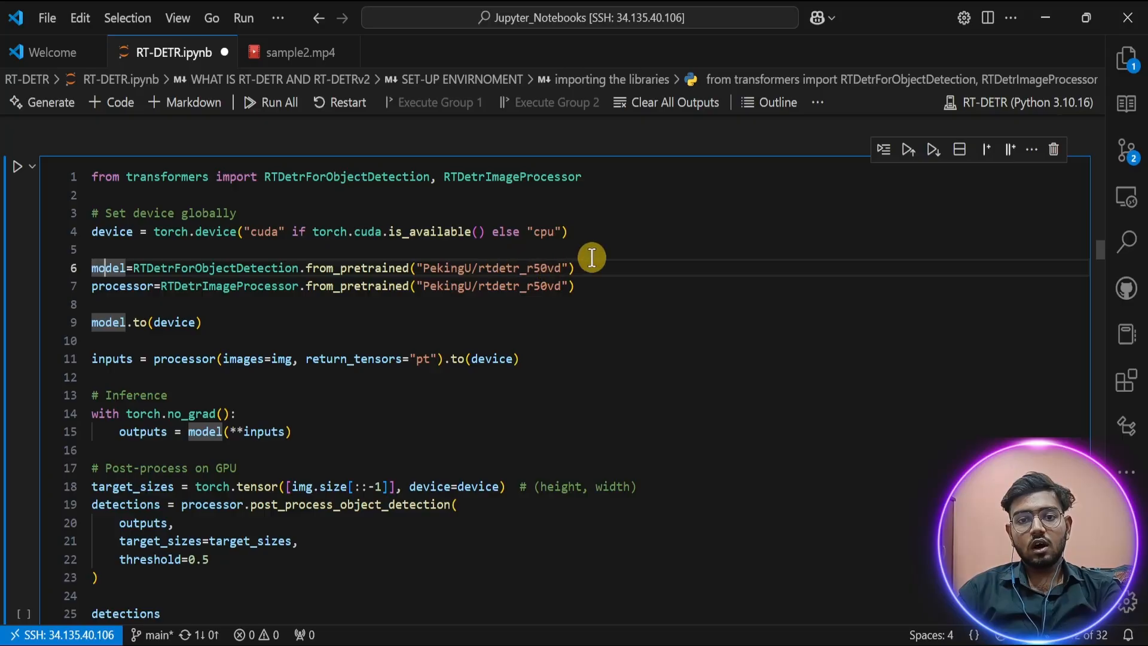
mouse_move(378, 253)
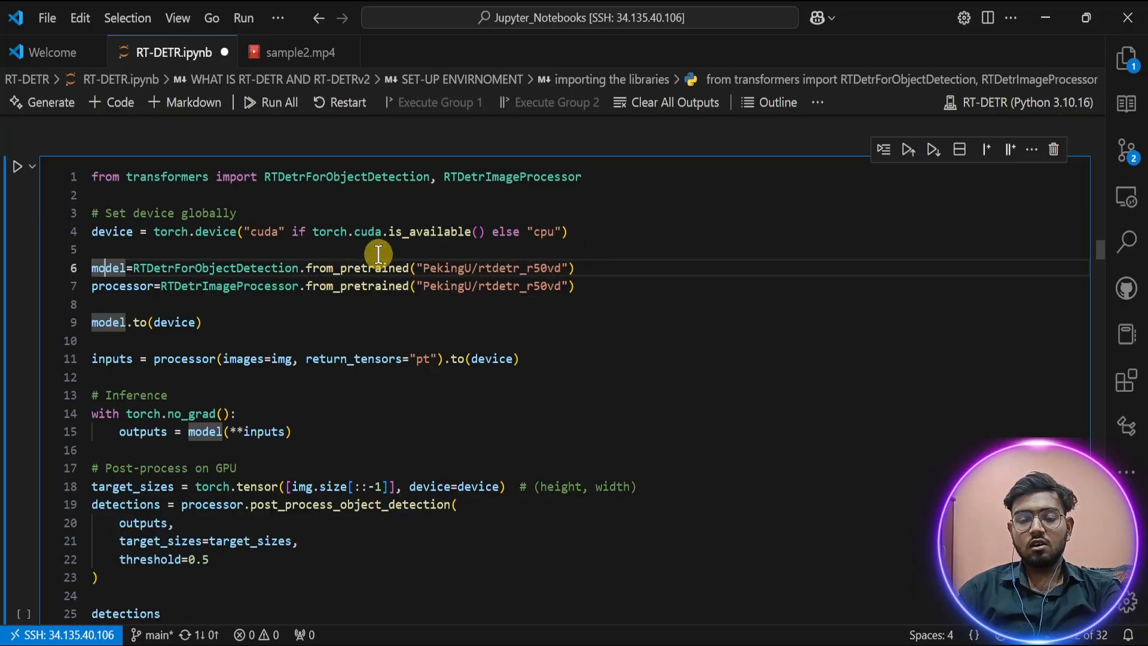
mouse_move(569, 262)
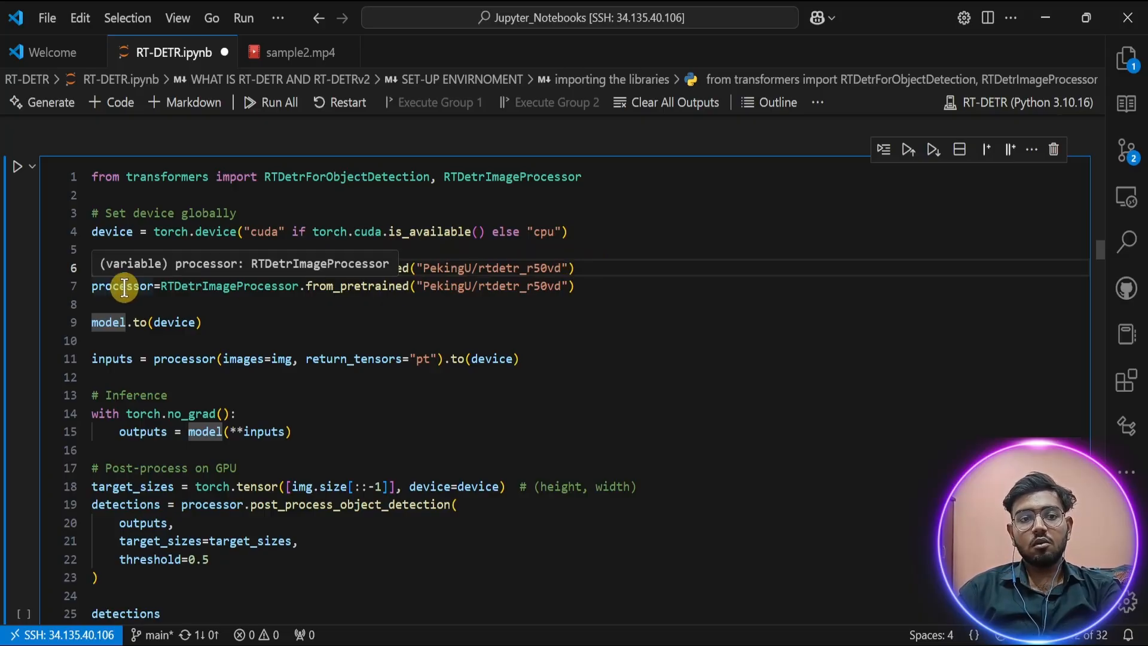
mouse_move(180, 286)
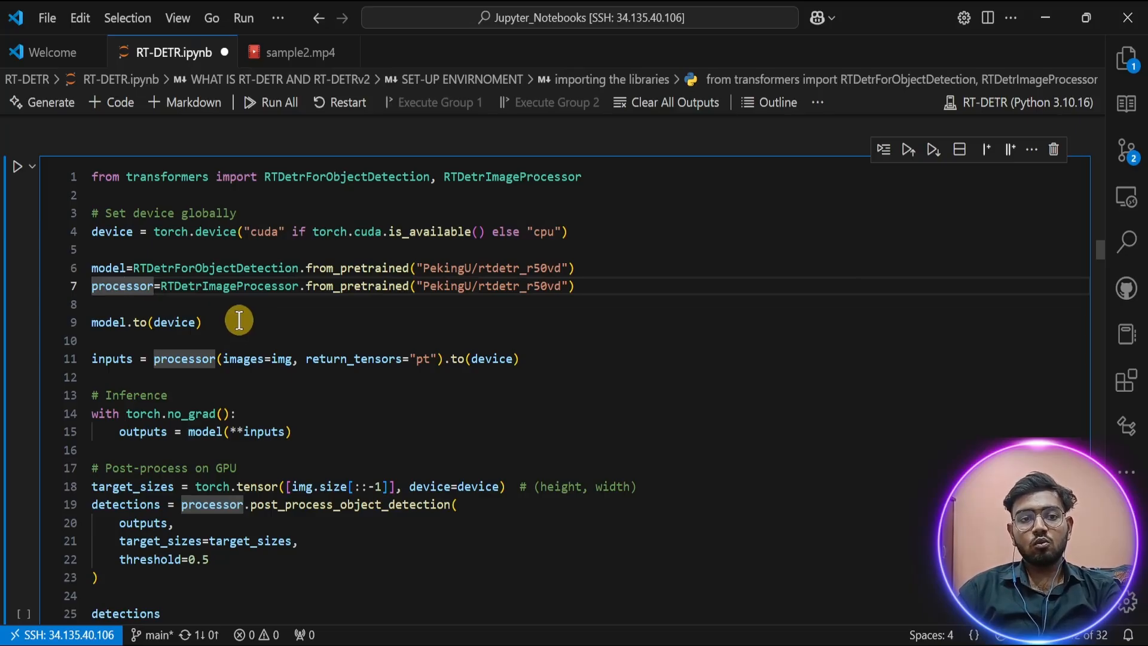
mouse_move(218, 322)
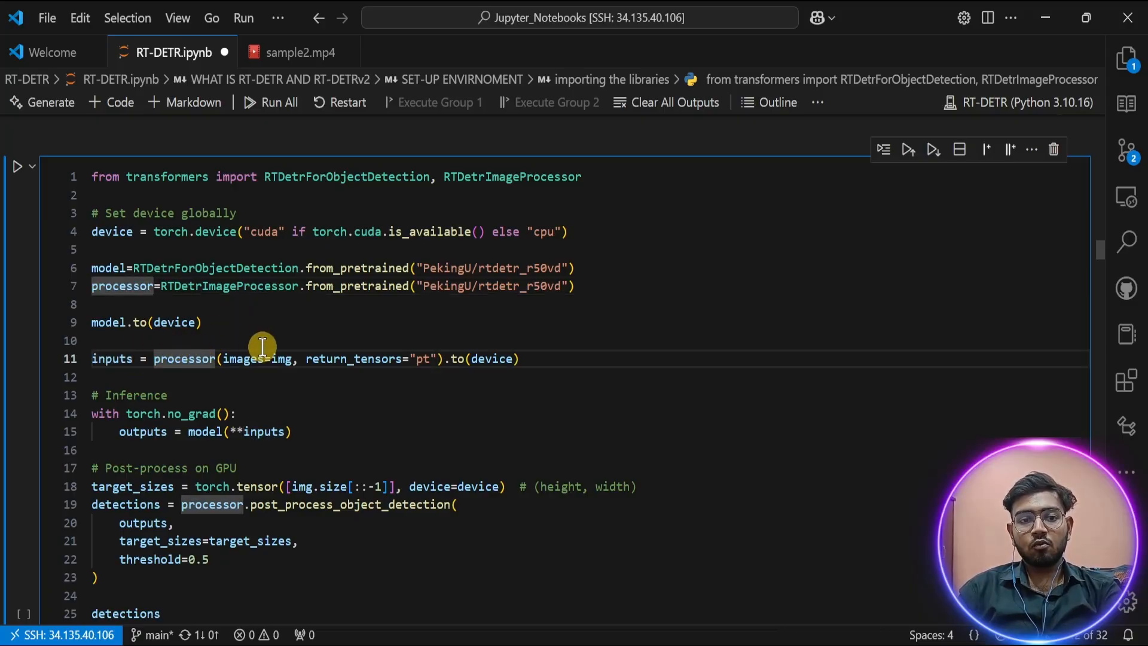
mouse_move(182, 359)
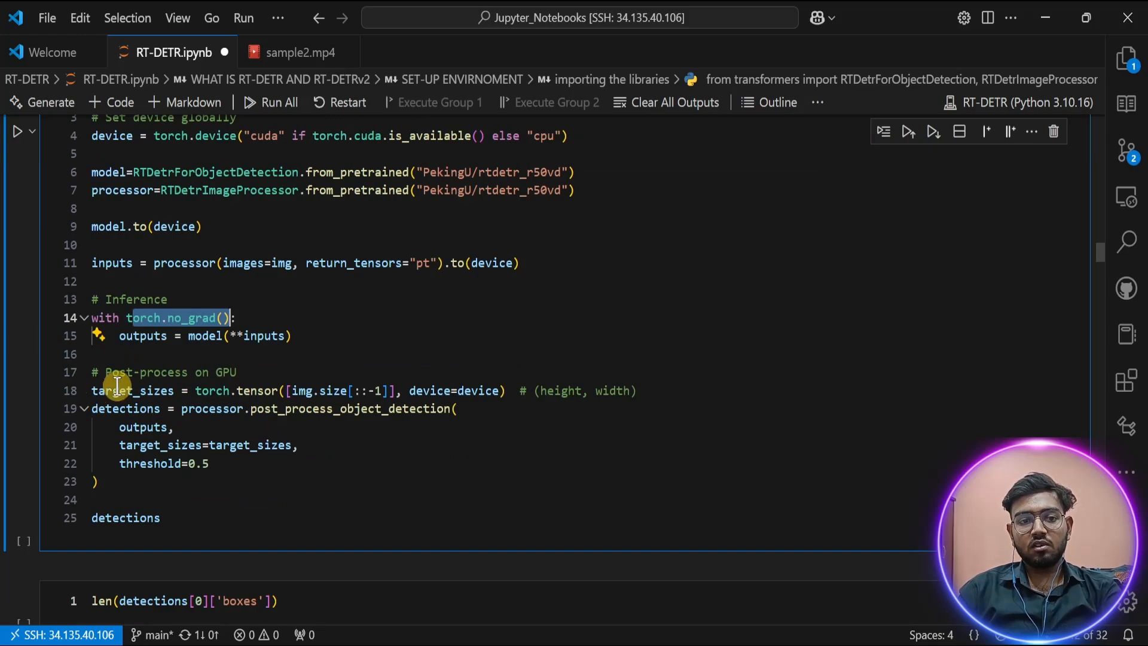
mouse_move(133, 389)
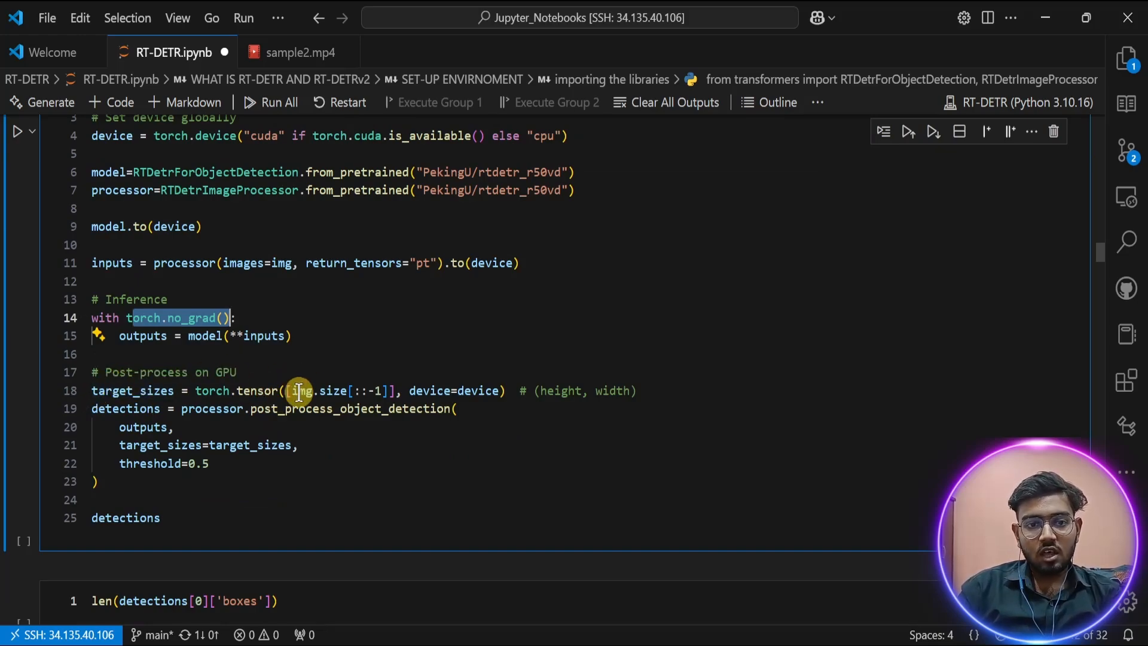
double_click(300, 390)
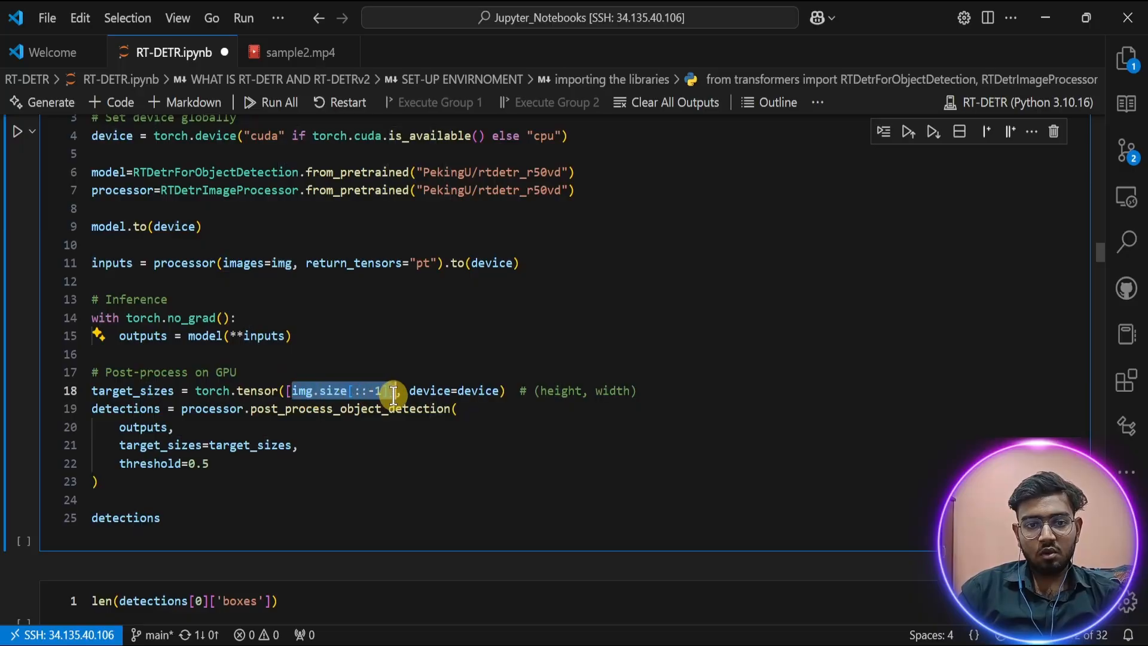
mouse_move(468, 390)
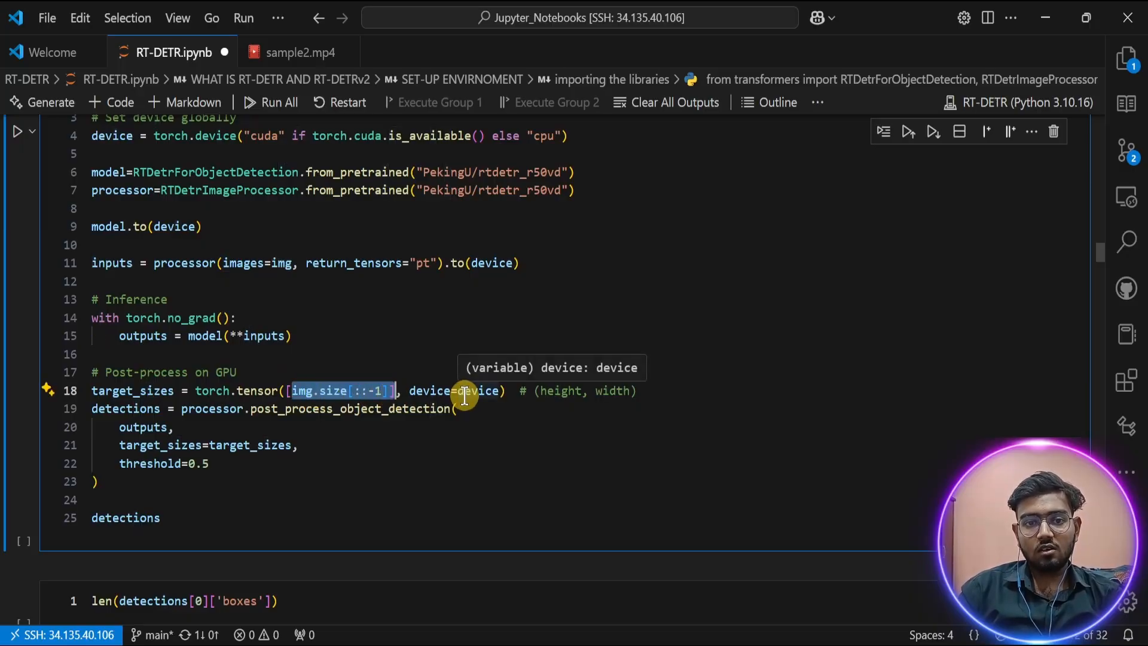
mouse_move(364, 371)
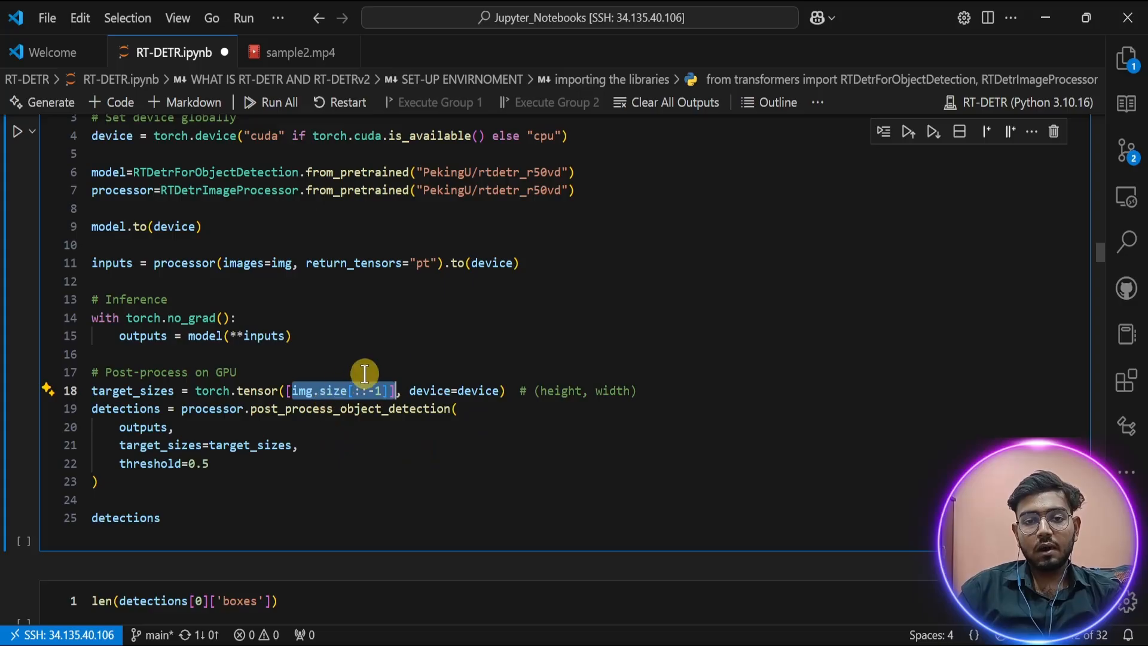
mouse_move(290, 359)
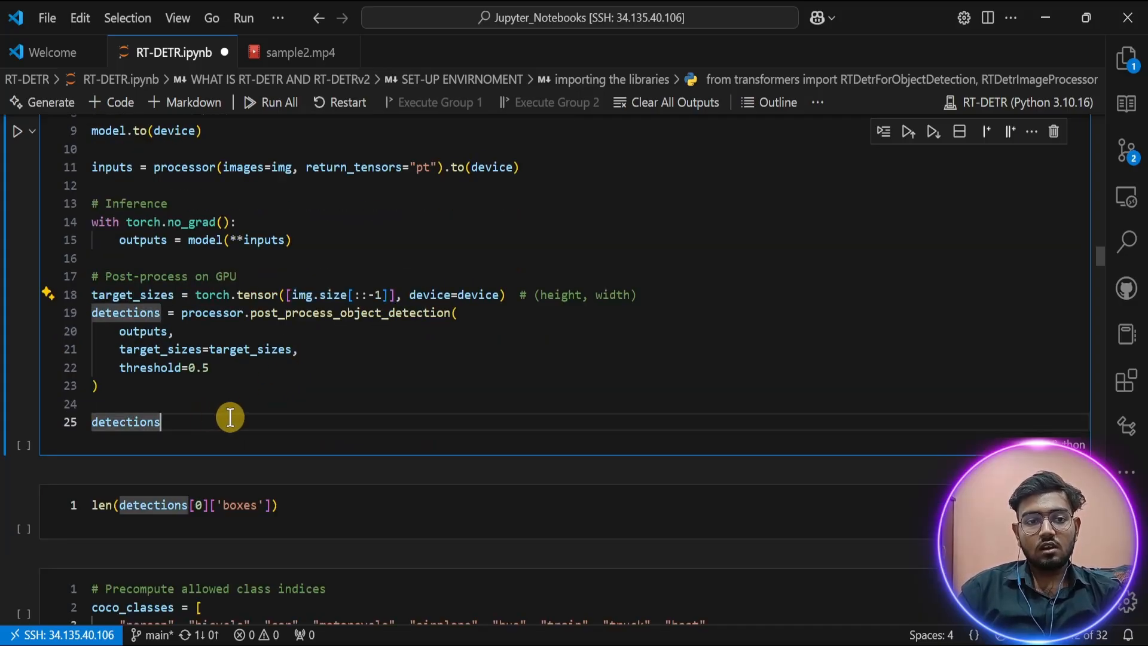
Execute the RT-DETR inference cell and review the scores, labels and boxes output on the GPU.
key("shift+enter")
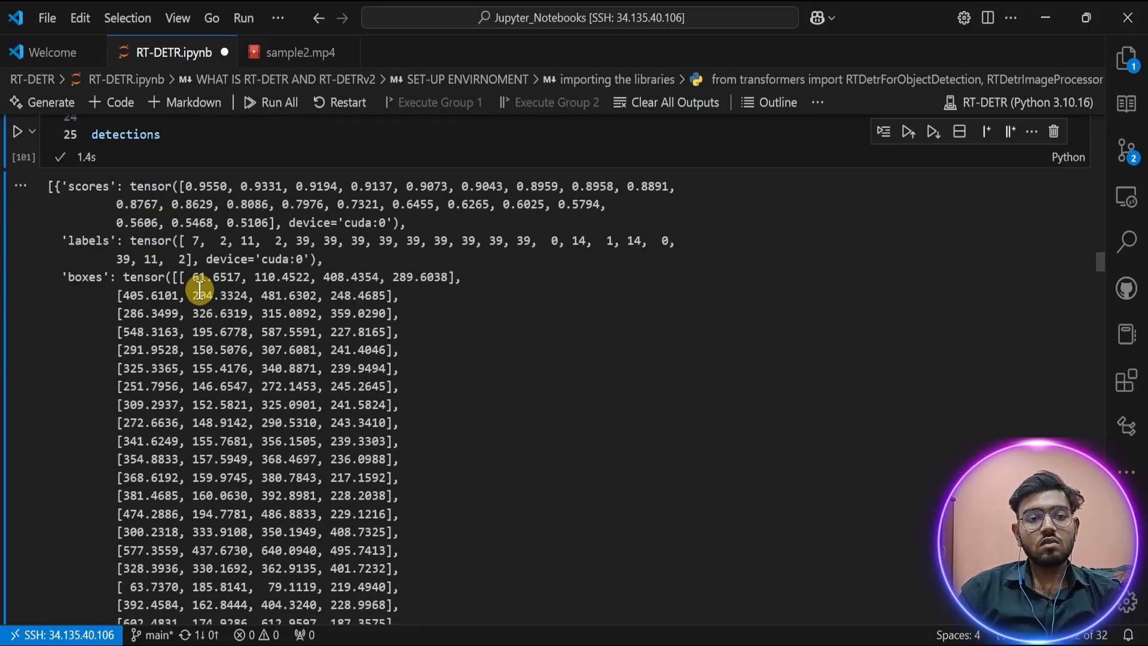
mouse_move(60, 186)
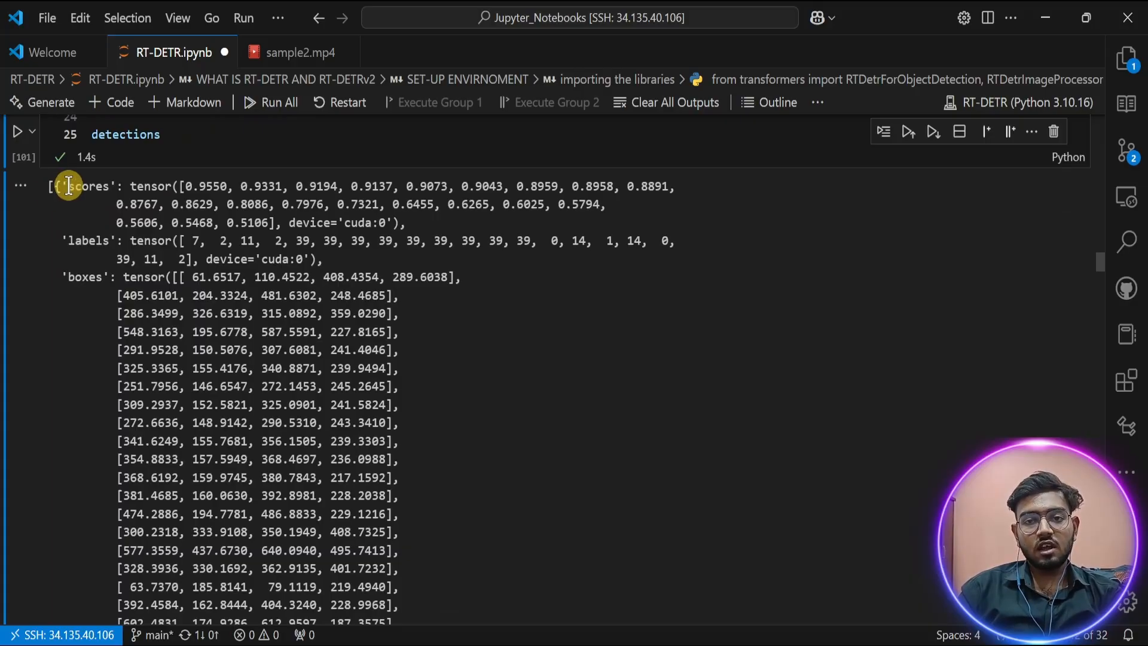
scroll("down", 3)
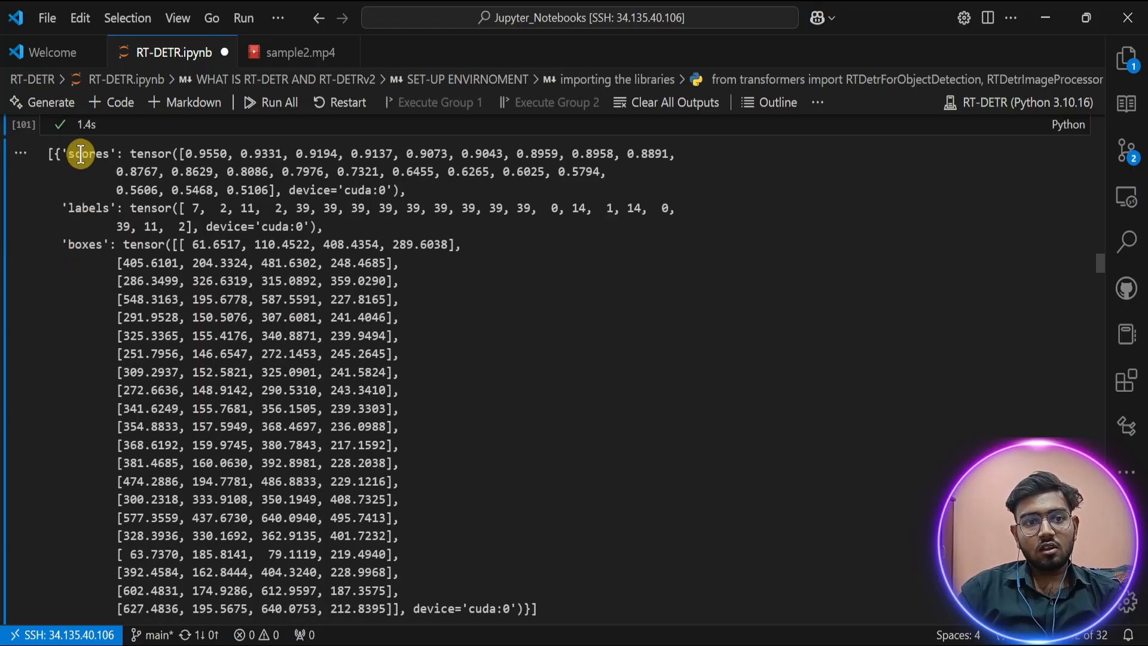
mouse_move(224, 154)
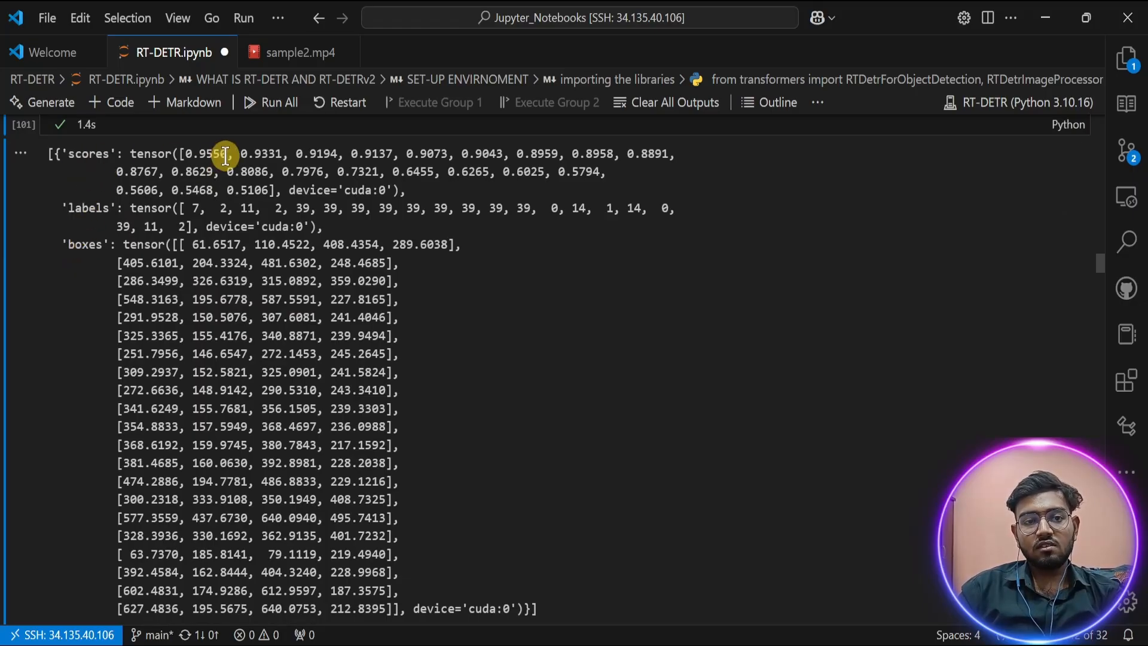
mouse_move(109, 216)
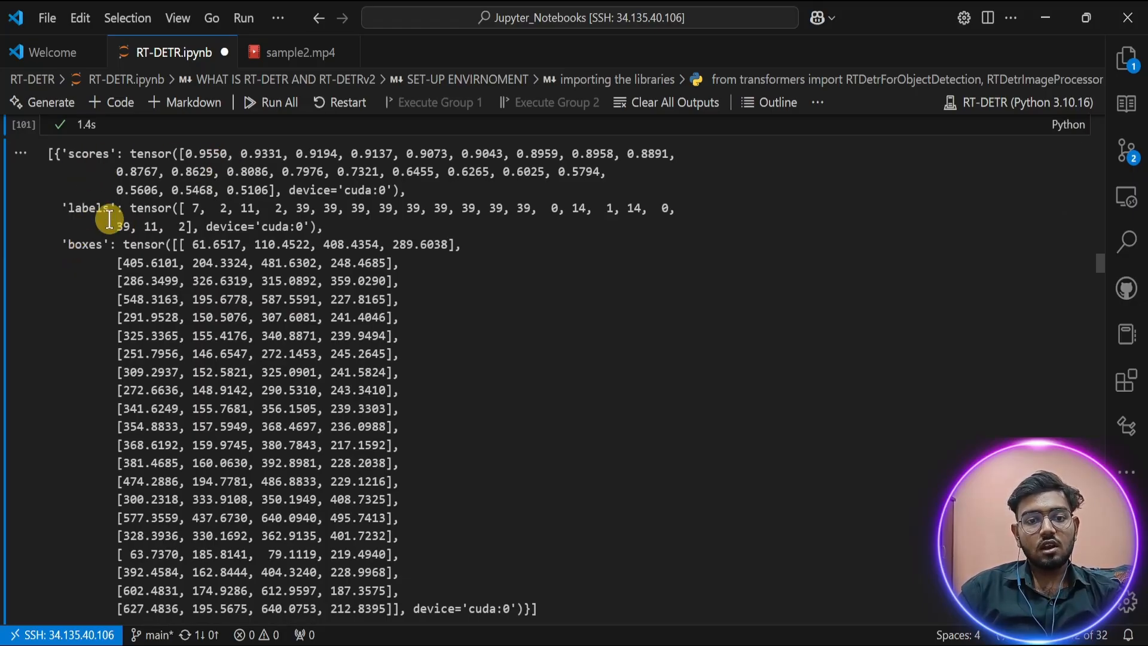
mouse_move(179, 208)
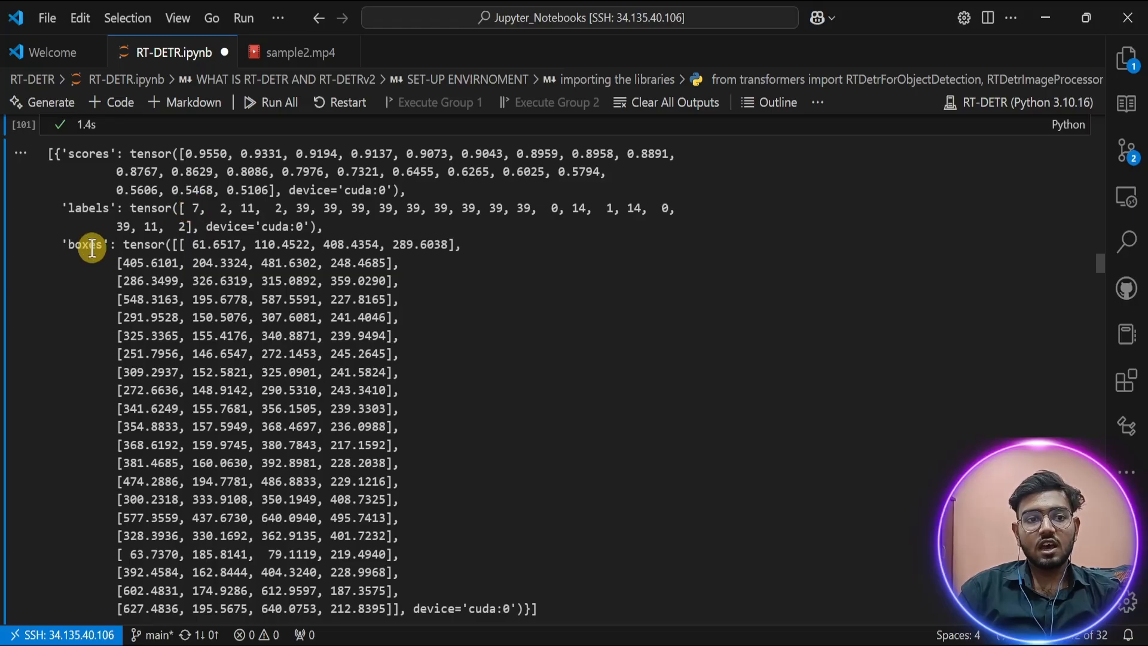
mouse_move(324, 369)
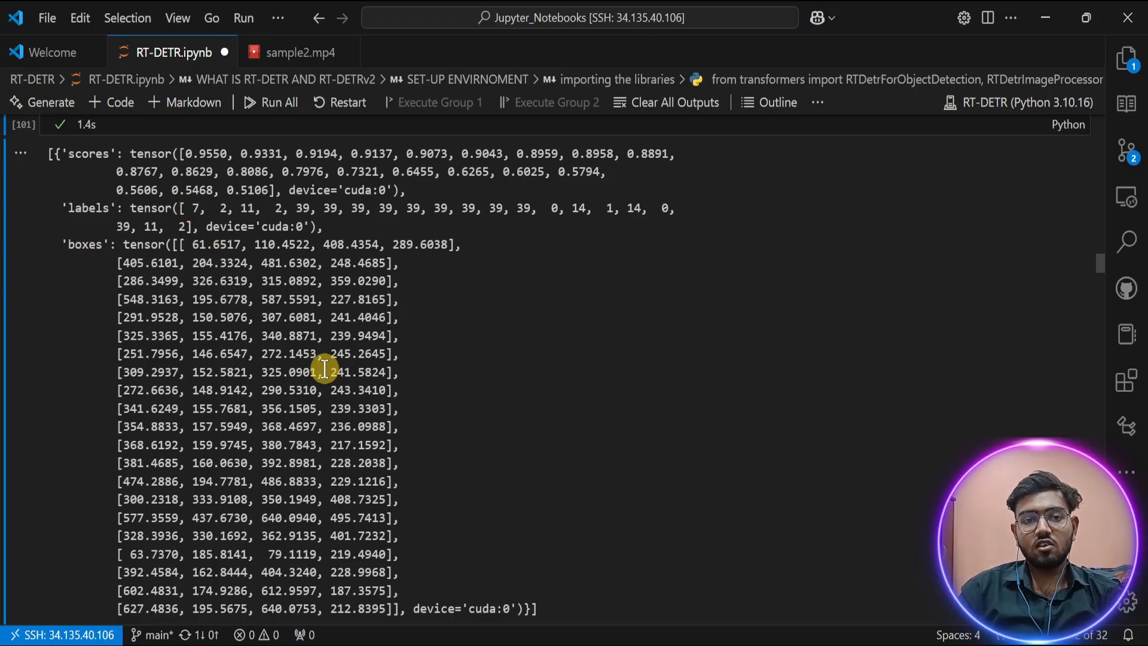
mouse_move(83, 208)
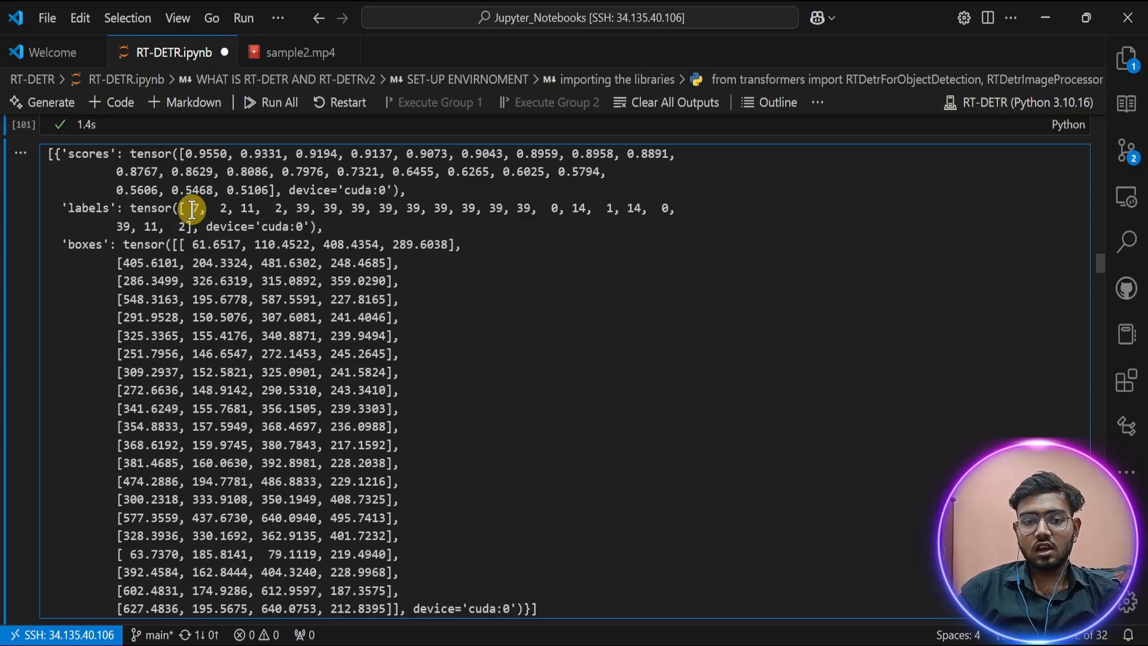
Run the len(detections[0]['boxes']) cell, returning a count of 21 detected objects.
scroll("down", 3)
type("len(detections[0]['boxes'])")
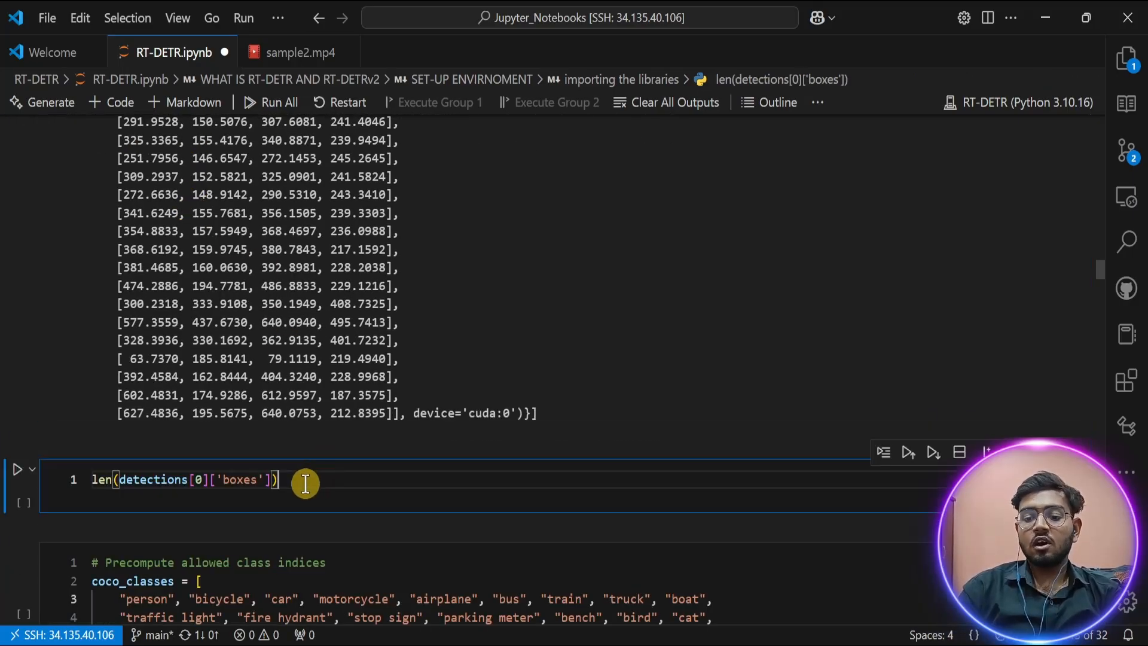
left_click(18, 468)
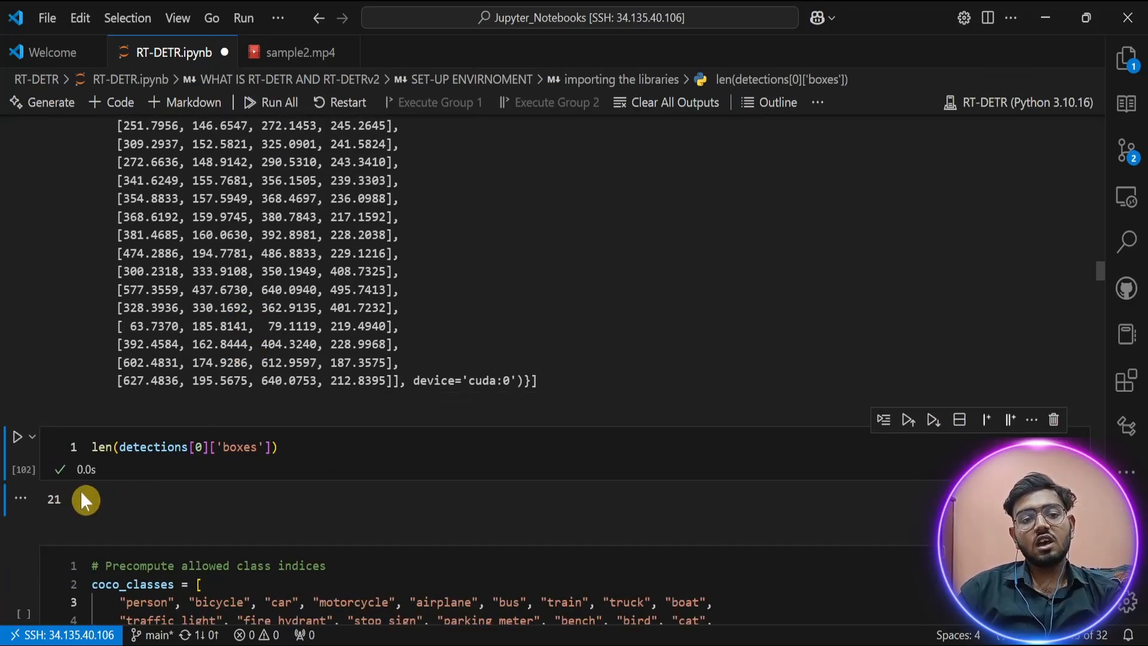
mouse_move(197, 446)
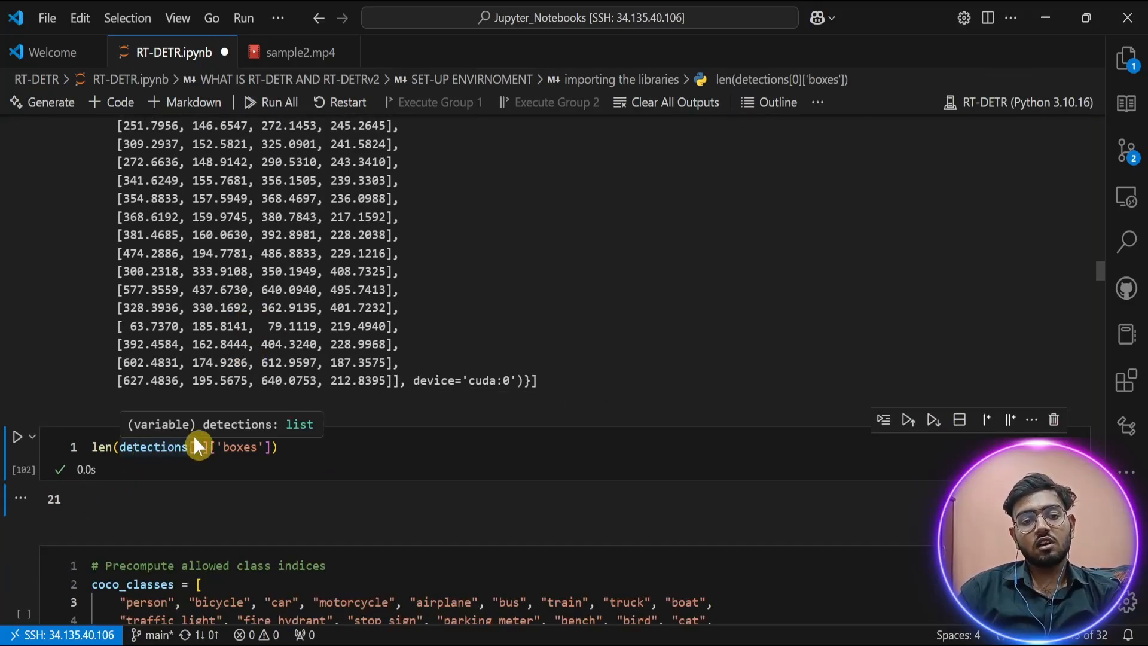
scroll("up", 3)
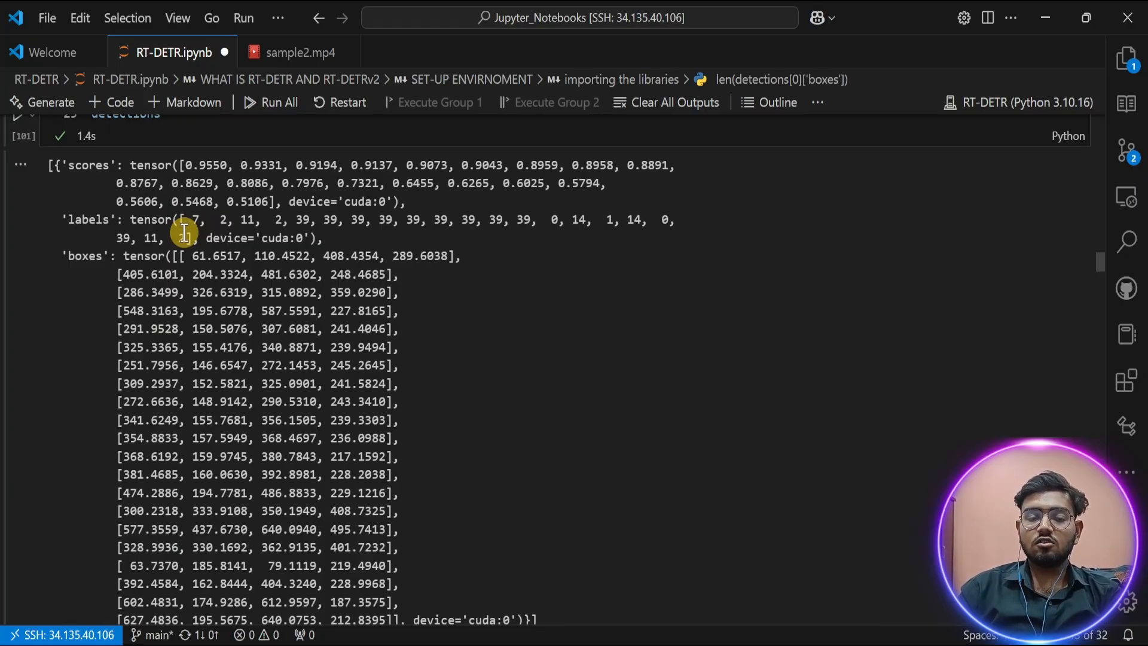
scroll("down", 3)
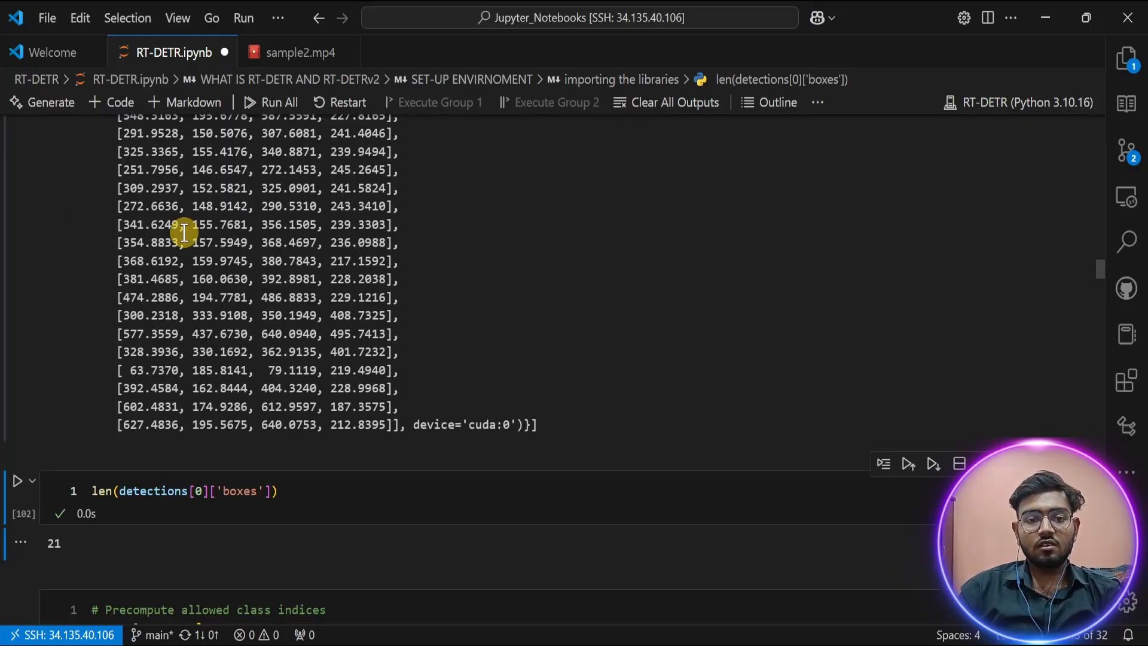
scroll("down", 3)
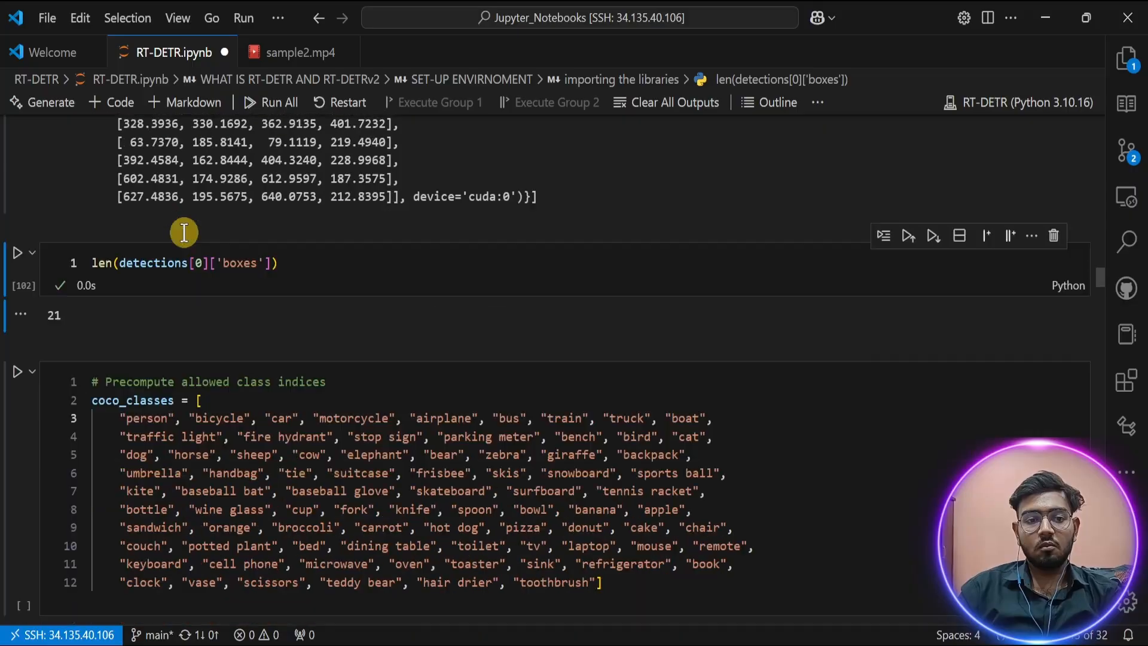
mouse_move(603, 591)
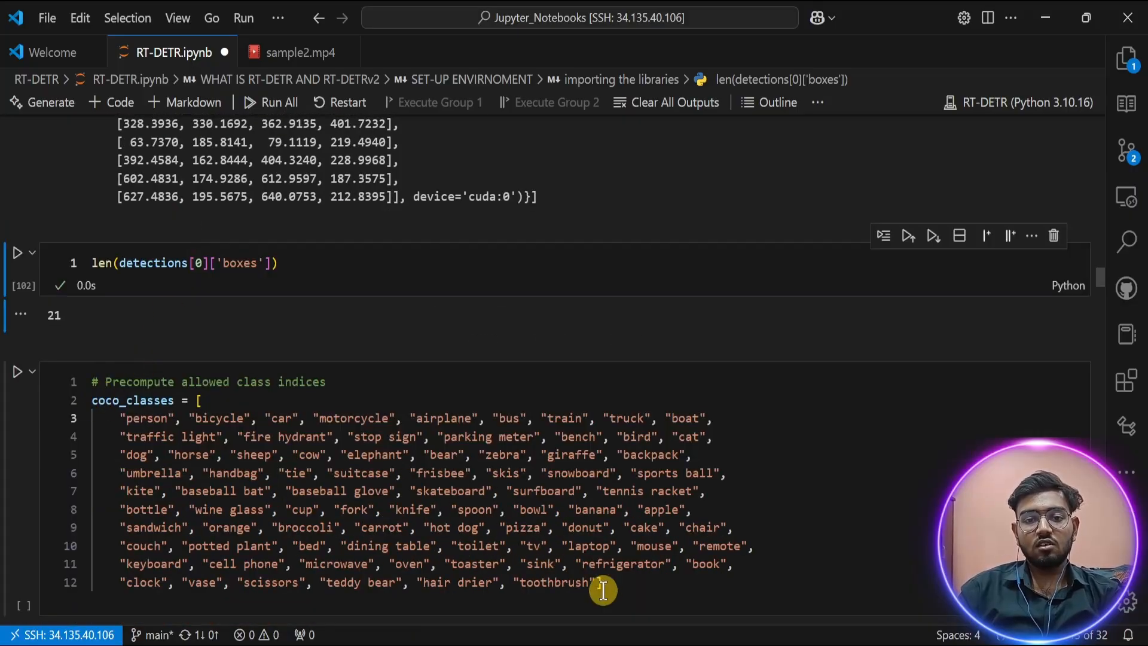
mouse_move(118, 418)
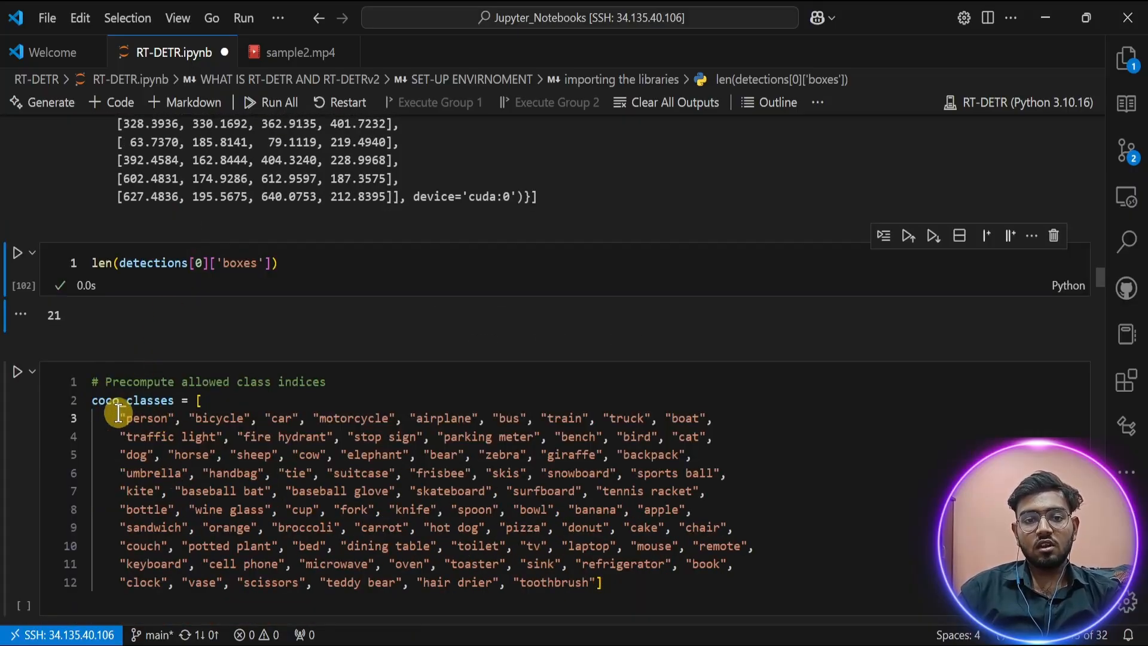
mouse_move(465, 419)
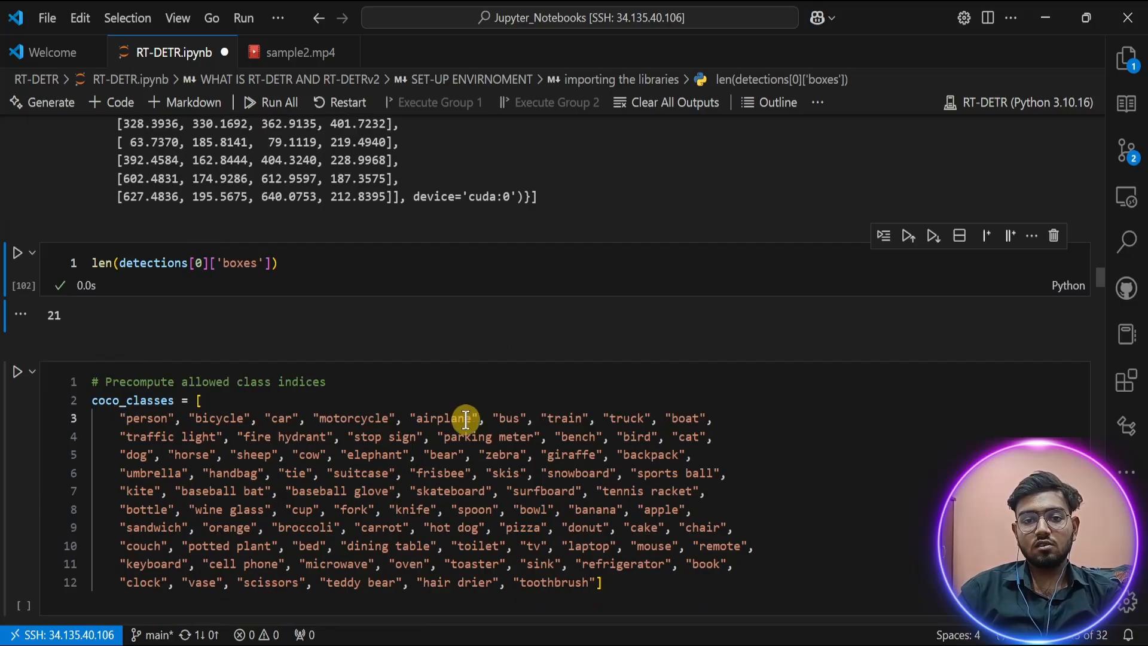
mouse_move(631, 419)
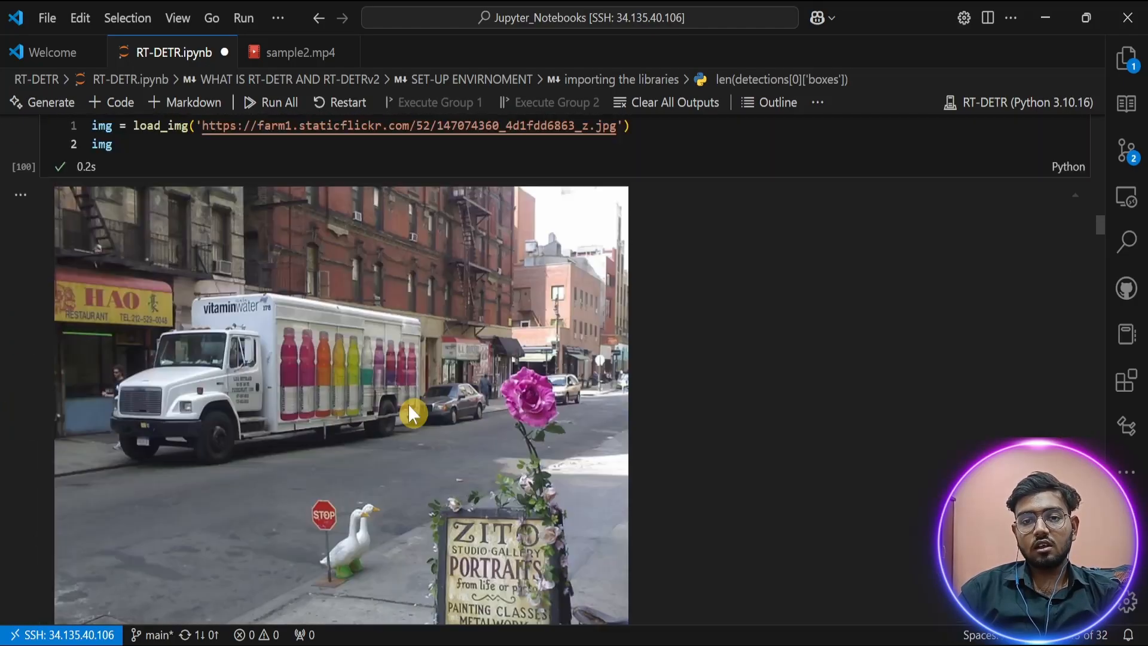
scroll("up", 3)
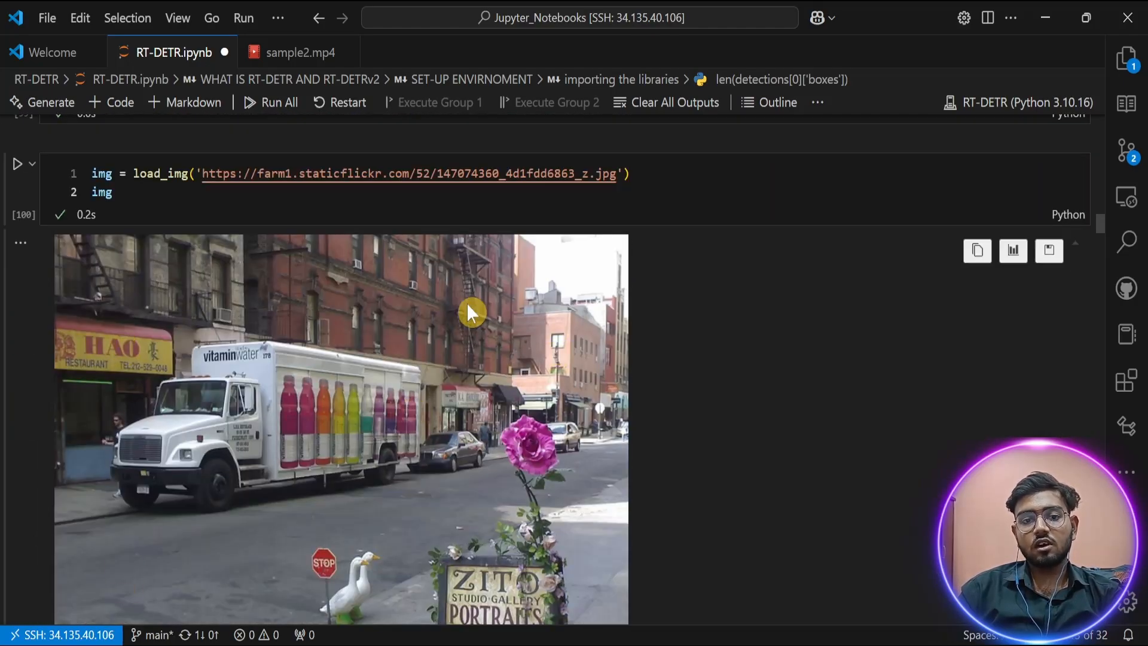
scroll("down", 3)
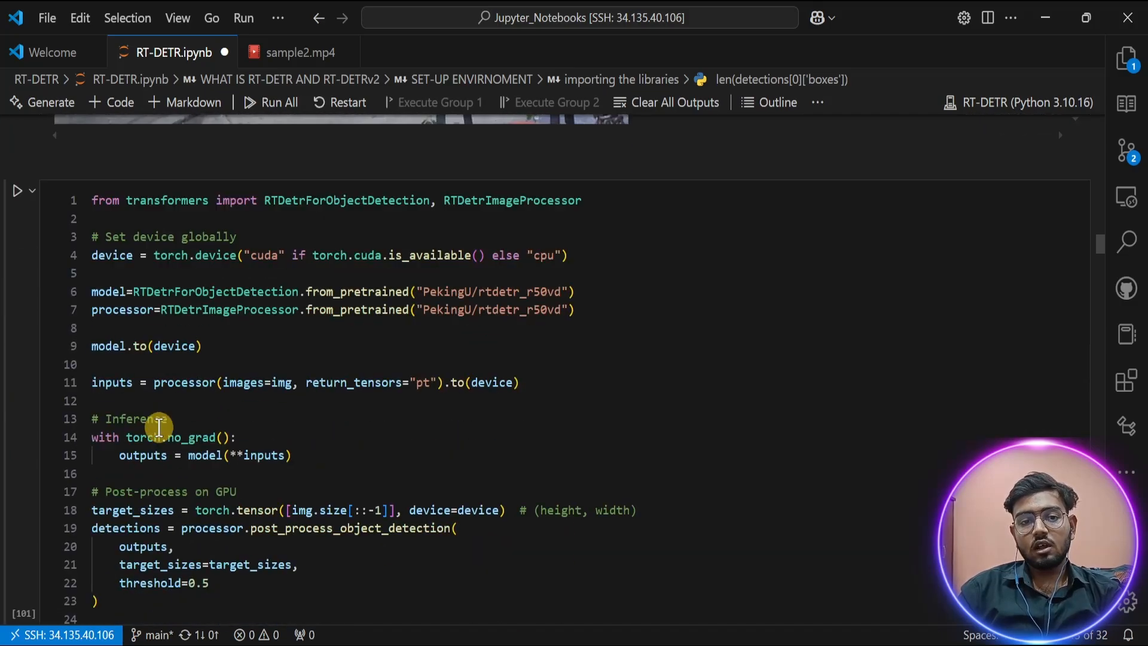
scroll("up", 3)
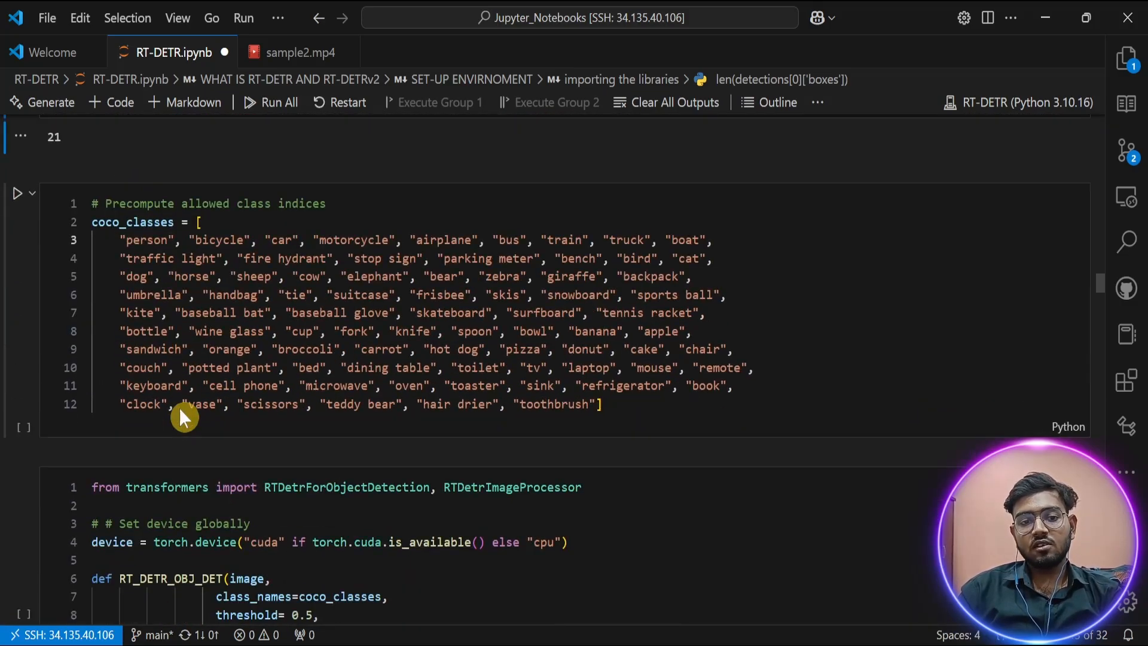
scroll("down", 3)
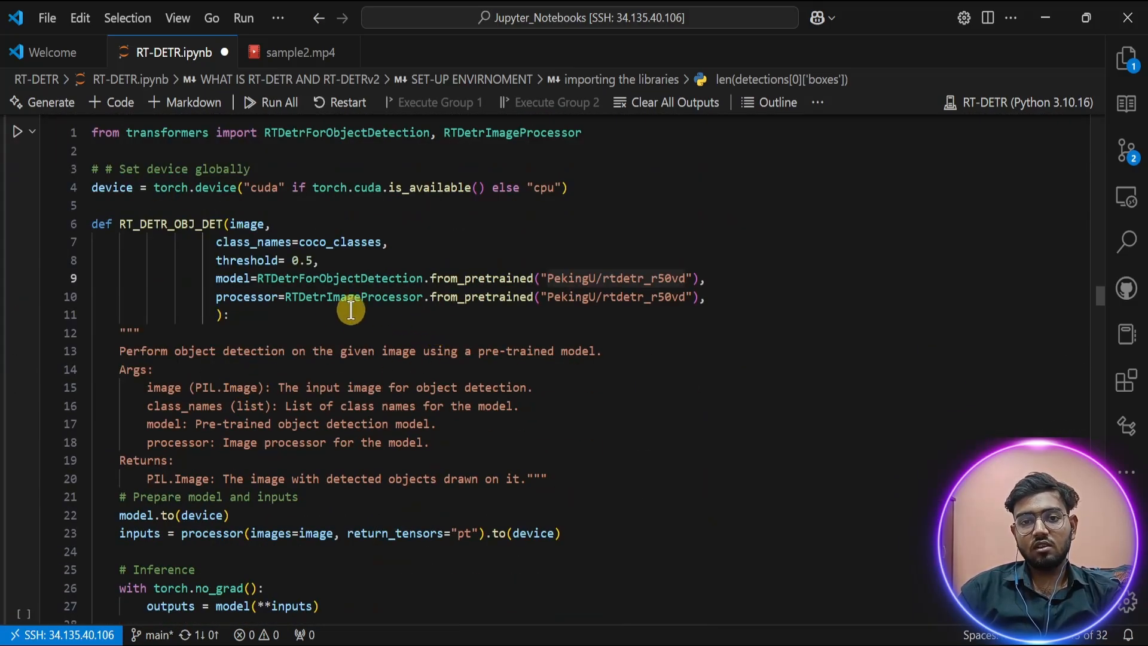
mouse_move(87, 207)
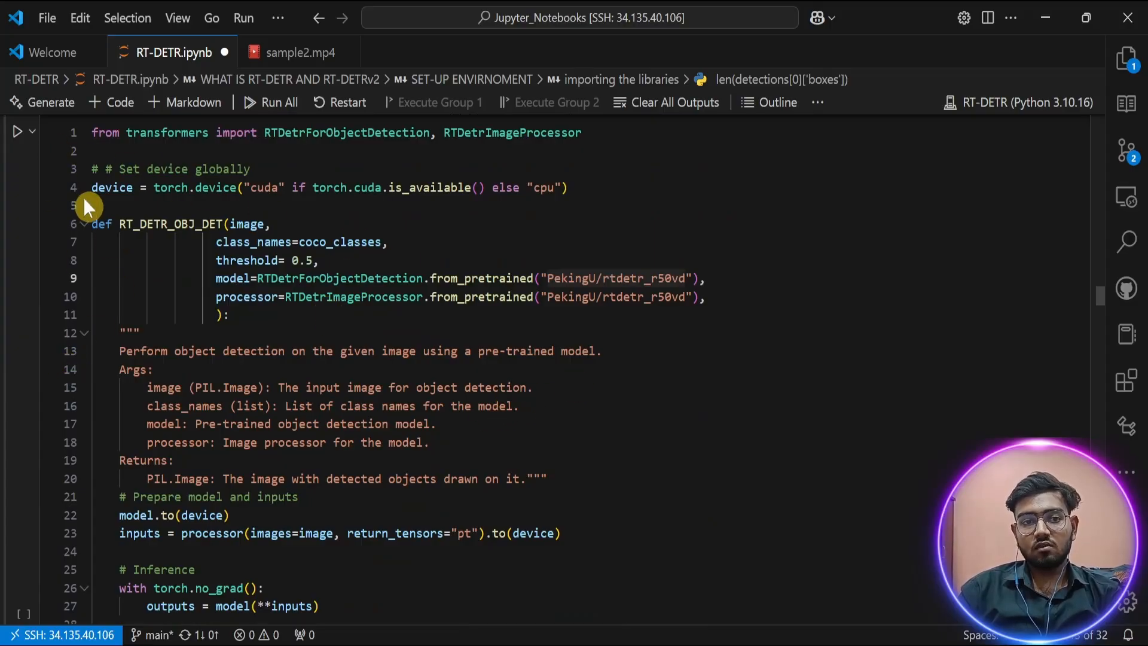
scroll("down", 3)
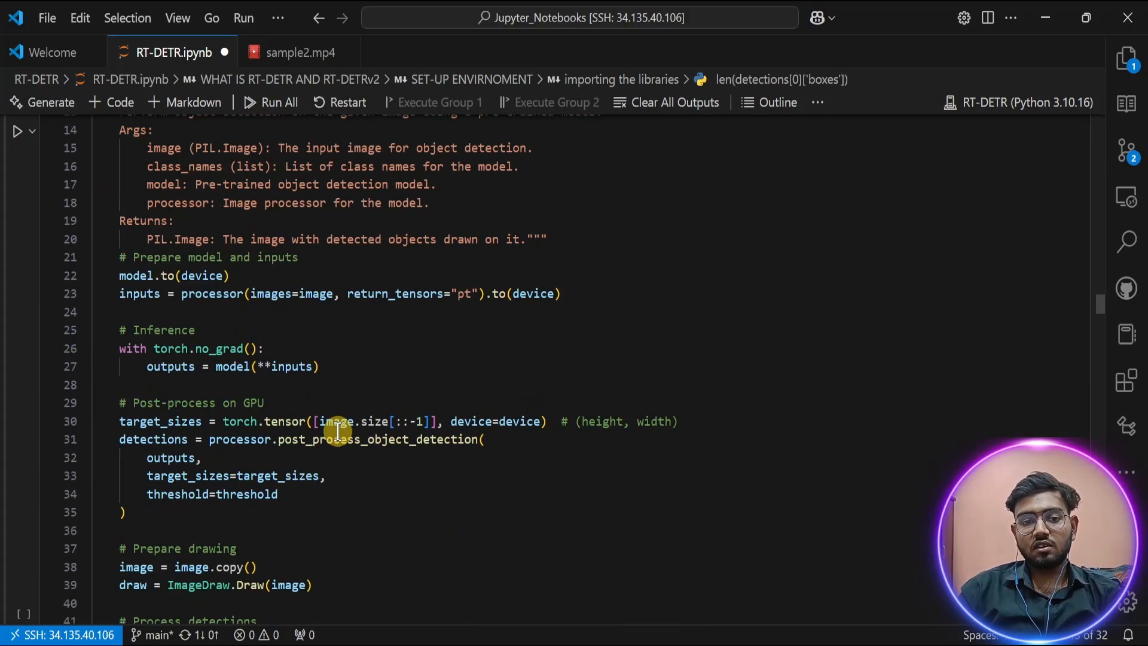
scroll("down", 3)
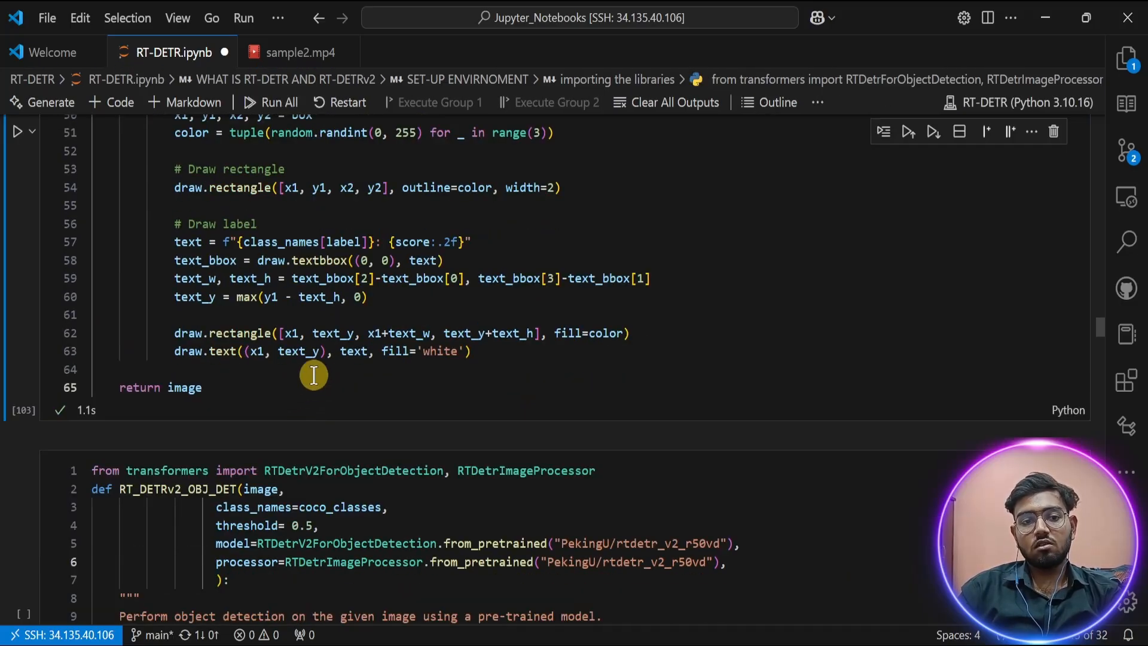
scroll("down", 3)
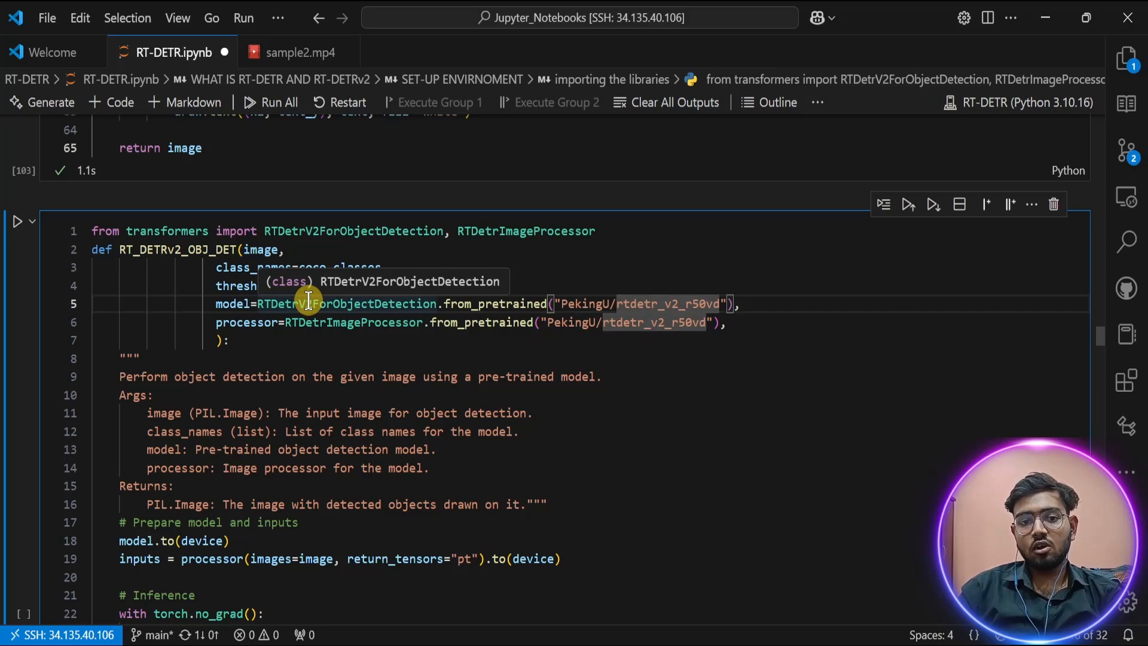
scroll("down", 3)
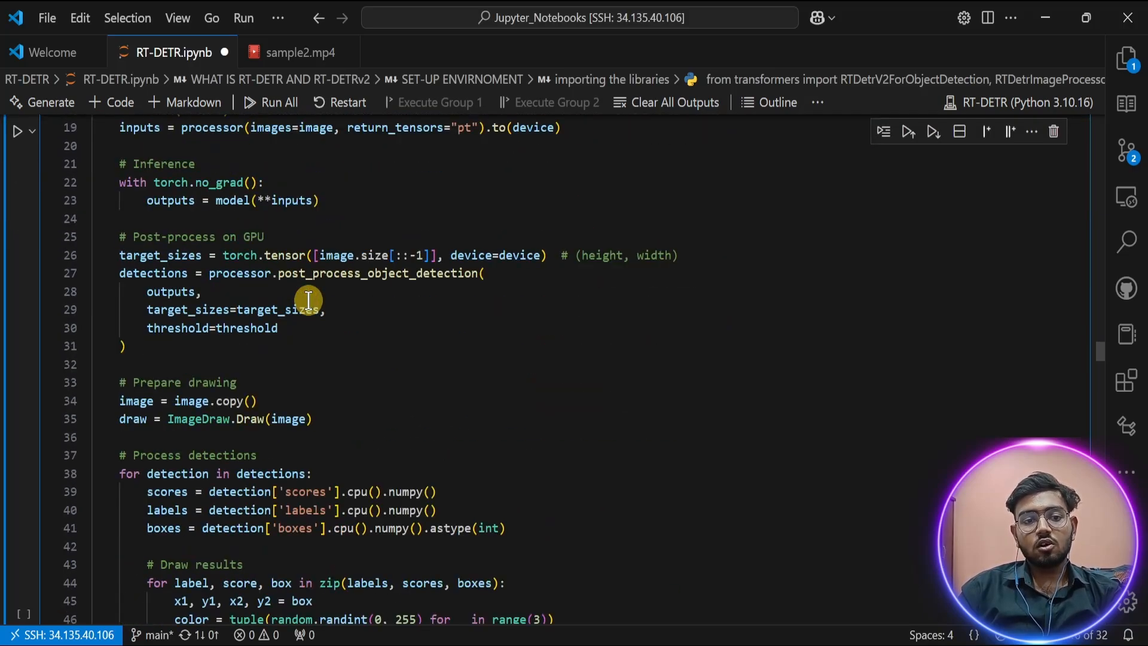
scroll("down", 3)
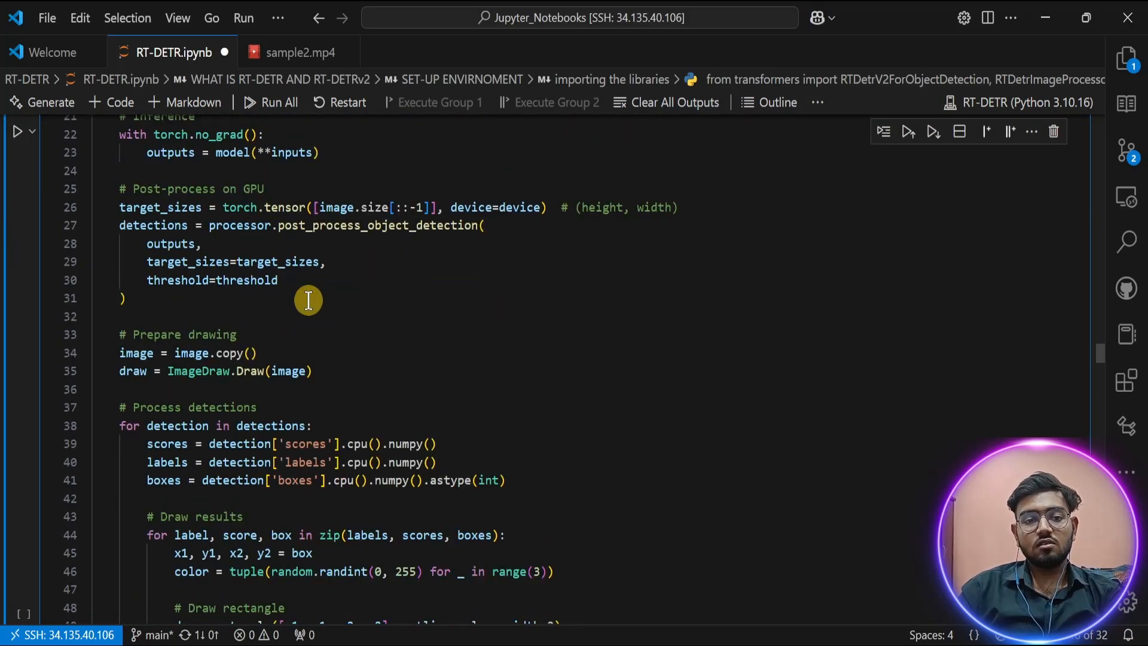
Run RT_DETR_OBJ_DET(img) on the street photo, drawing boxes around the truck, bottles, cars and birds.
scroll("down", 3)
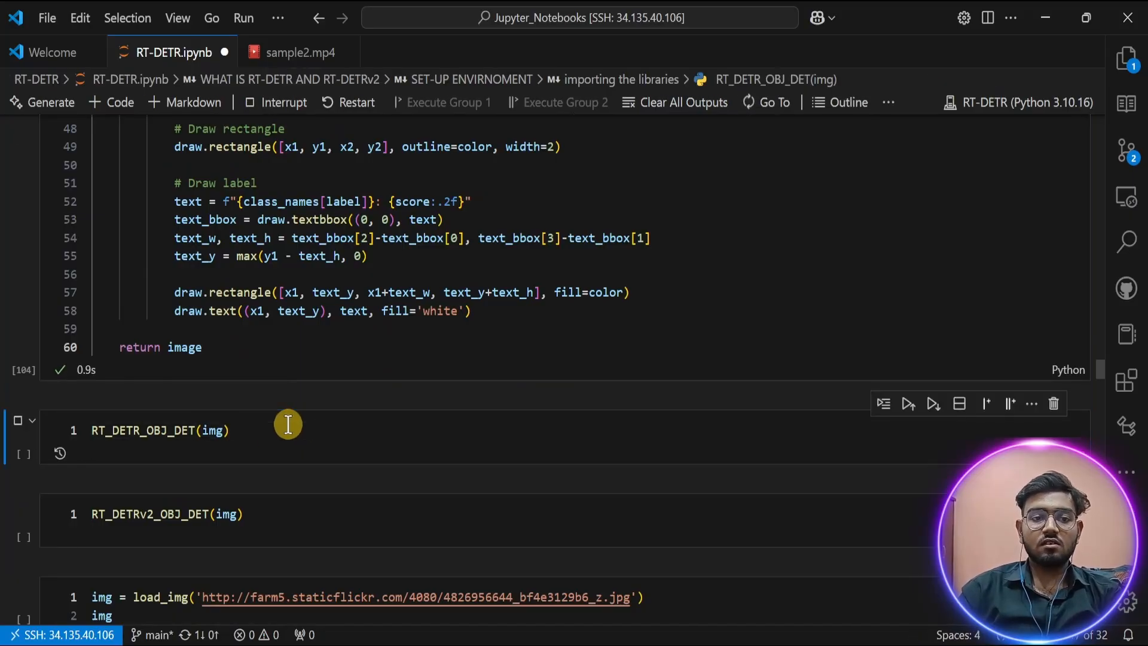
left_click(908, 403)
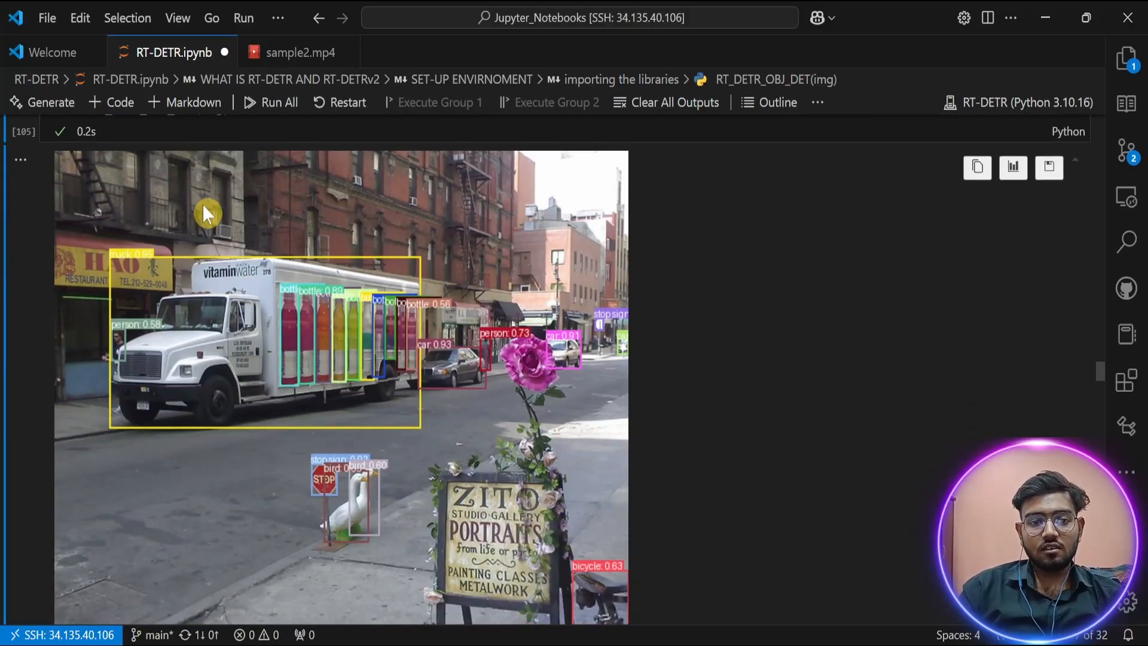
mouse_move(131, 402)
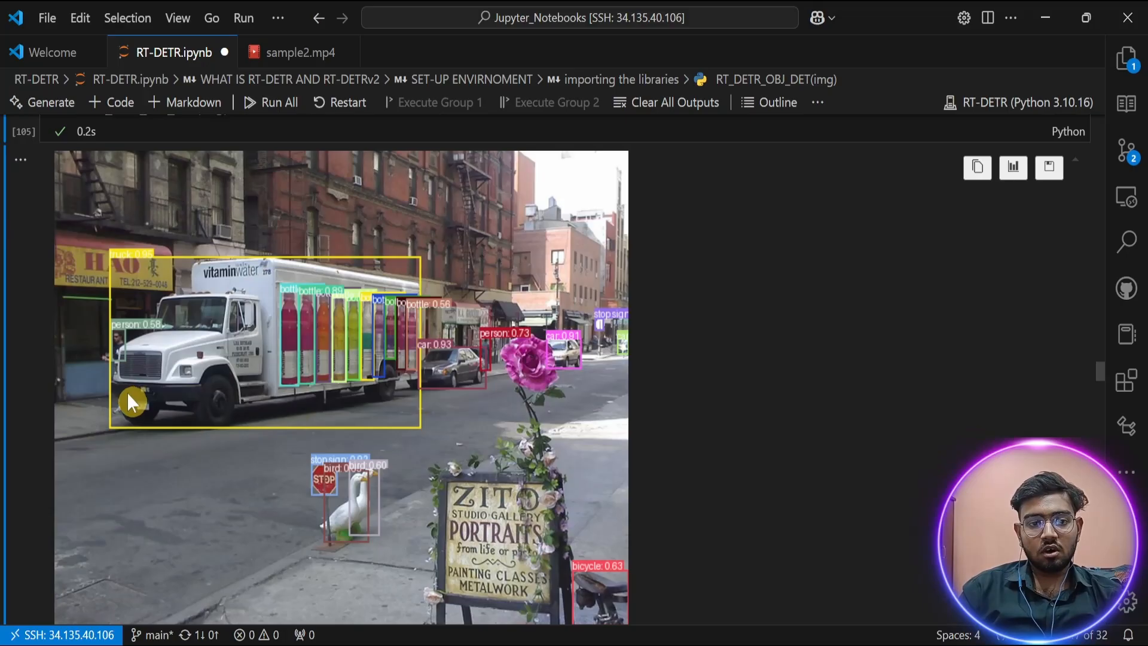
mouse_move(314, 468)
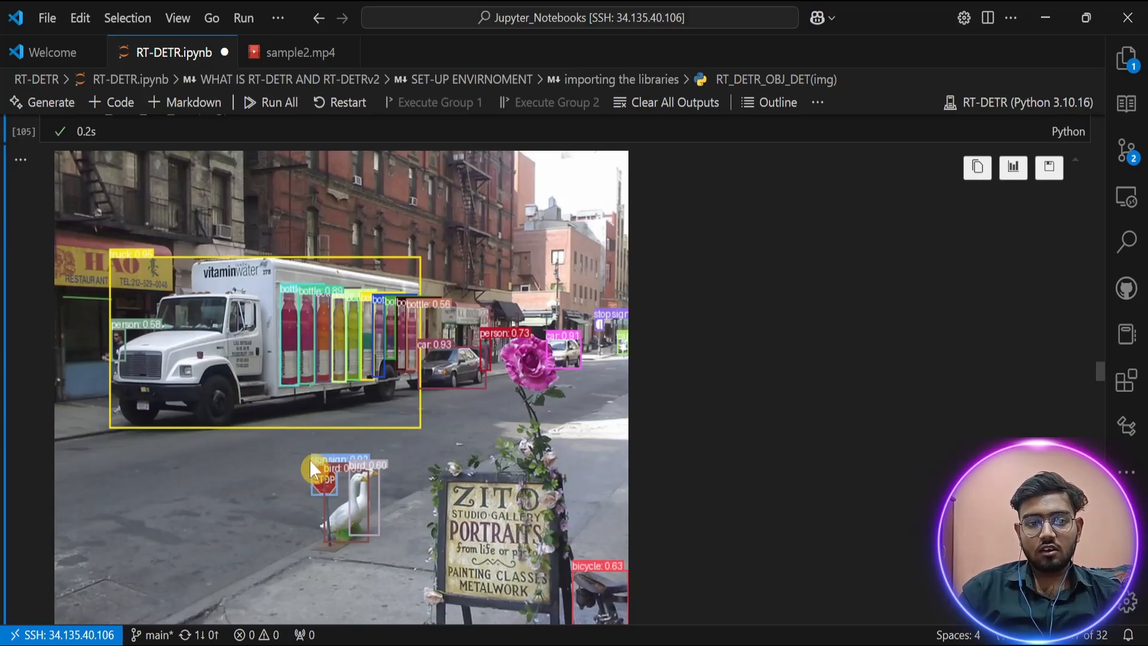
mouse_move(575, 556)
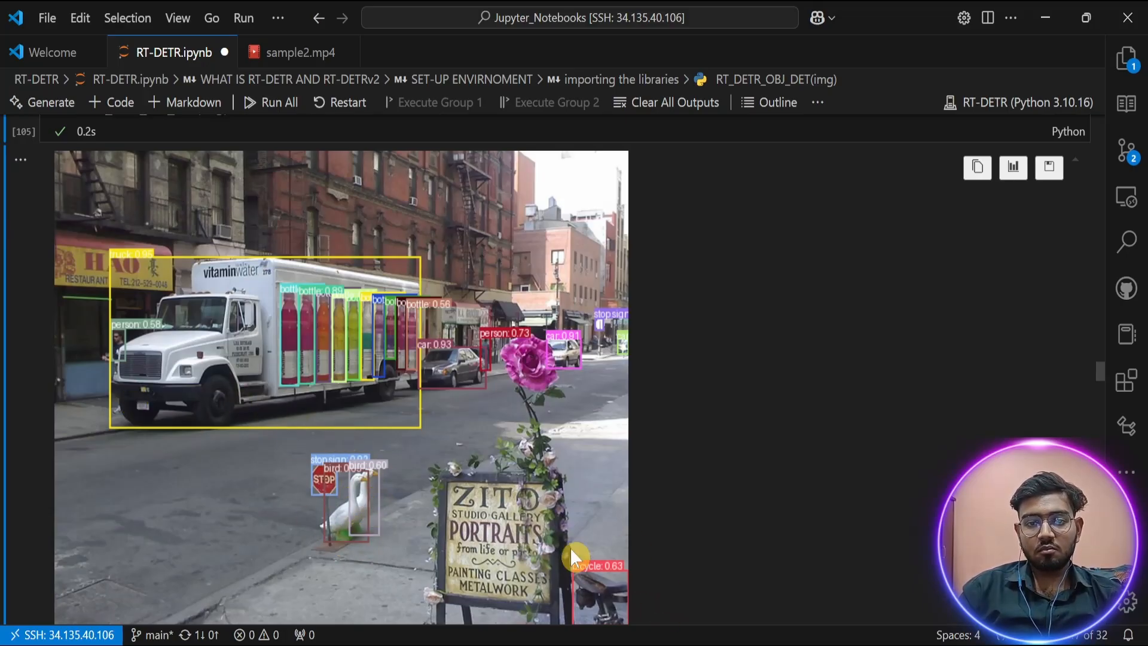
mouse_move(155, 428)
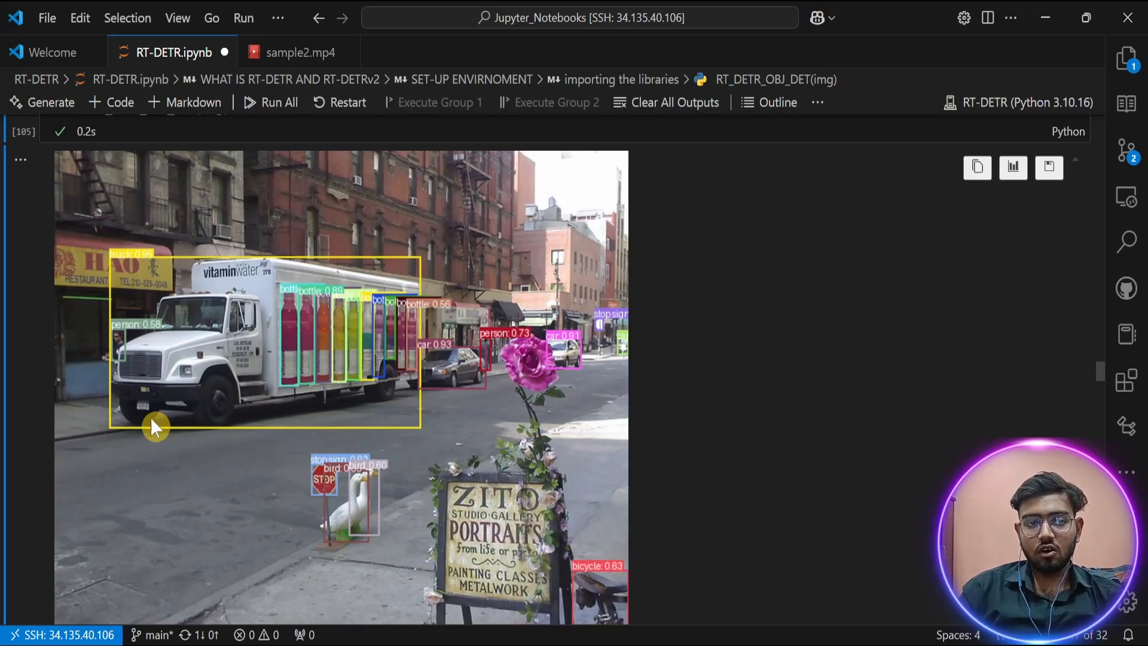
mouse_move(328, 394)
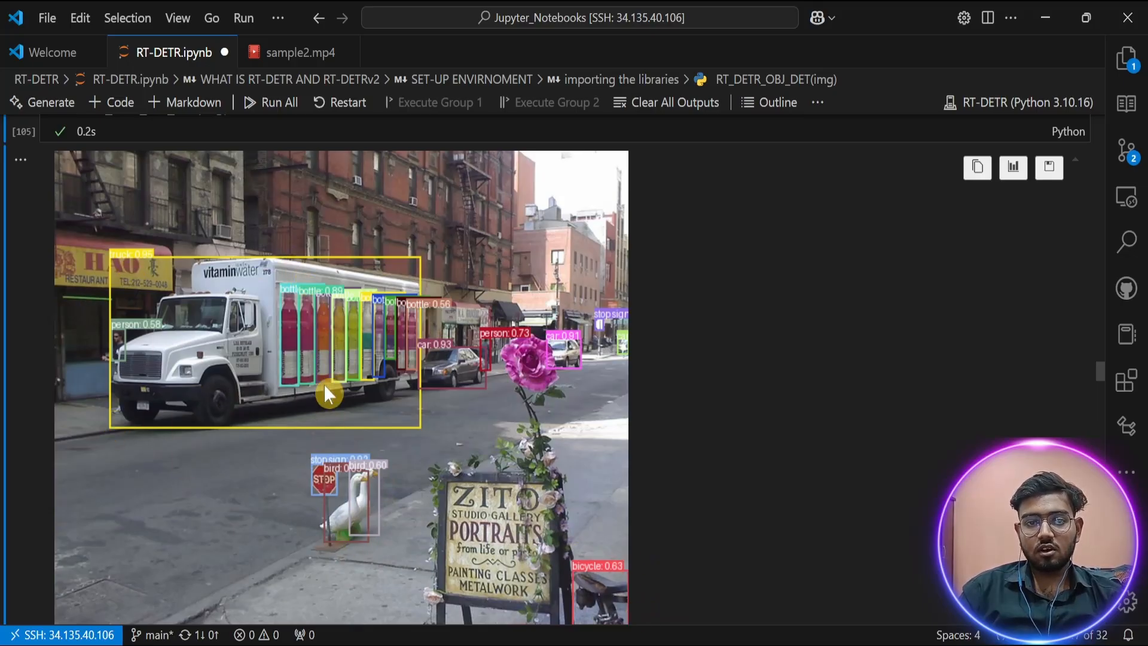
mouse_move(581, 500)
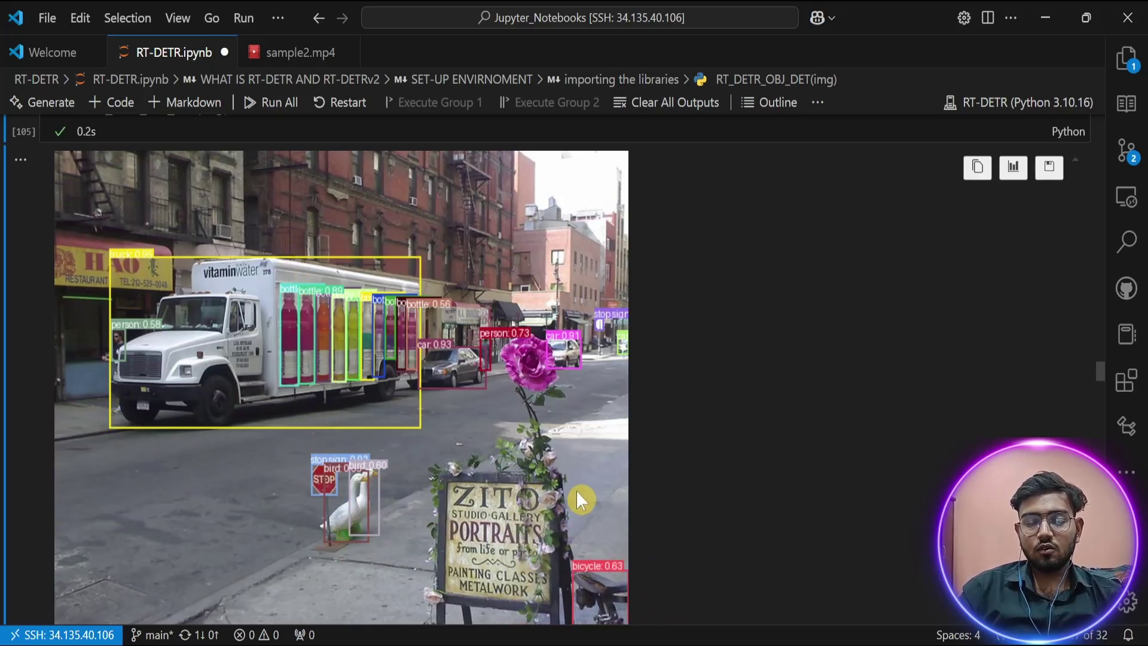
mouse_move(455, 497)
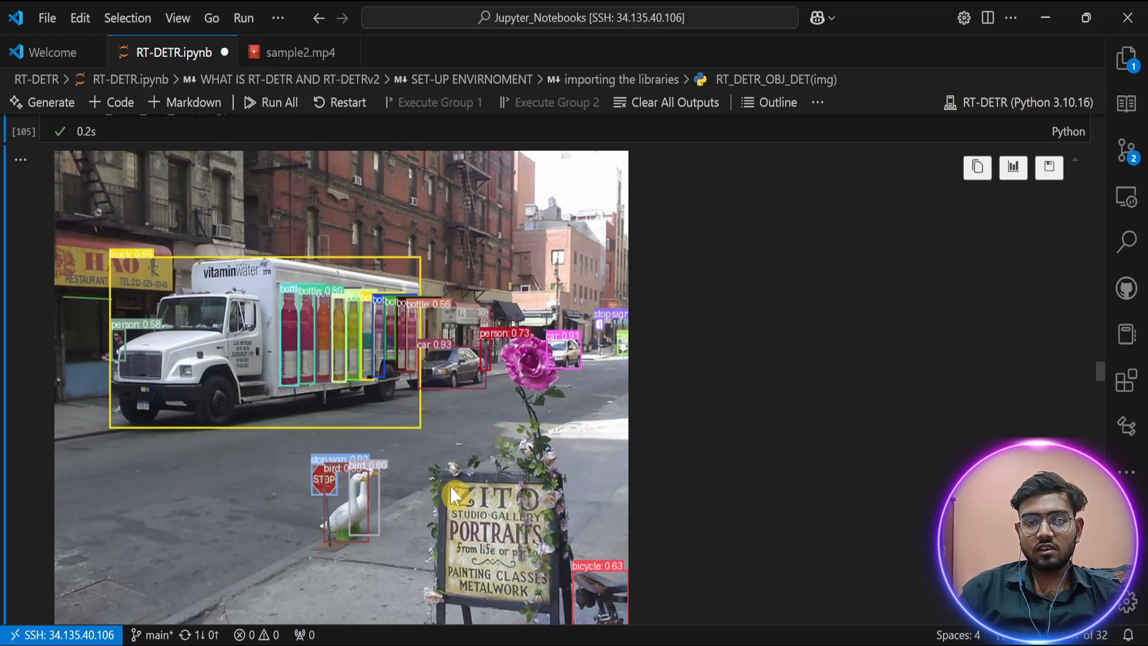
mouse_move(538, 517)
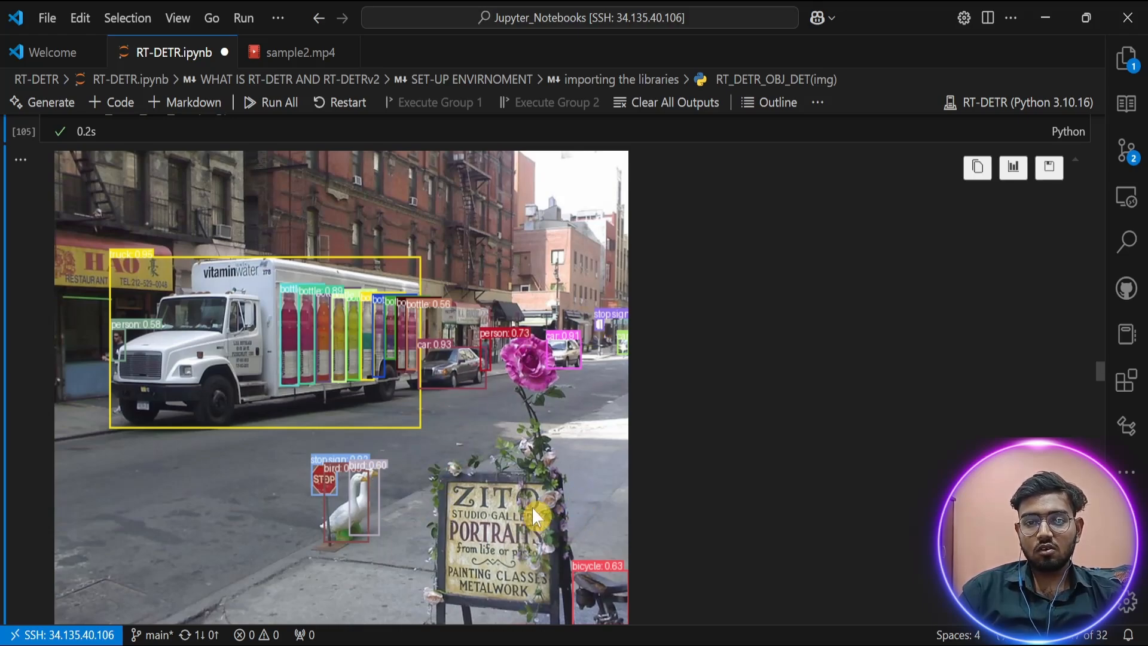
Run RT_DETRv2_OBJ_DET(img) on the street photo and inspect its truck, bottle, potted plant and bicycle boxes.
scroll("down", 3)
type("v2")
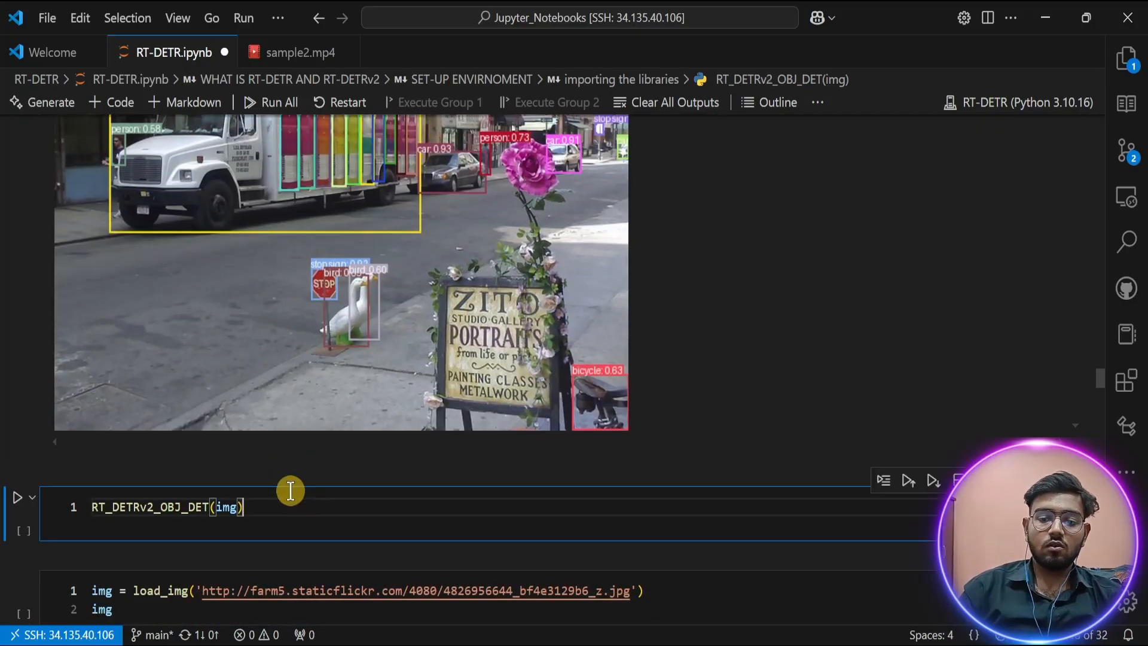
left_click(16, 497)
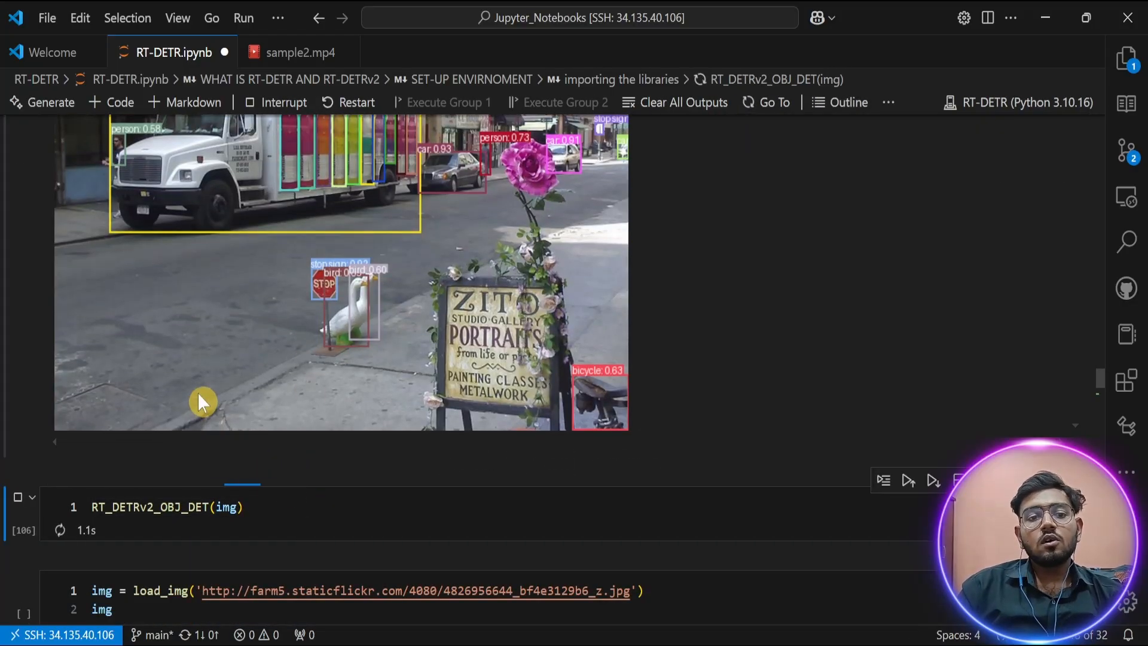
left_click(16, 139)
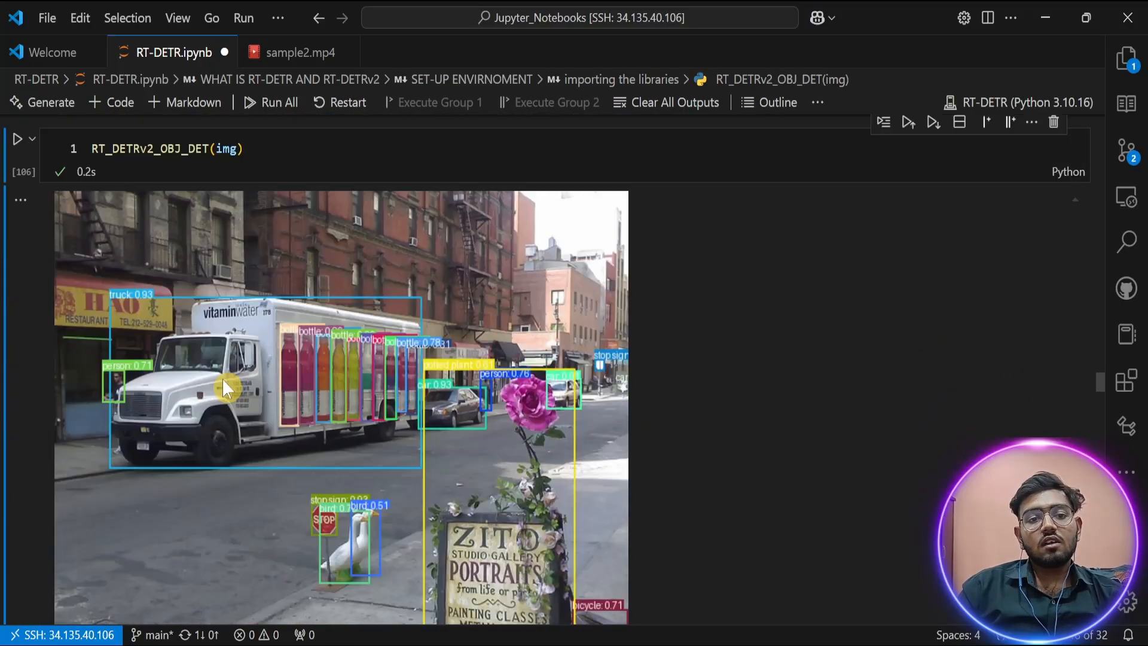
scroll("down", 3)
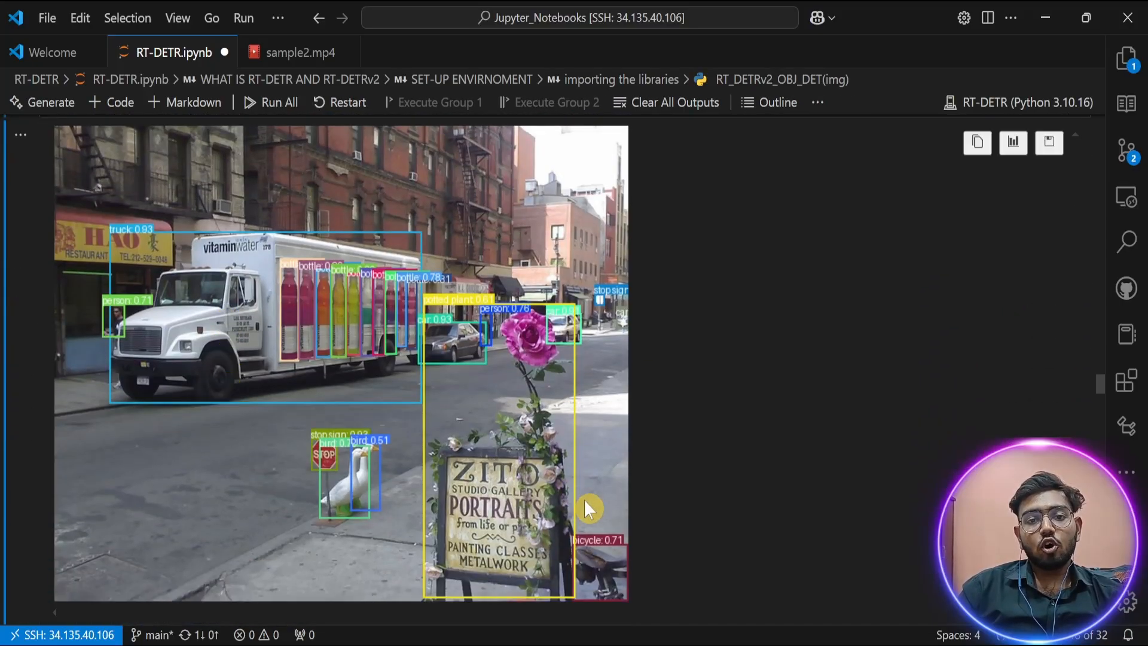
mouse_move(348, 315)
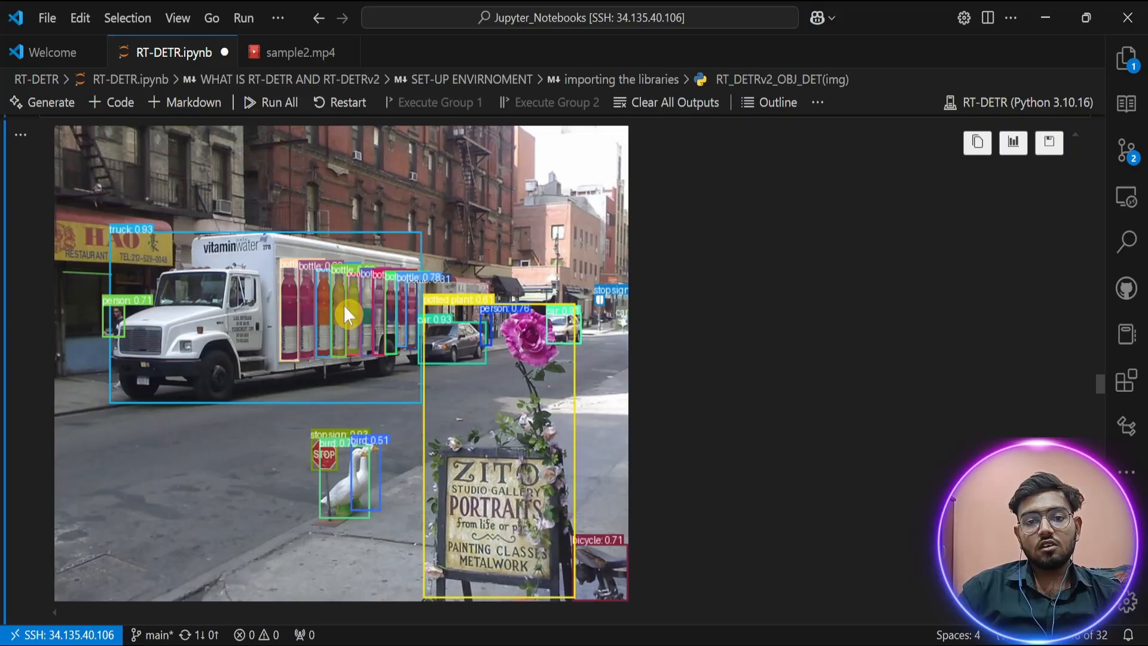
mouse_move(428, 322)
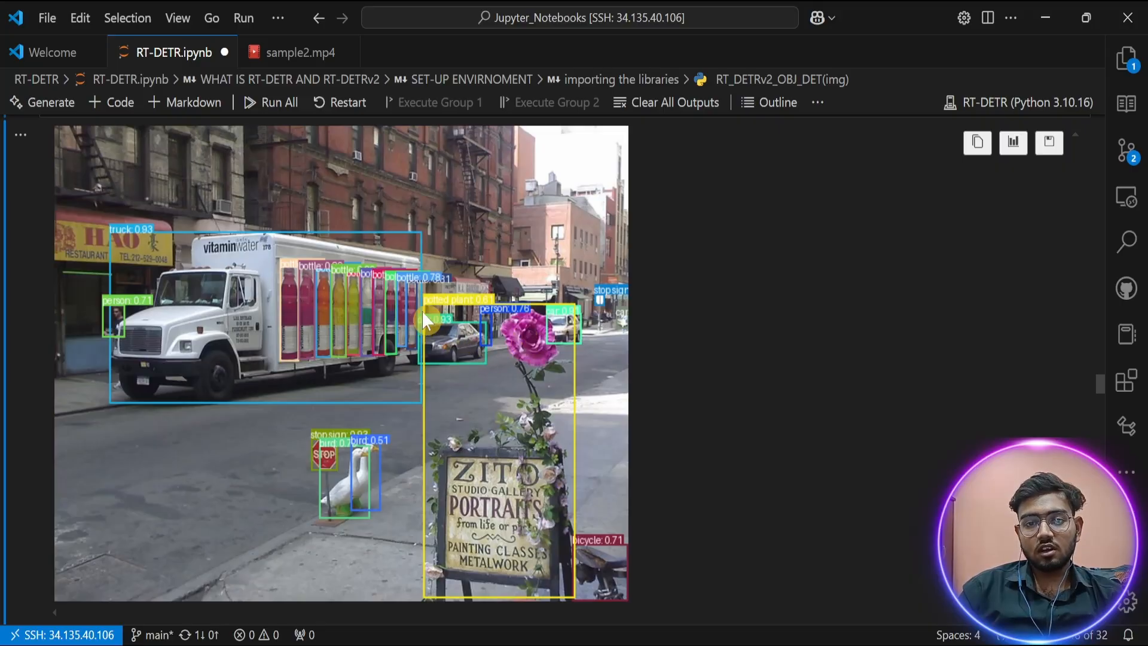
scroll("down", 3)
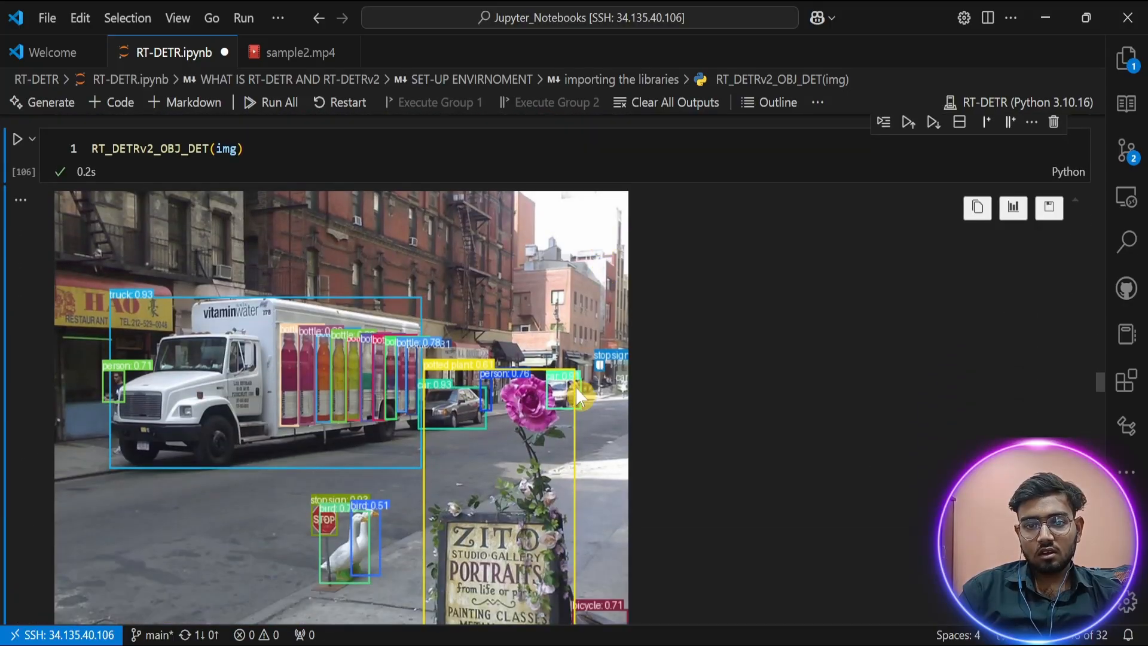
scroll("down", 3)
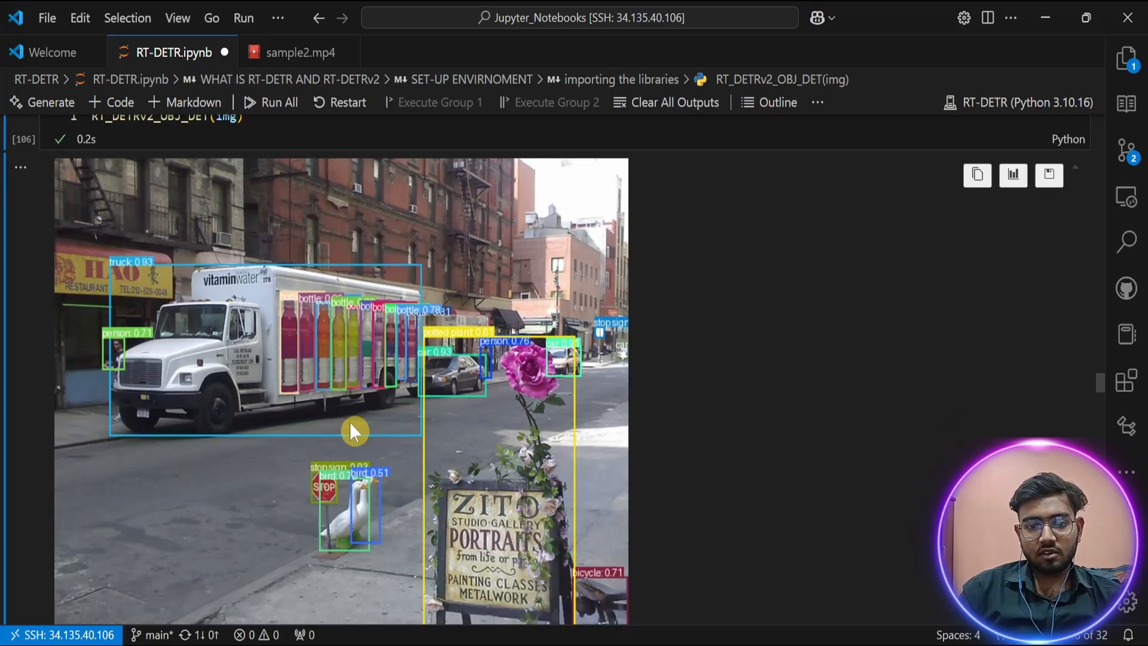
mouse_move(330, 540)
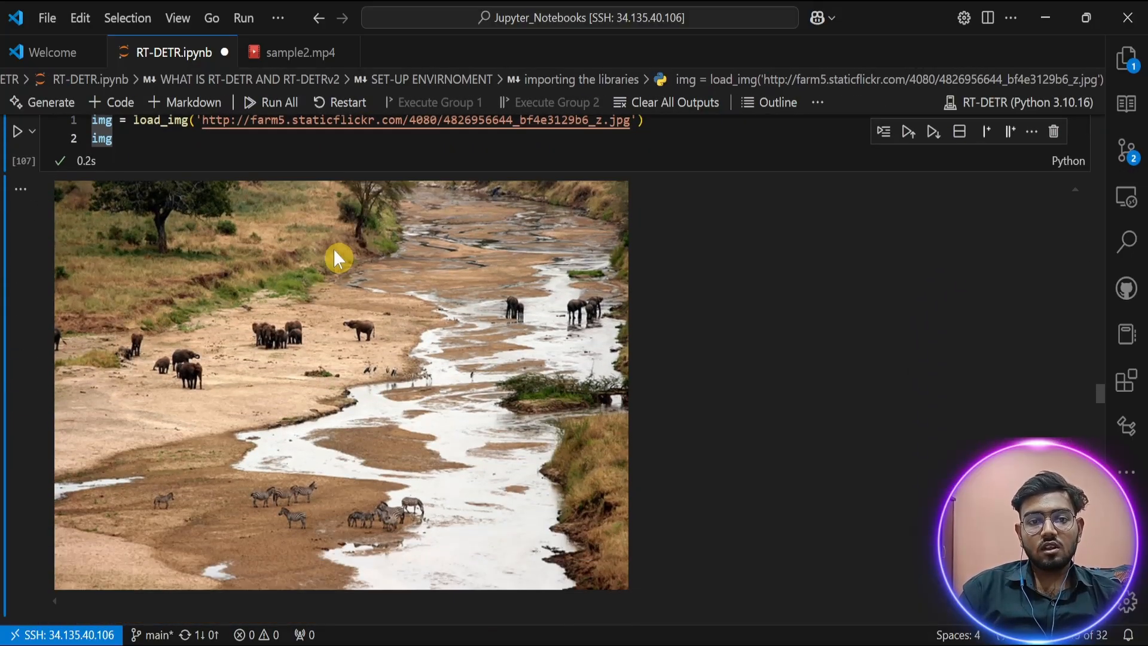
mouse_move(299, 342)
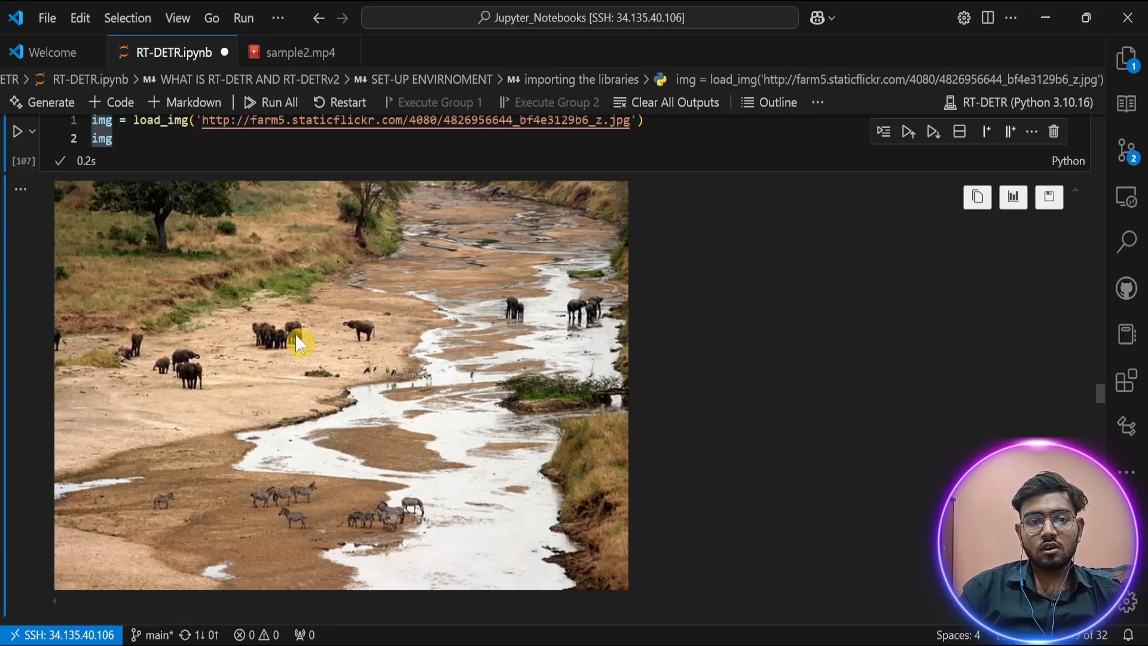
mouse_move(402, 315)
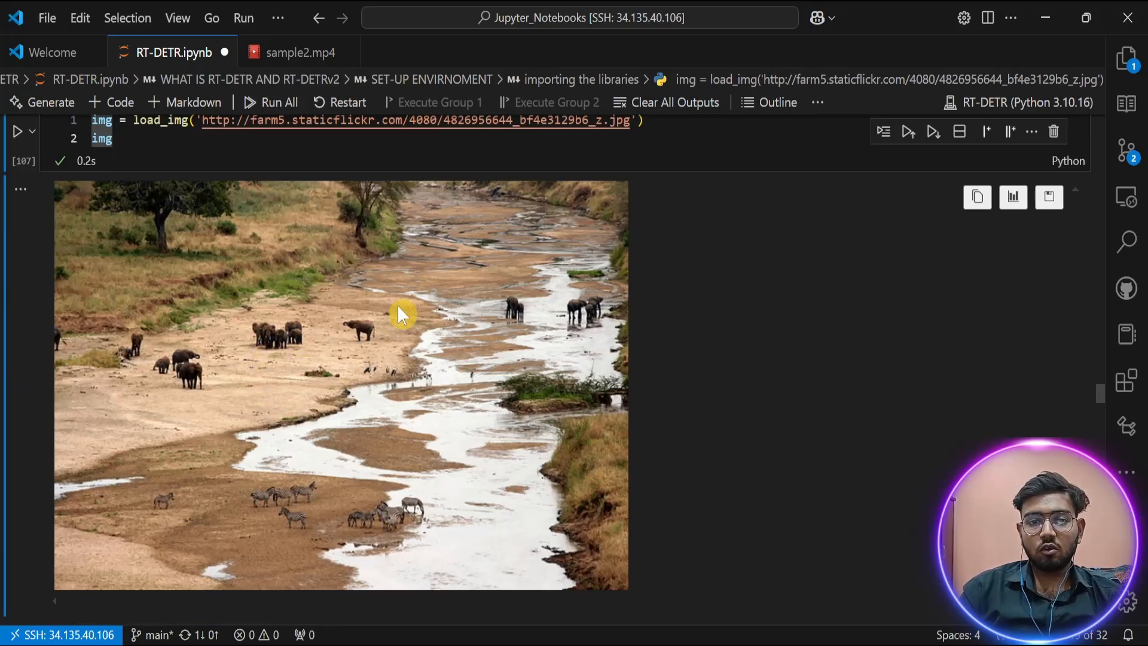
mouse_move(331, 356)
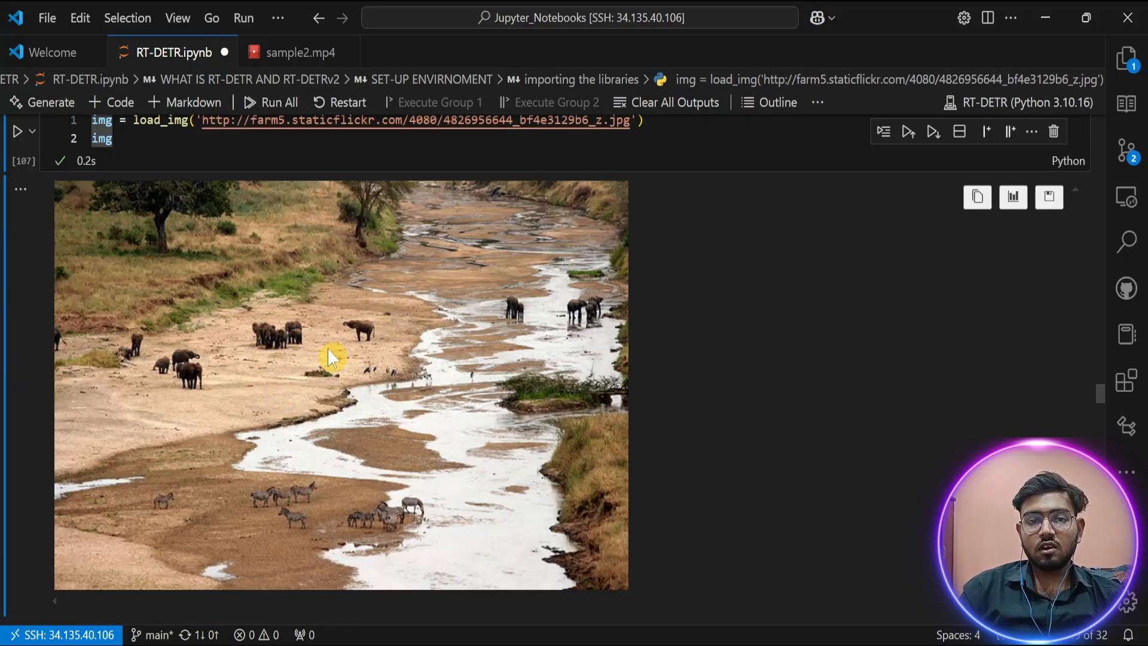
Load the Flickr river photo of elephants and zebras and view it in the notebook.
scroll("down", 3)
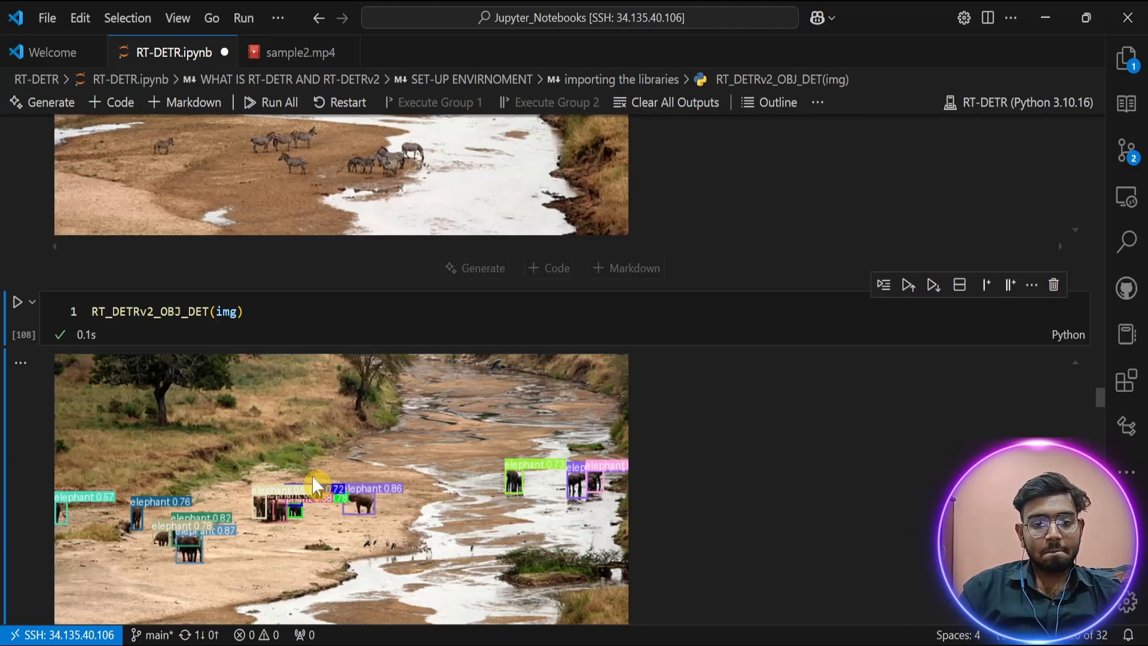
View the RT-DETRv2 output on the river photo with labelled elephant and zebra boxes.
scroll("down", 3)
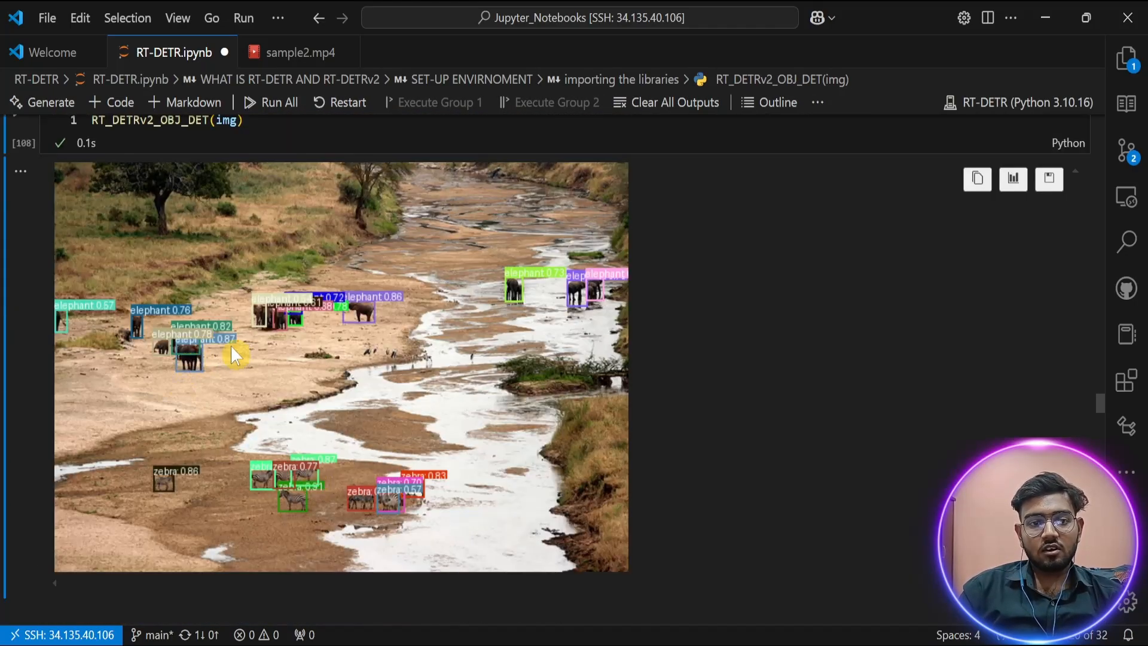
mouse_move(372, 344)
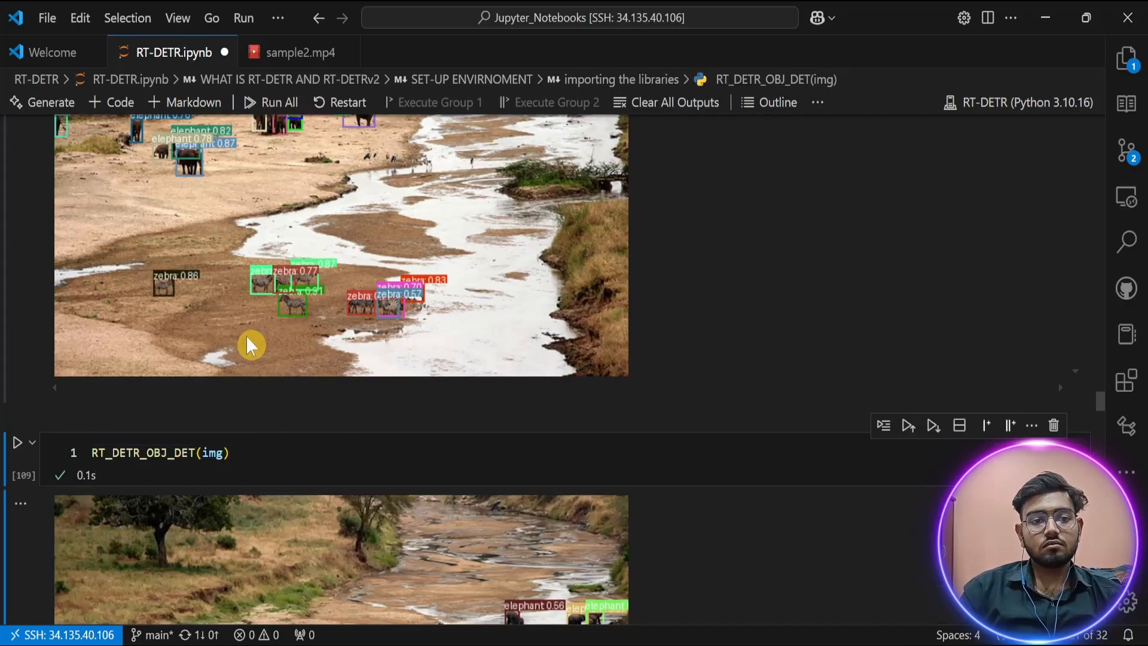
scroll("down", 3)
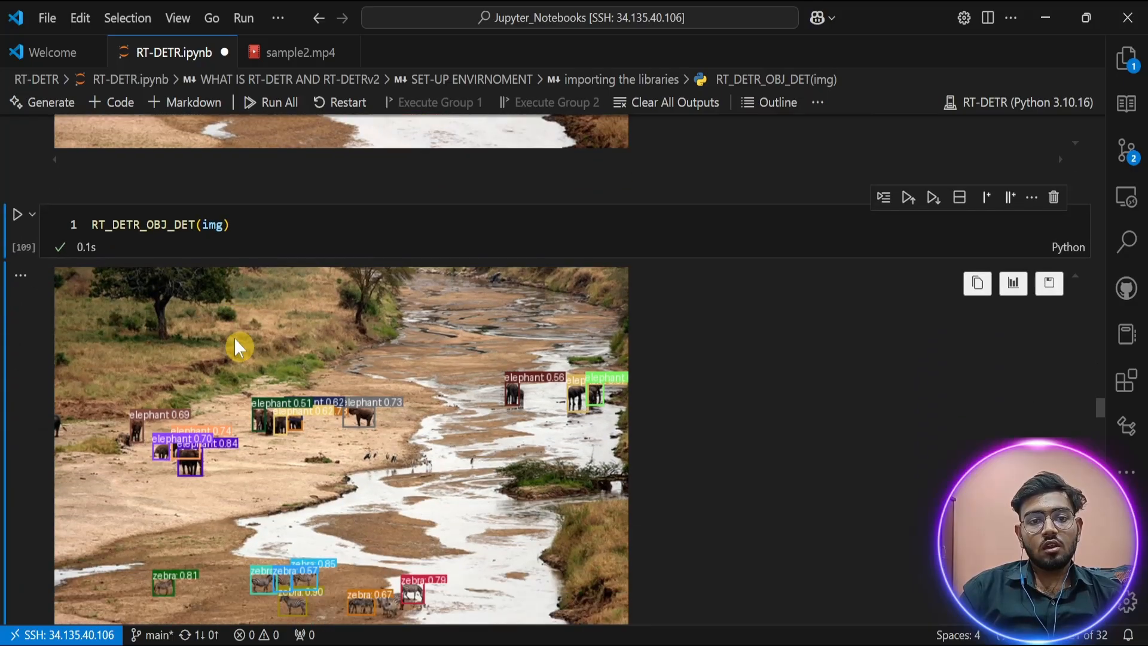
scroll("down", 3)
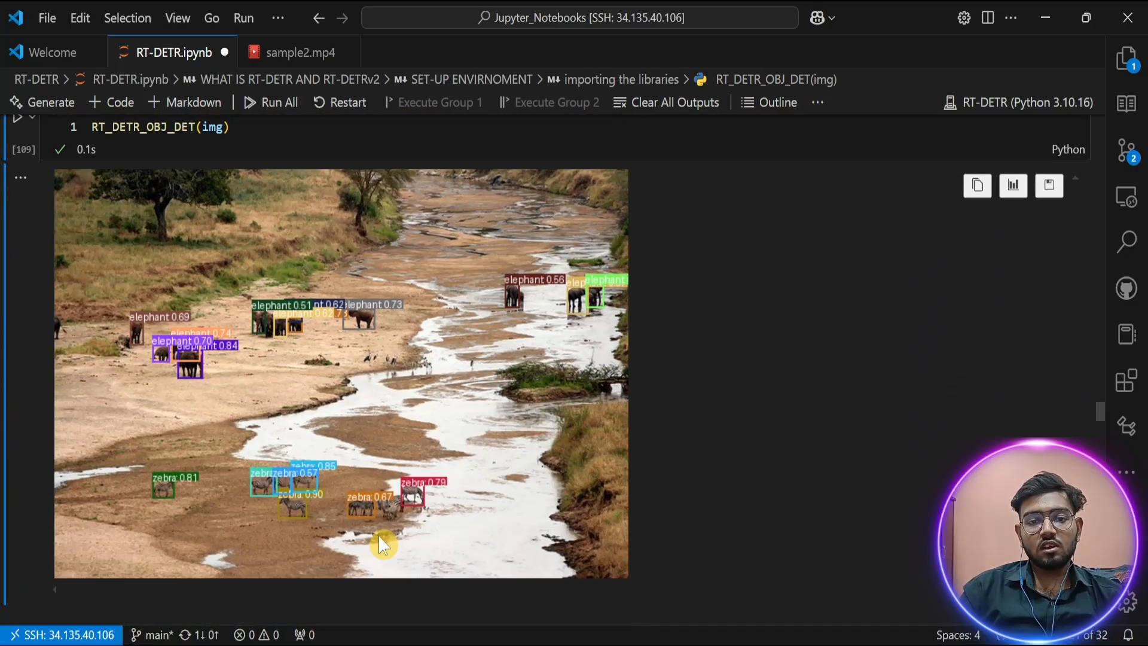
mouse_move(376, 462)
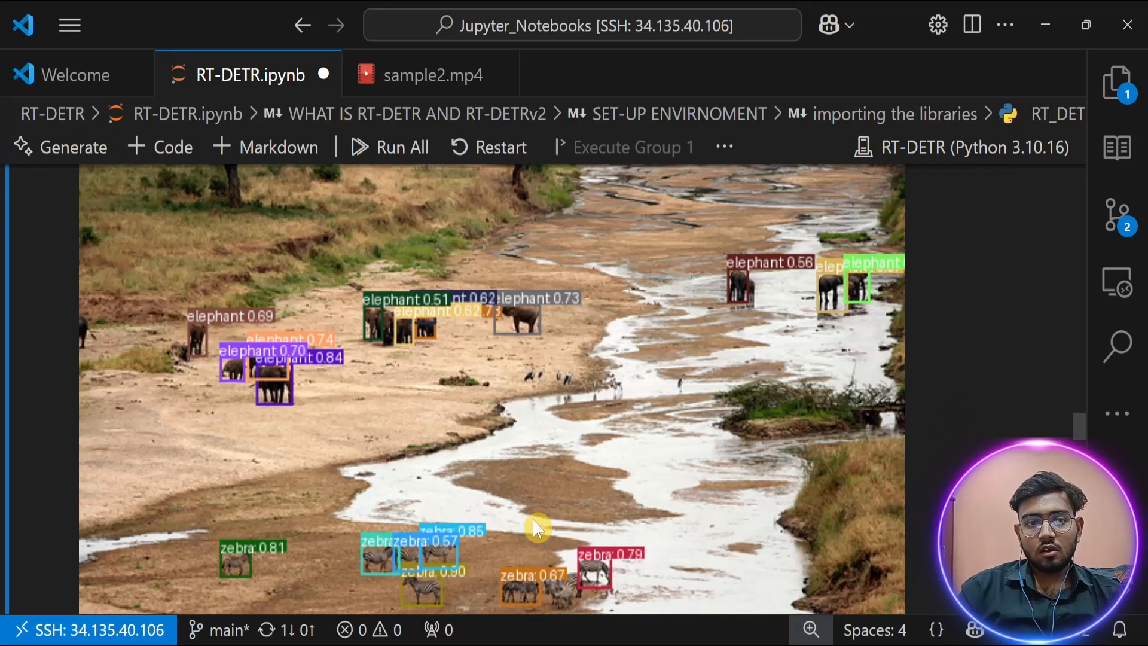
scroll("down", 3)
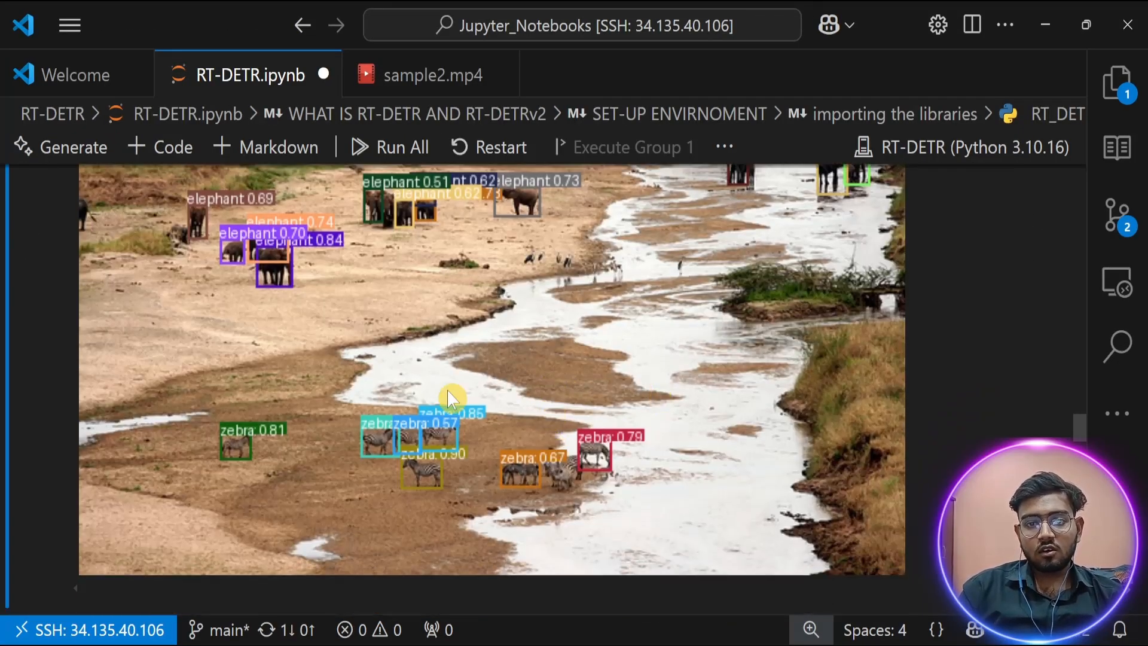
scroll("up", 3)
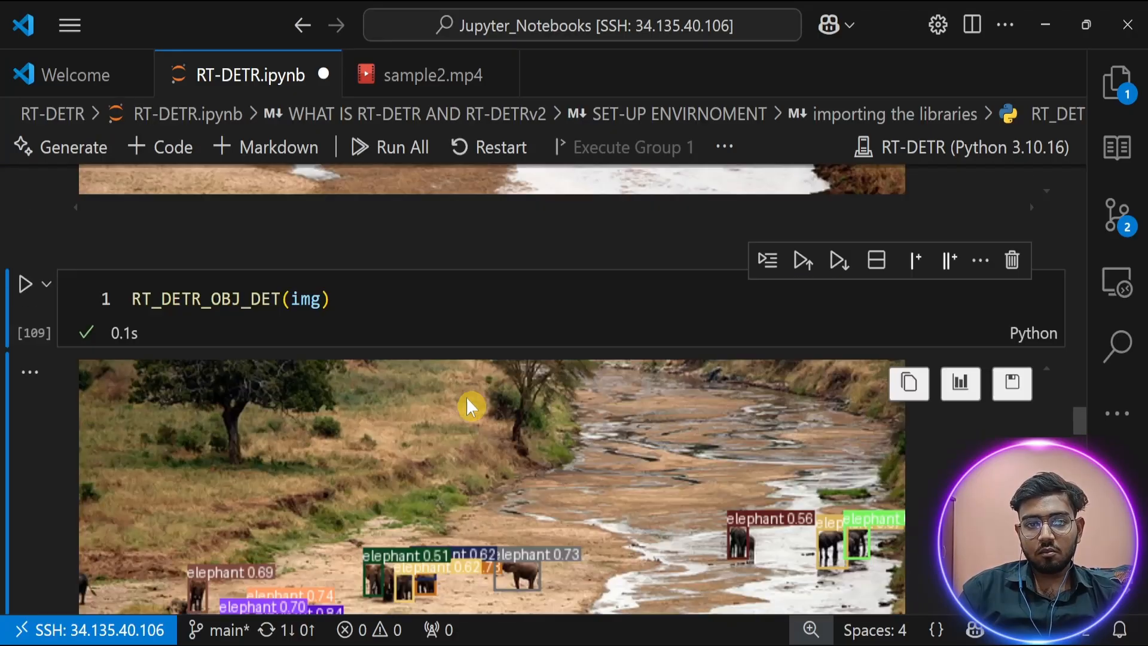
scroll("down", 3)
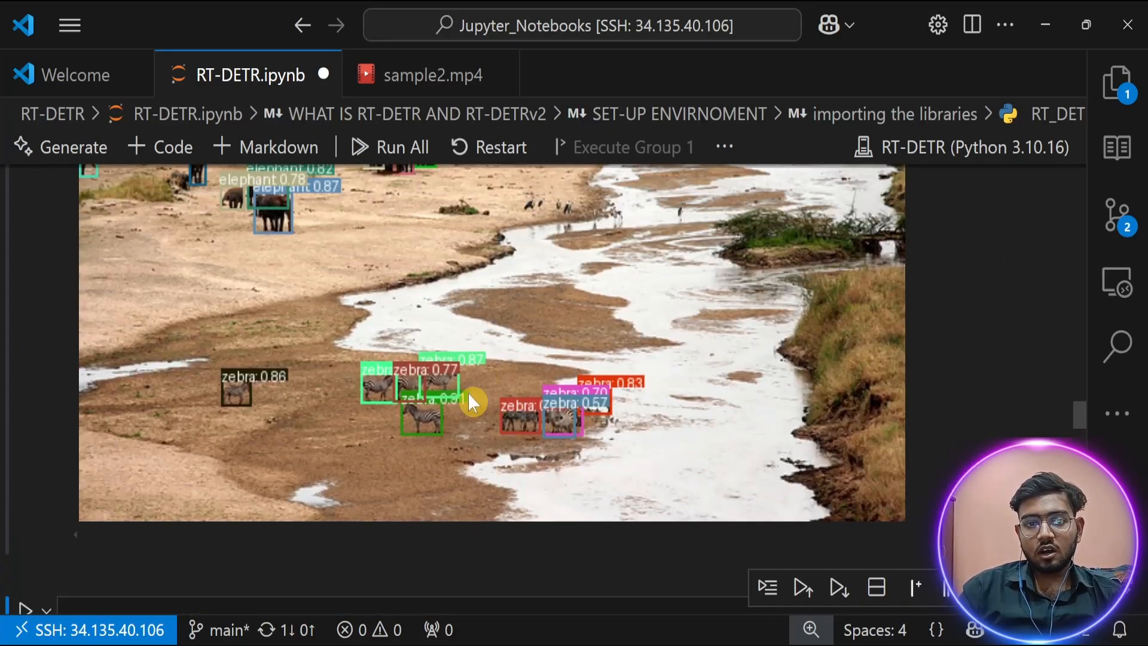
mouse_move(593, 330)
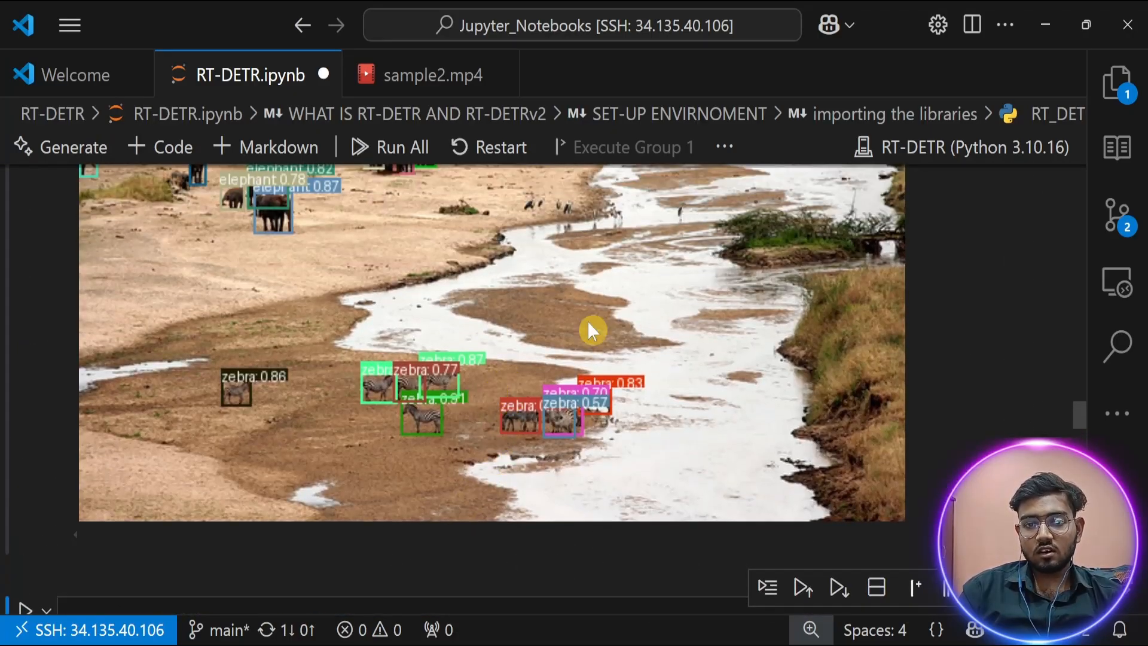
mouse_move(474, 334)
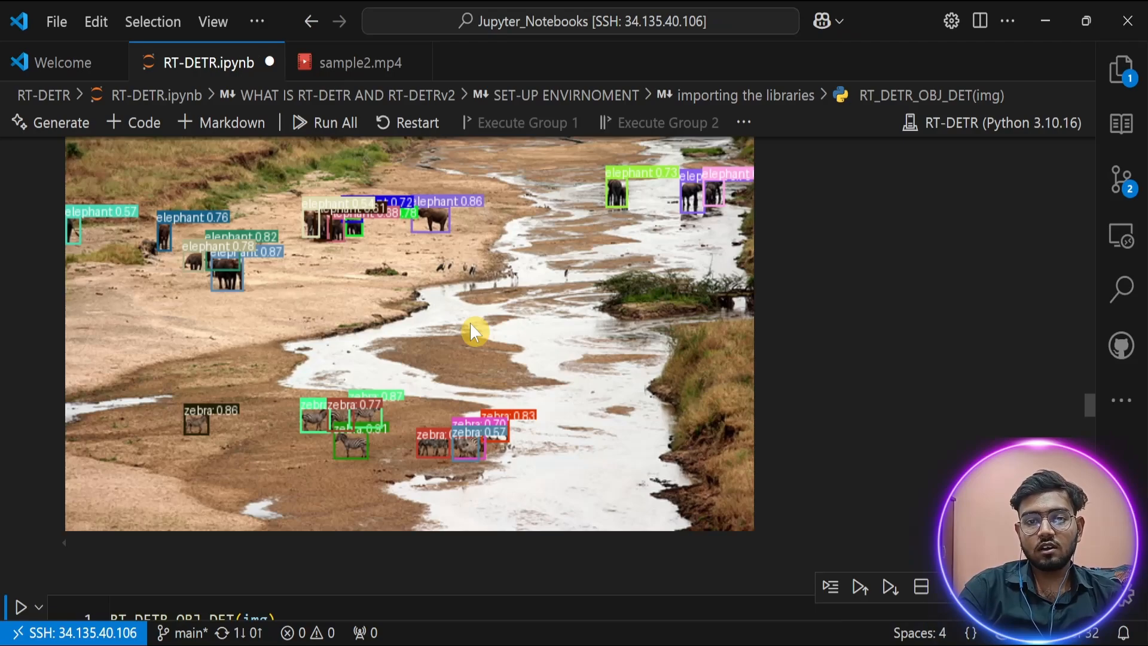
scroll("down", 3)
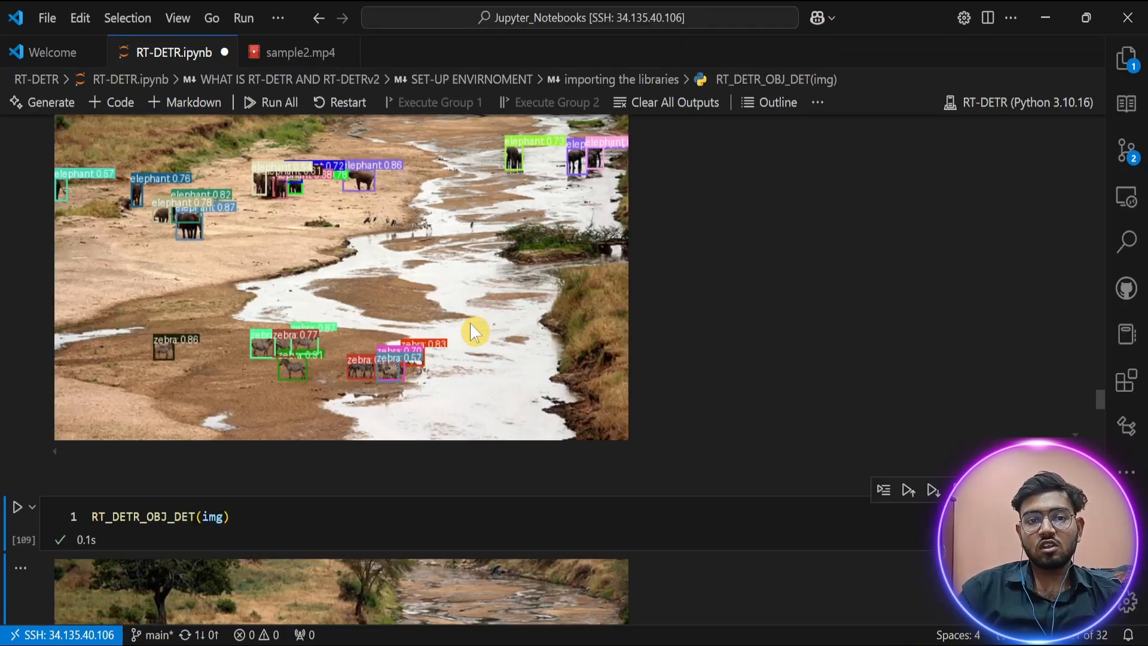
mouse_move(375, 323)
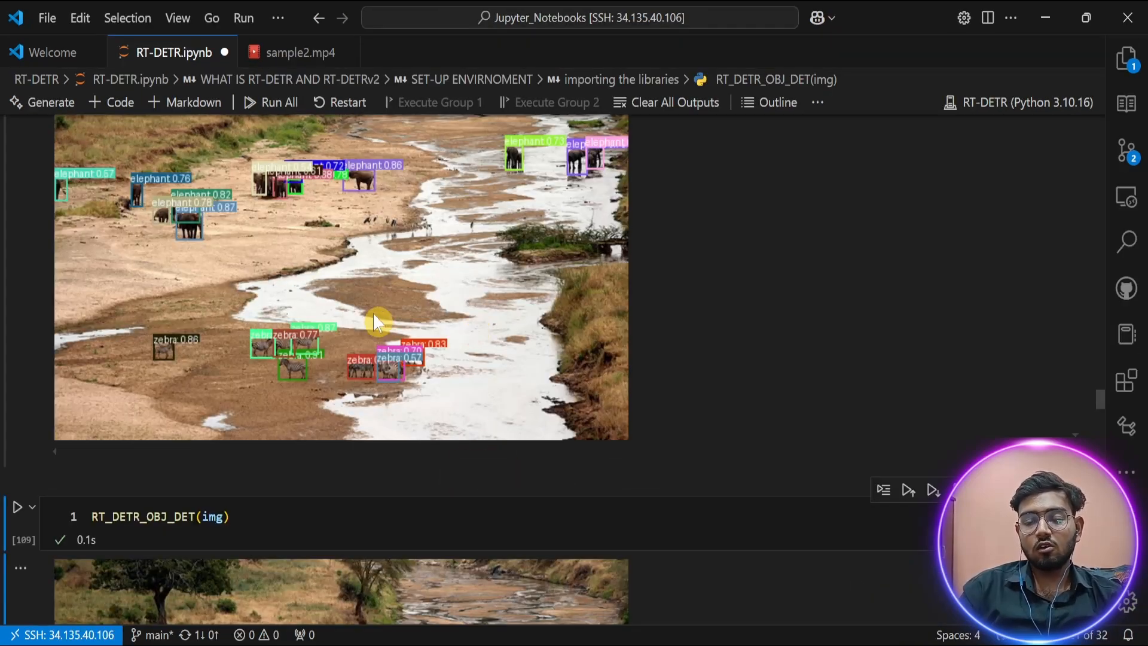
mouse_move(396, 303)
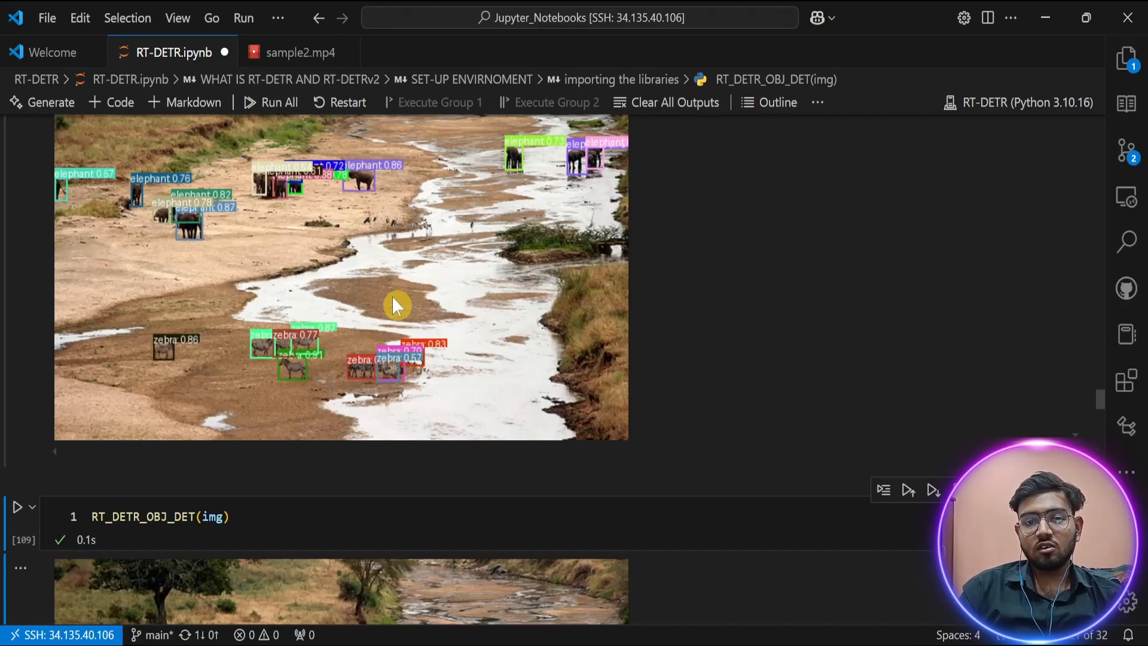
scroll("down", 3)
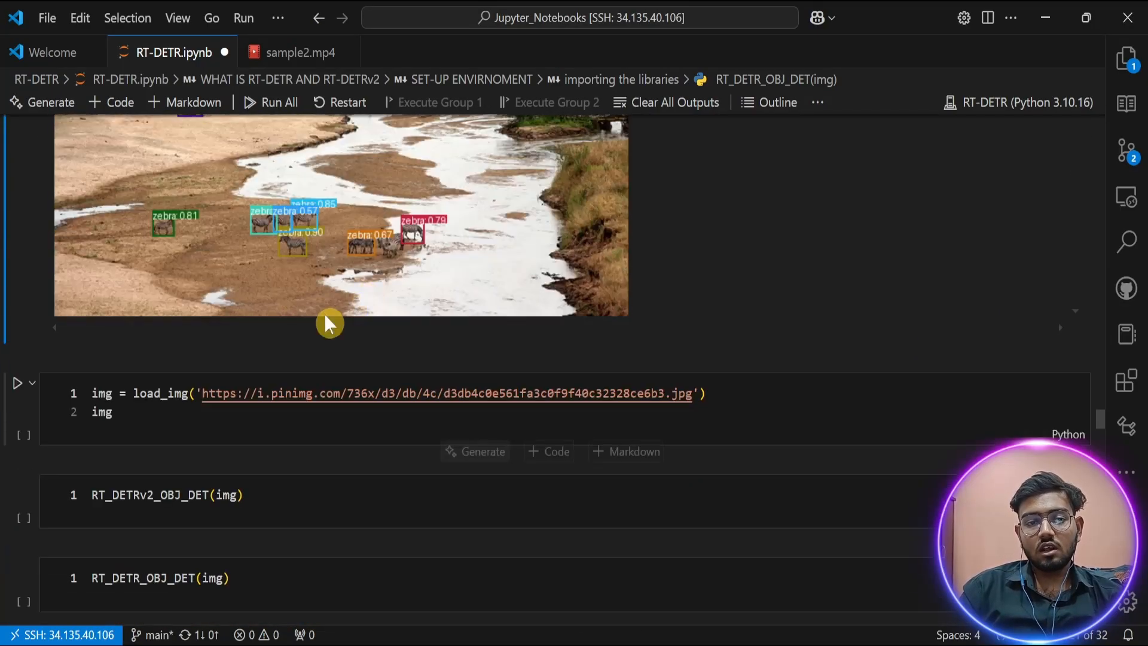
Load the new image URL and display the flock of black-faced sheep on the grassy hillside.
left_click(16, 382)
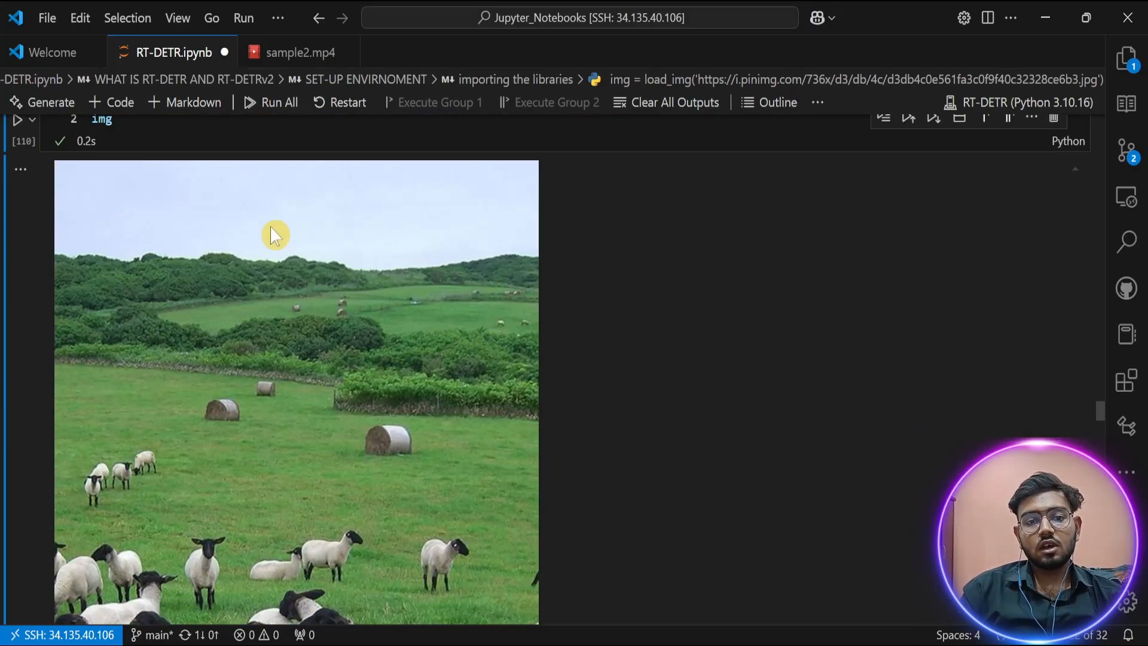
scroll("down", 3)
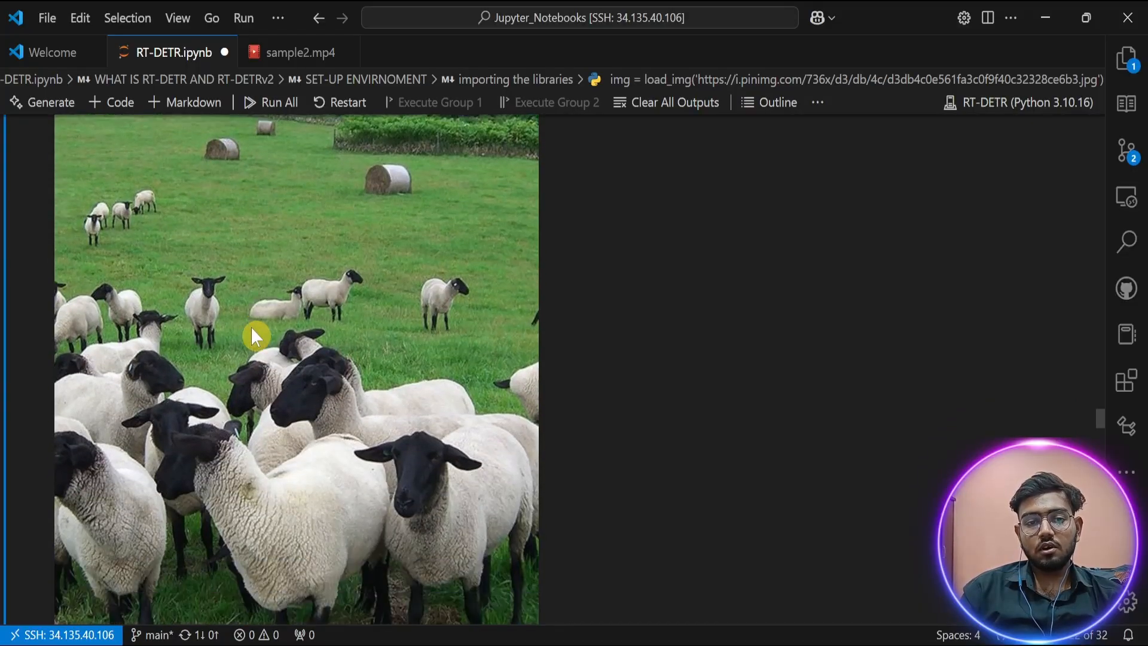
scroll("down", 3)
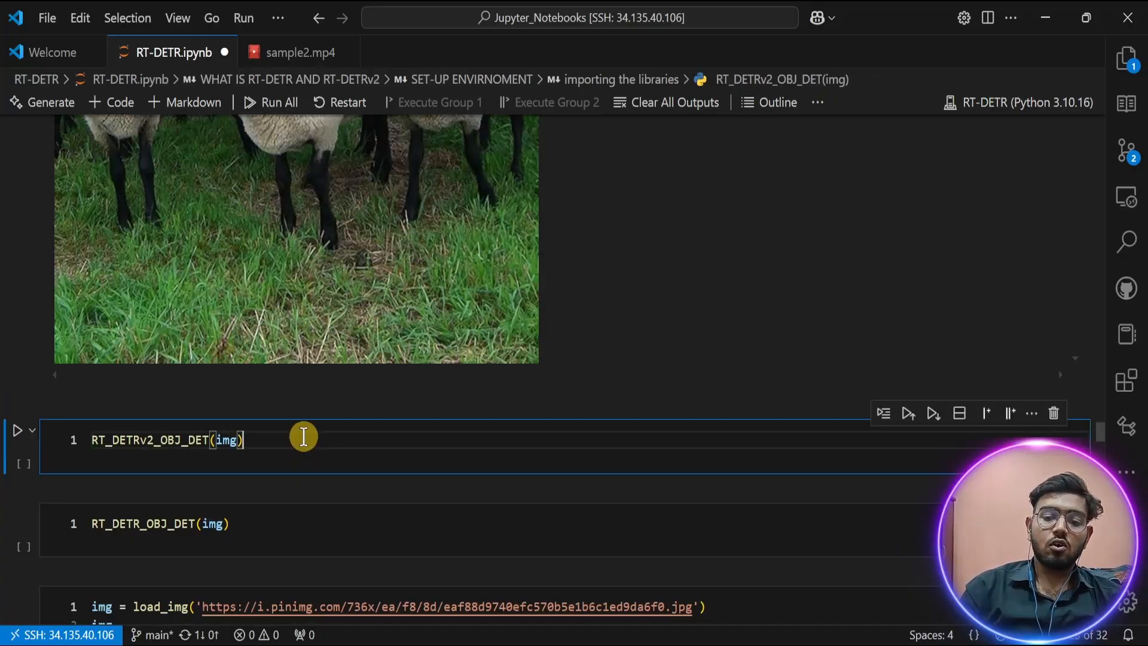
Run RT_DETRv2_OBJ_DET(img) on the sheep photo, showing labelled sheep boxes with confidence scores.
left_click(21, 430)
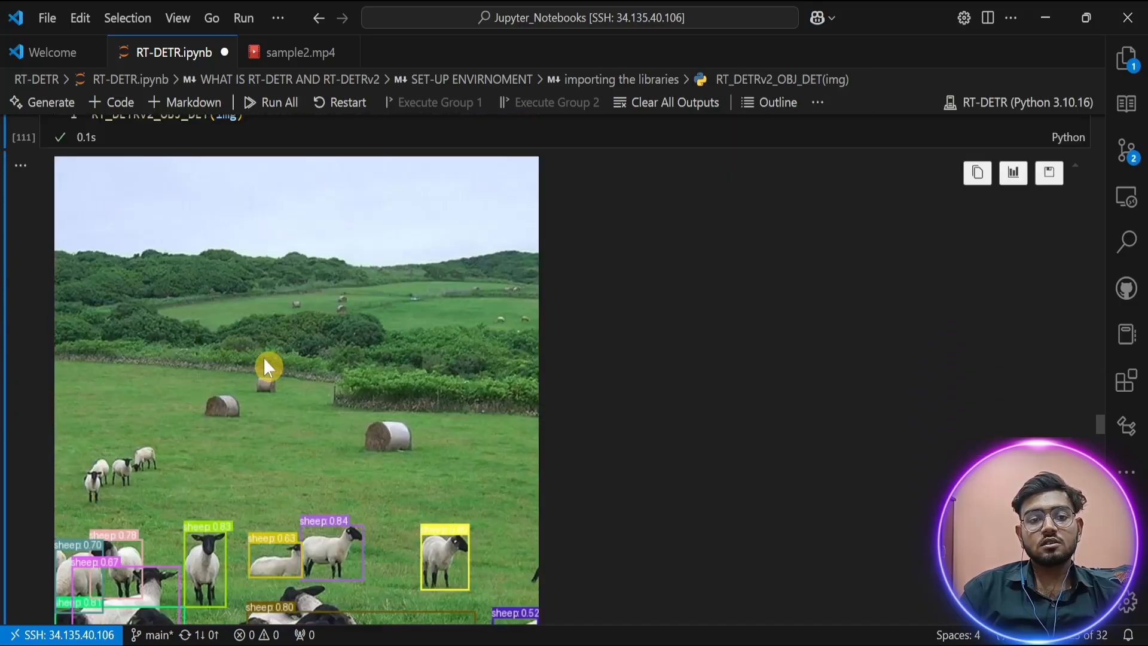
scroll("down", 3)
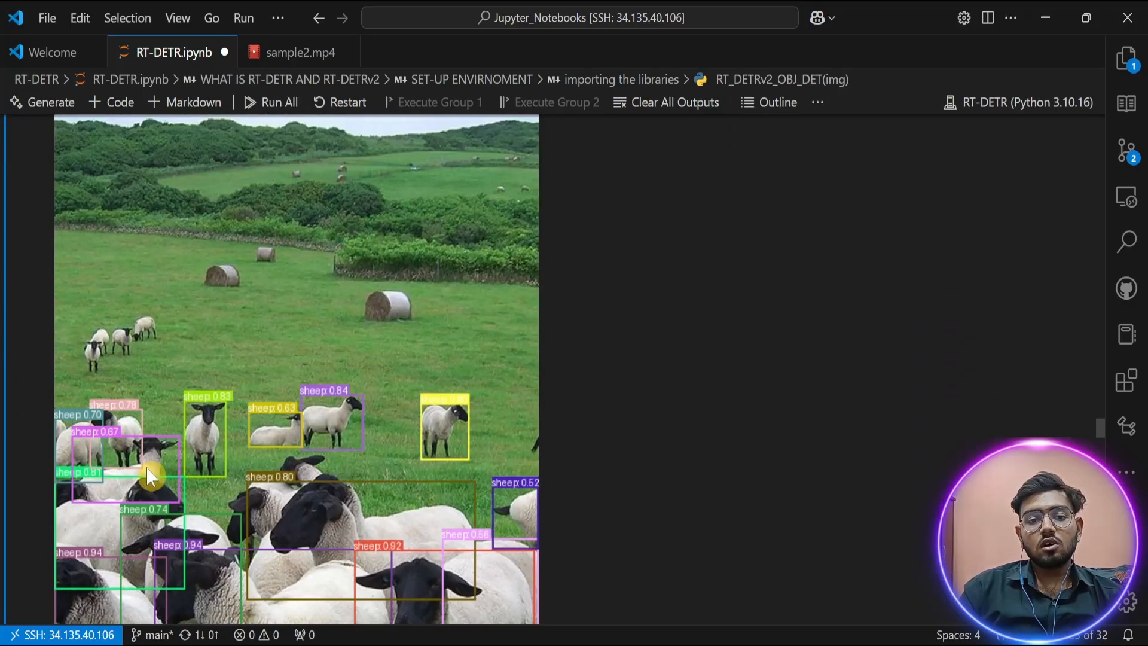
mouse_move(252, 483)
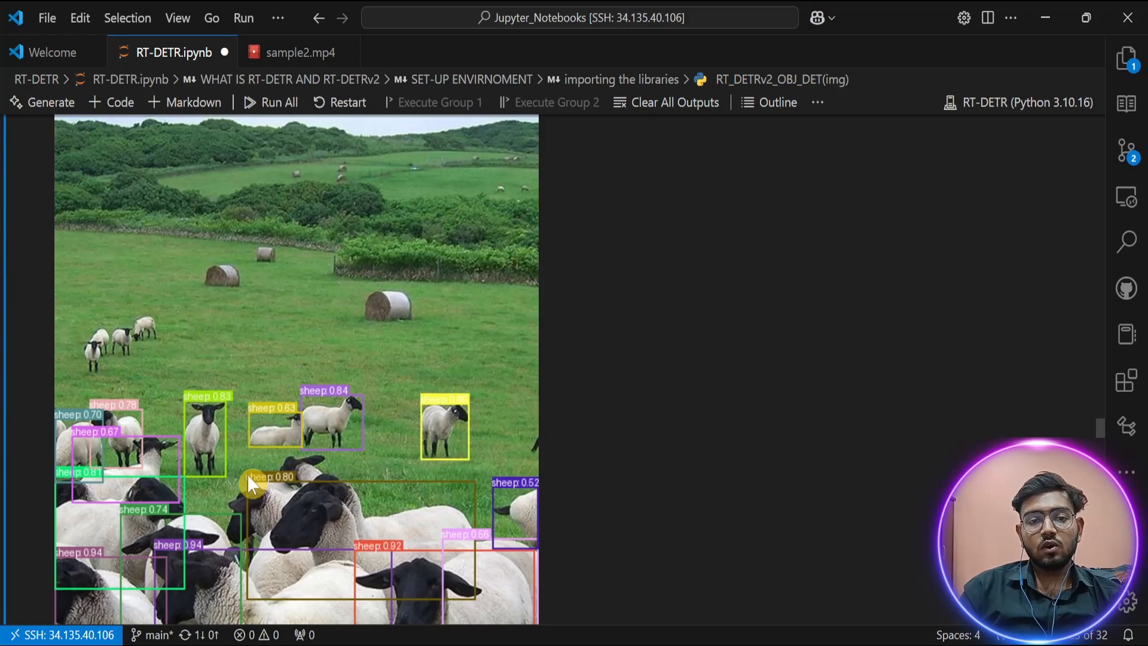
scroll("down", 3)
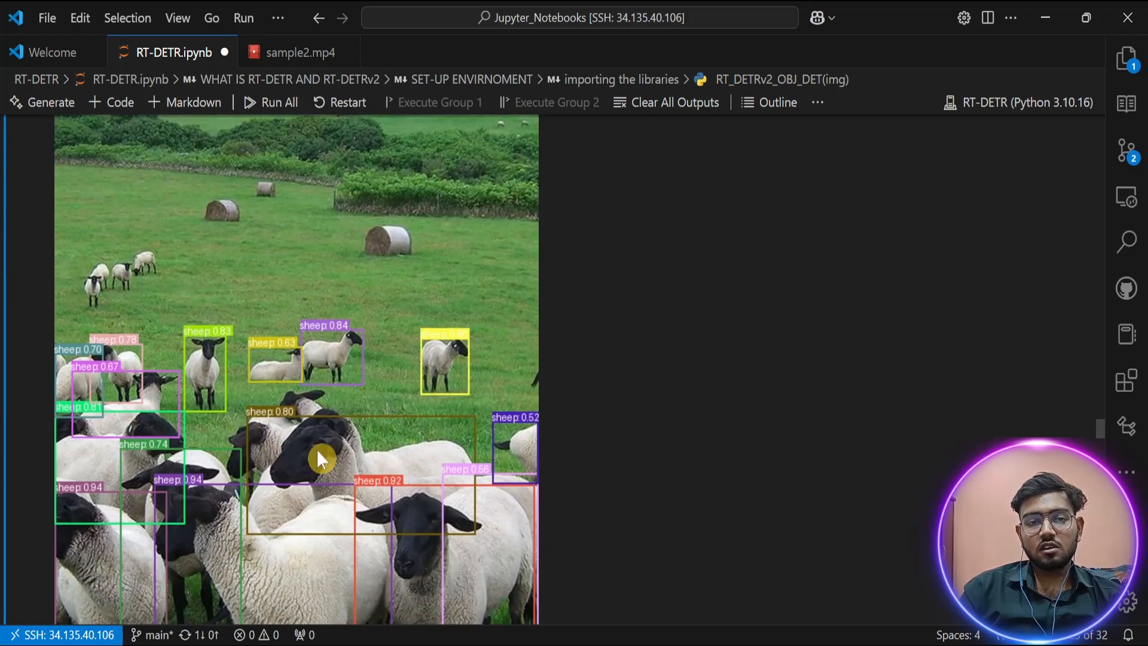
mouse_move(87, 265)
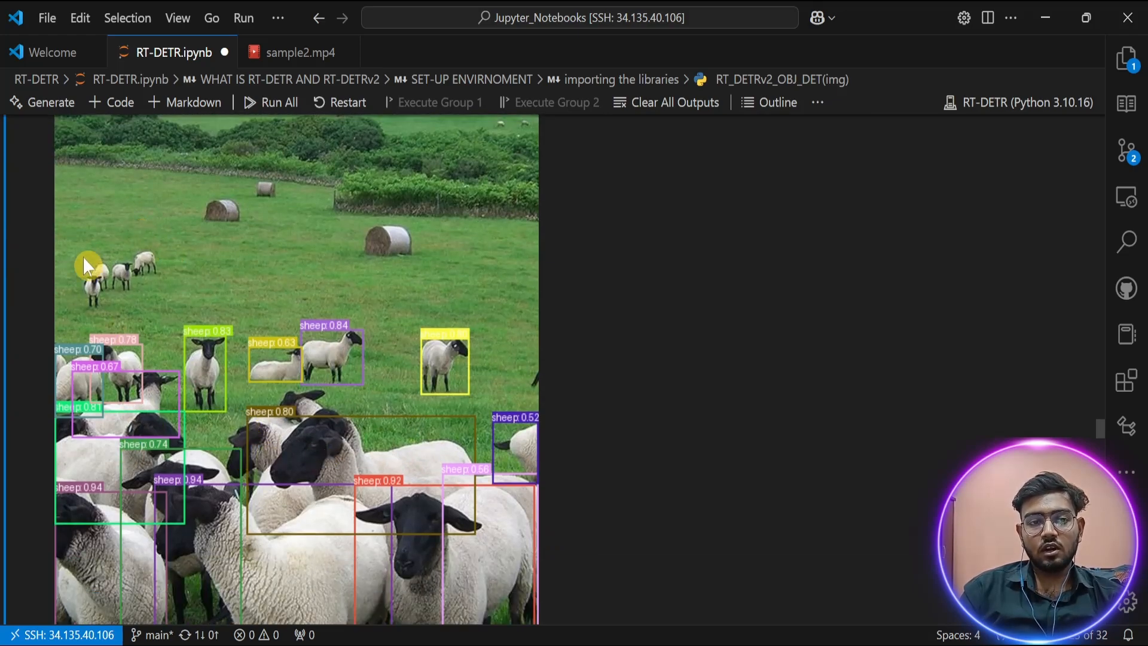
mouse_move(79, 334)
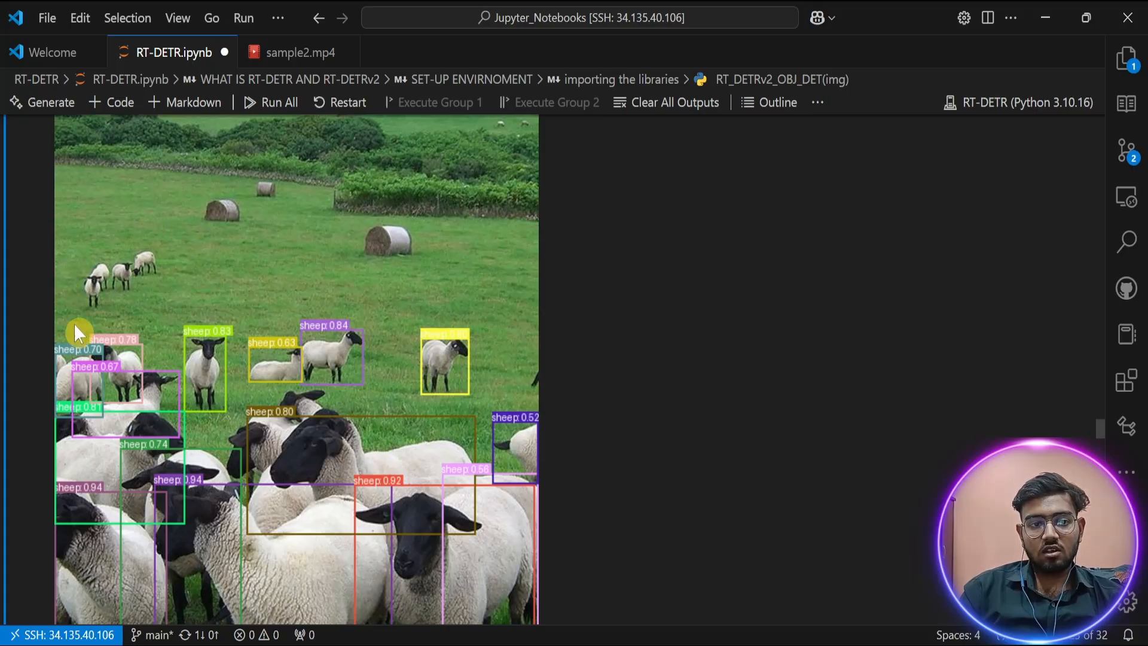
mouse_move(159, 315)
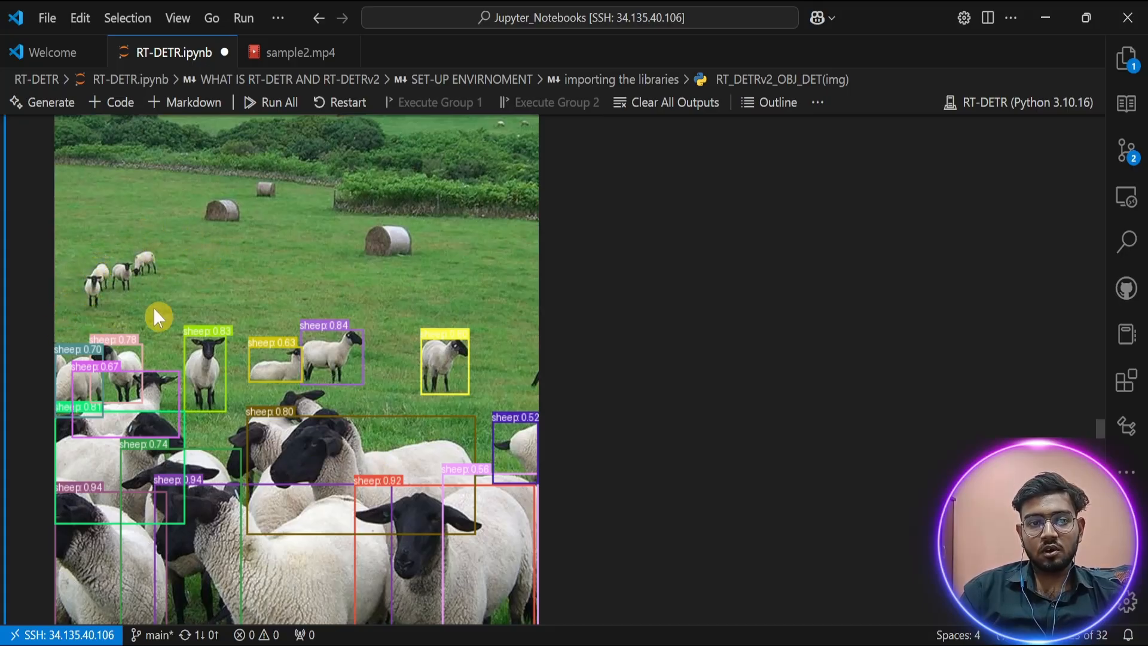
scroll("down", 3)
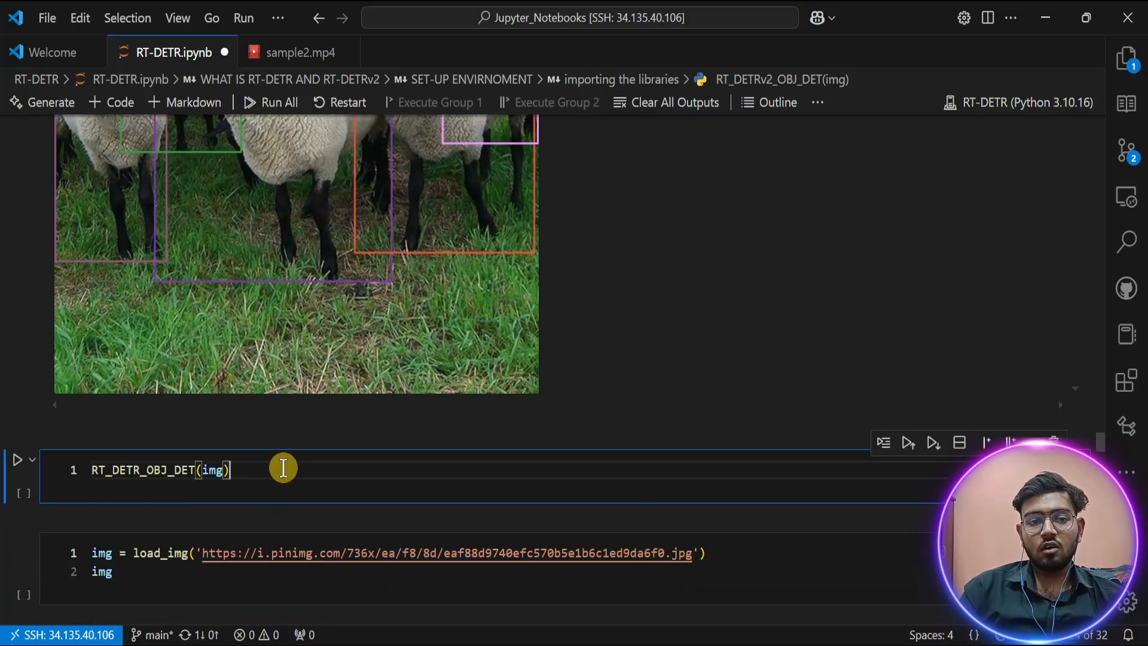
Run RT_DETR_OBJ_DET(img) on the sheep photo, review its scored boxes, then start loading the flock close-up.
left_click(17, 460)
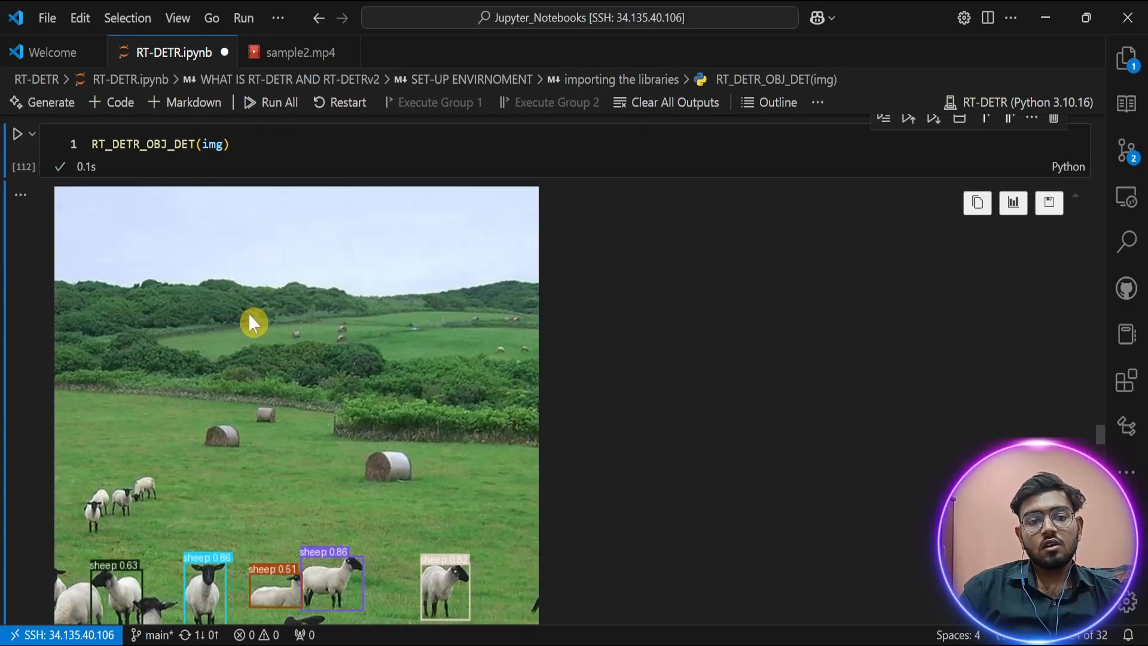
scroll("down", 3)
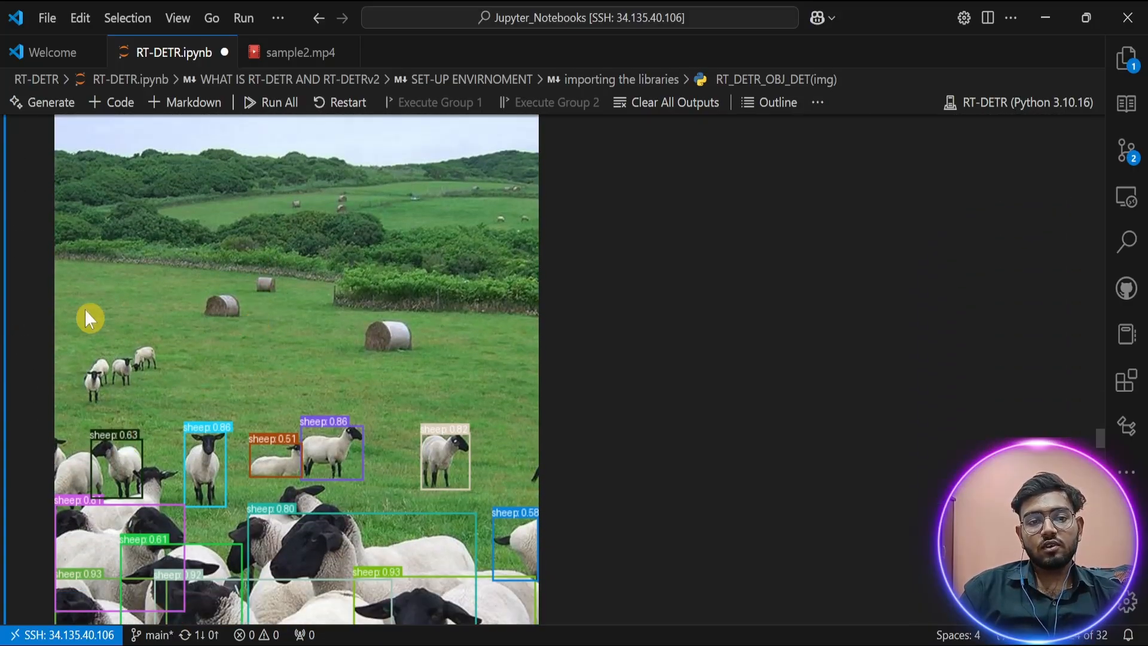
mouse_move(241, 369)
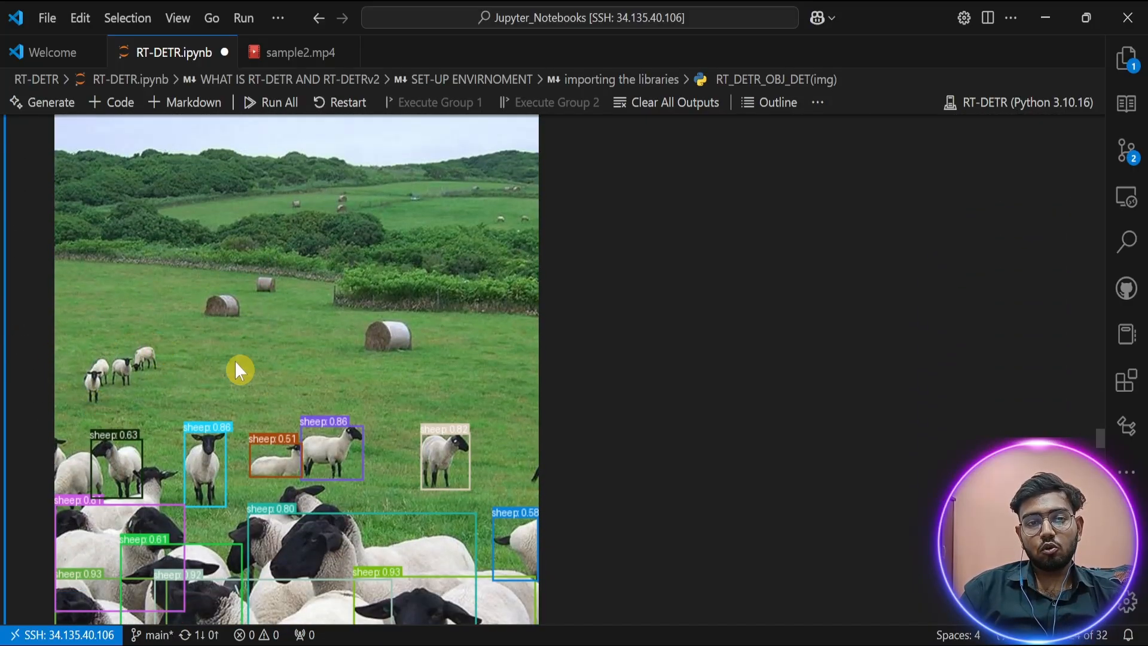
mouse_move(162, 351)
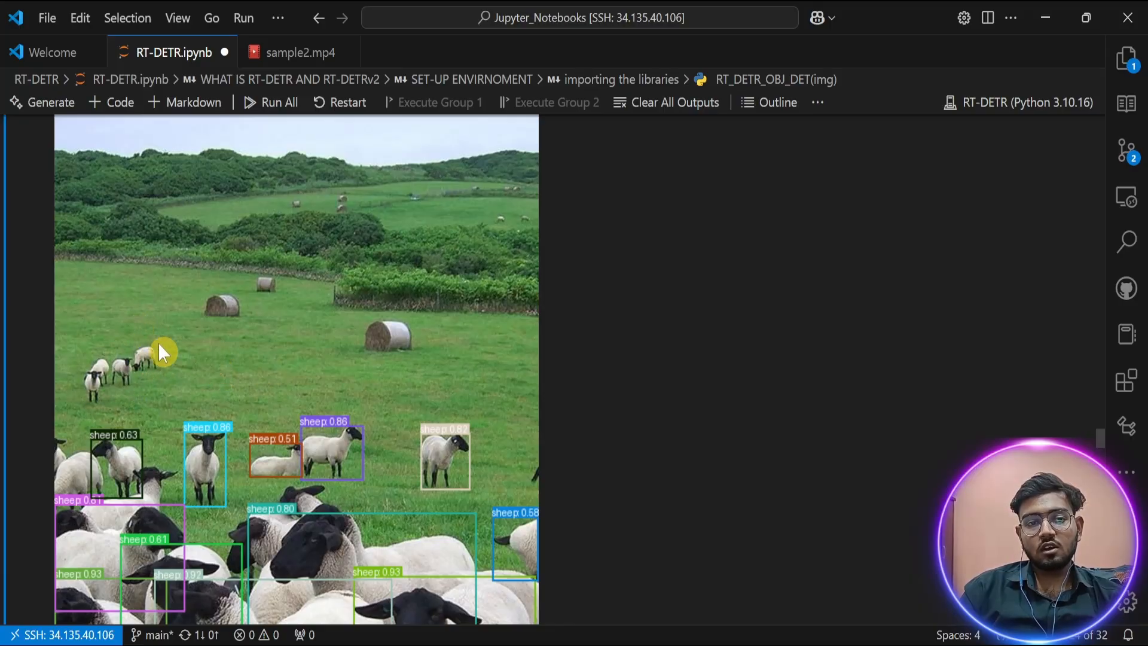
scroll("down", 3)
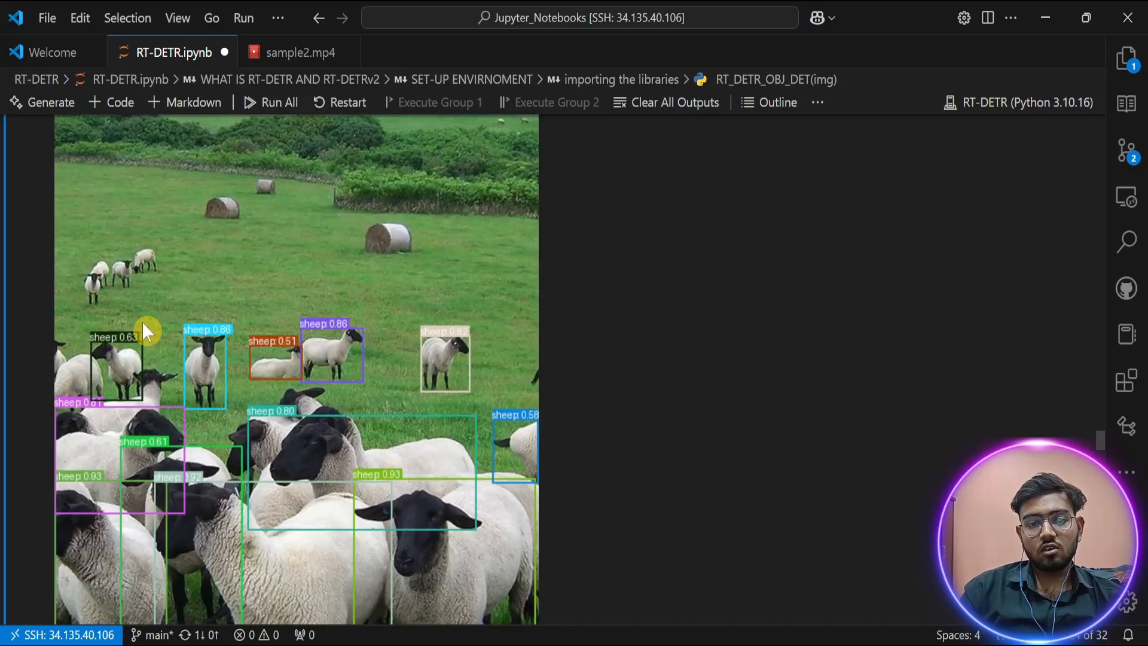
scroll("down", 3)
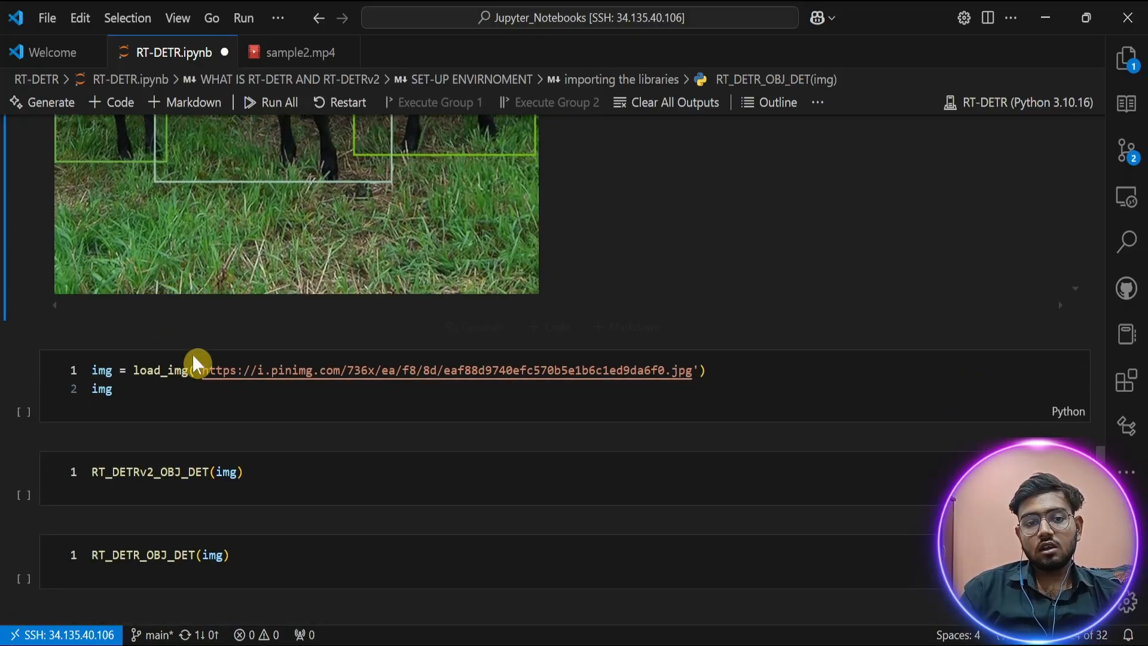
left_click(234, 389)
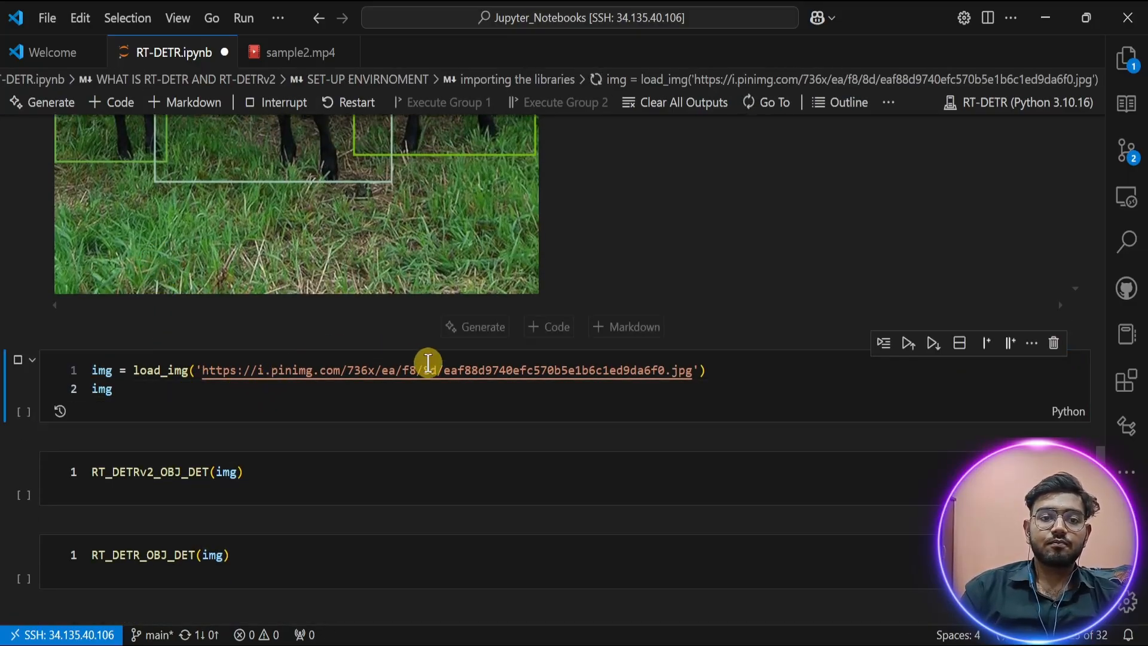
mouse_move(427, 386)
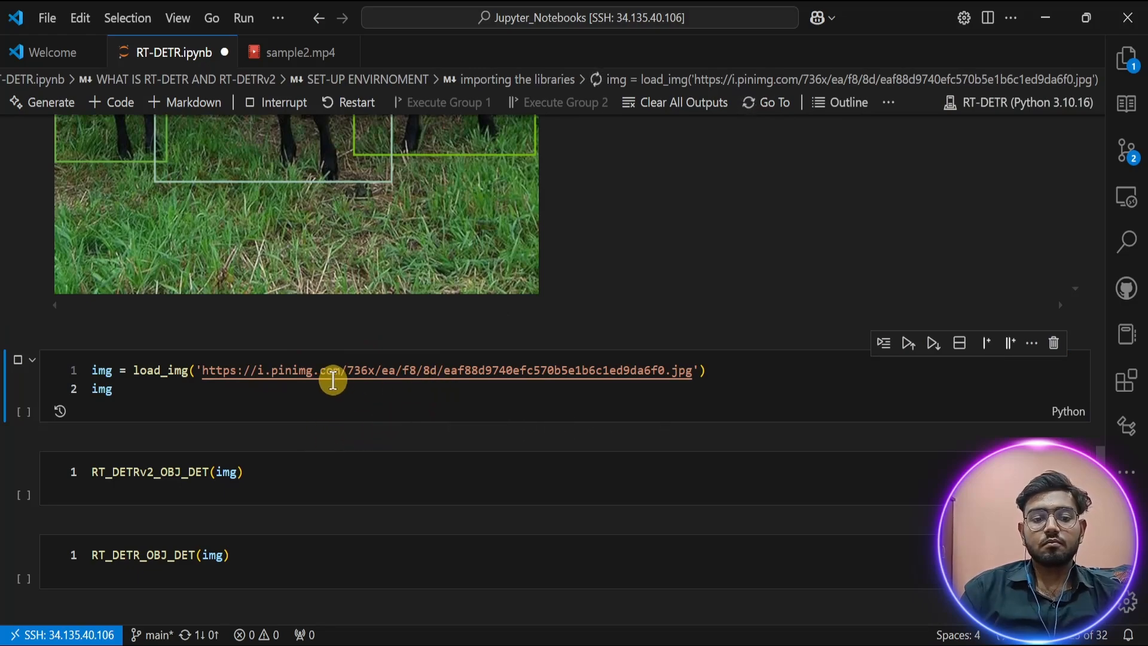
Load the black-faced sheep flock close-up with load_img and look over the photo.
left_click(17, 360)
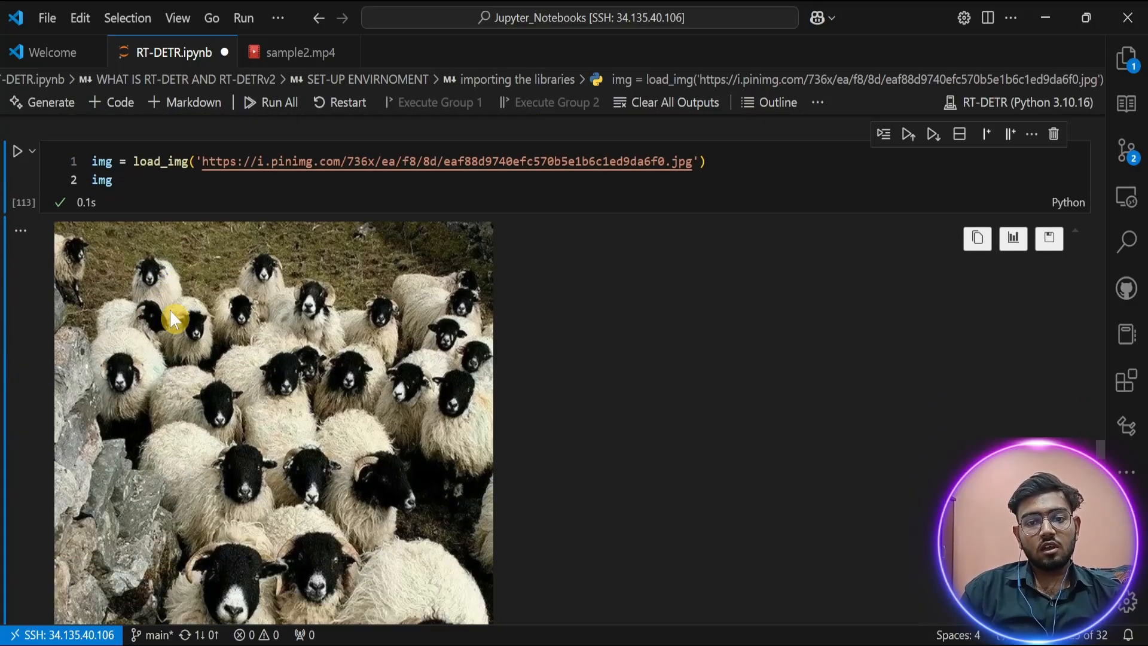
scroll("up", 3)
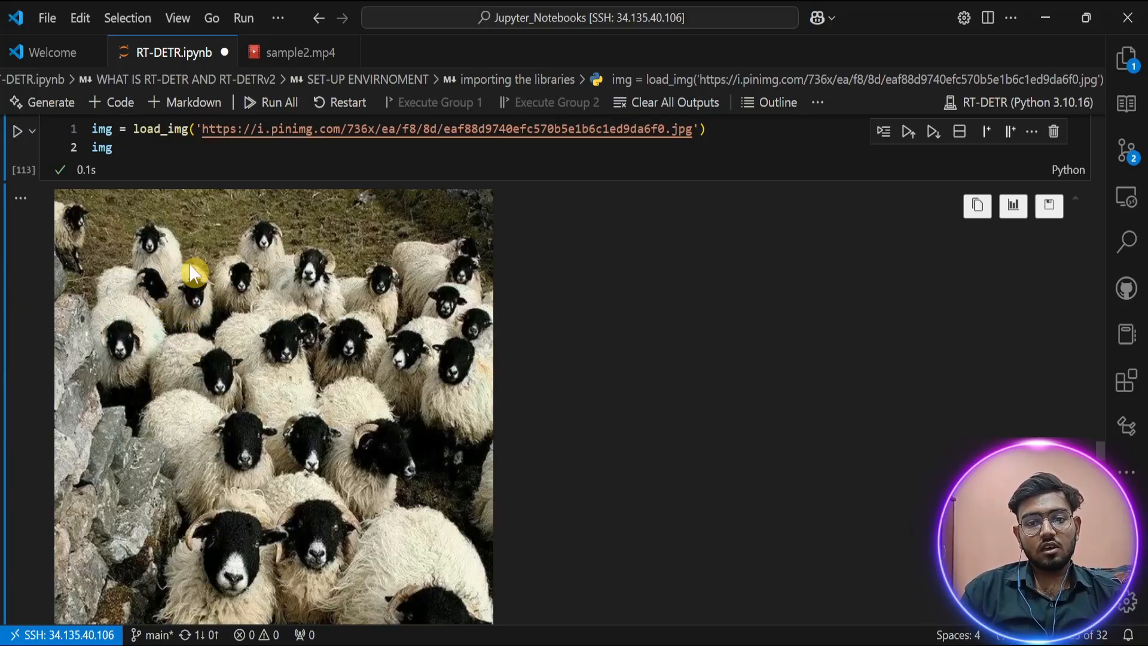
mouse_move(227, 325)
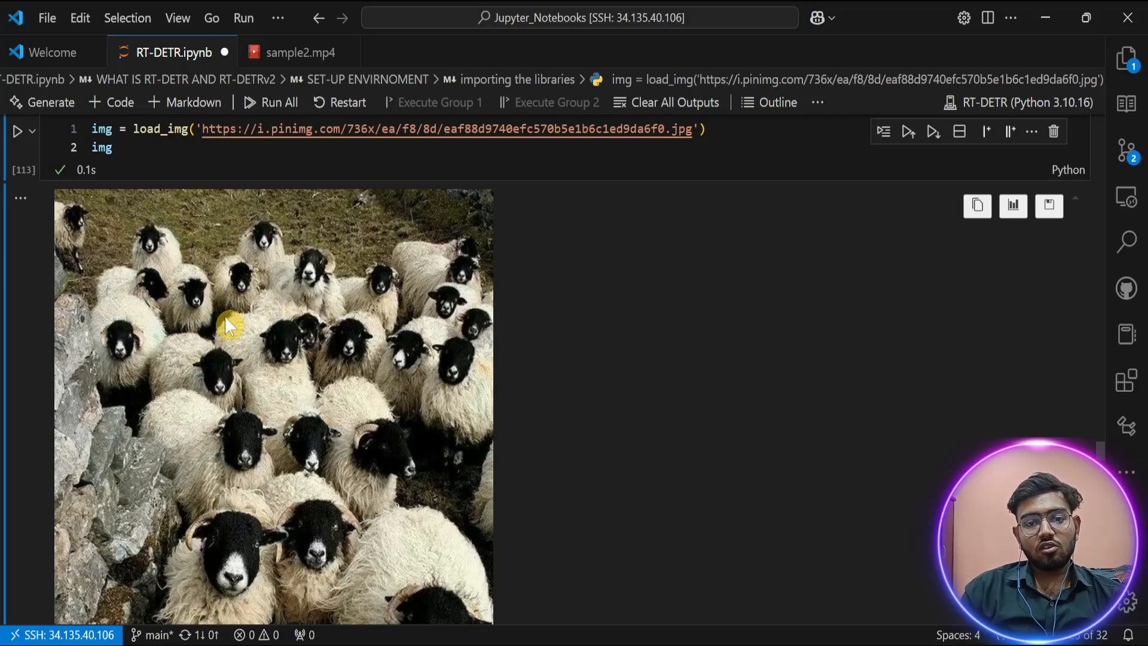
scroll("down", 3)
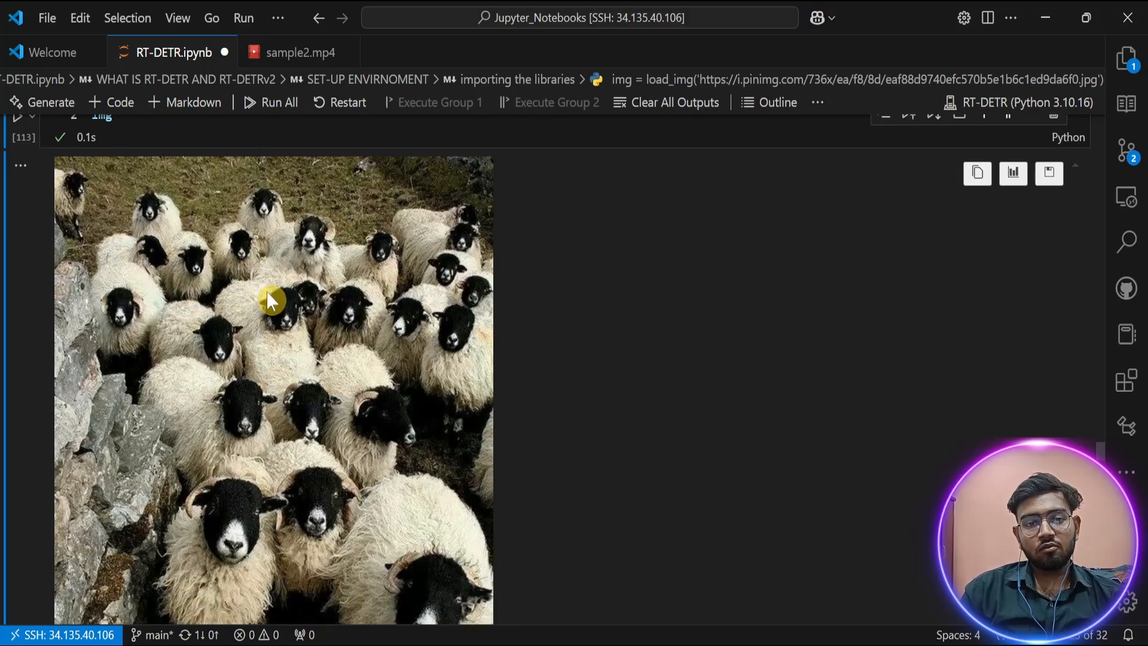
scroll("down", 3)
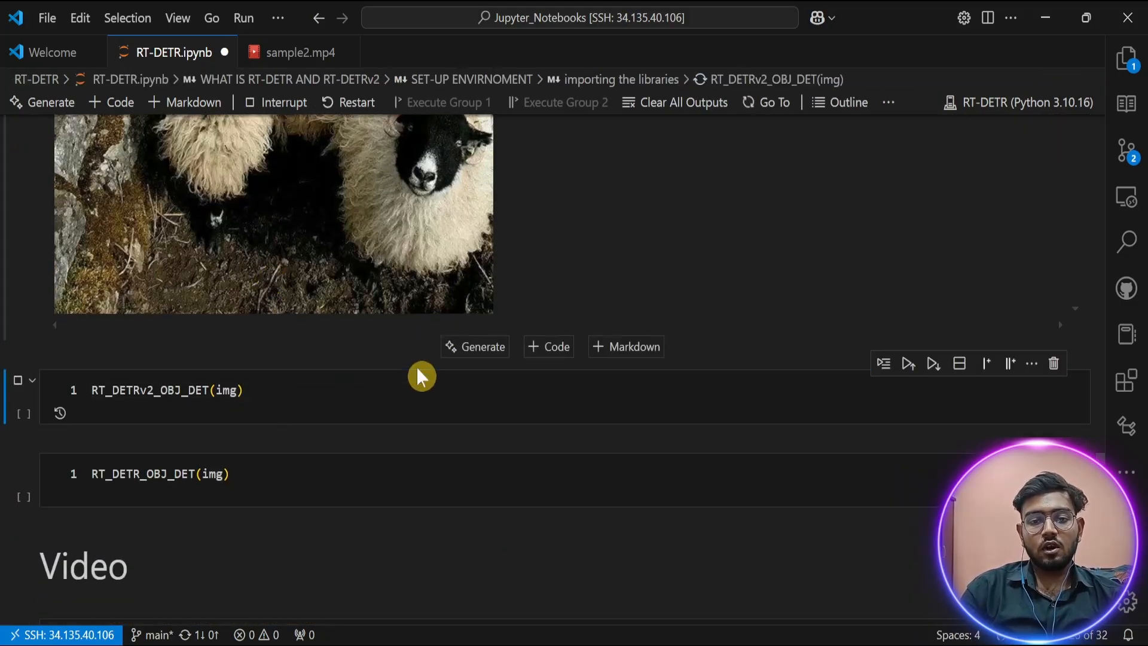
mouse_move(375, 338)
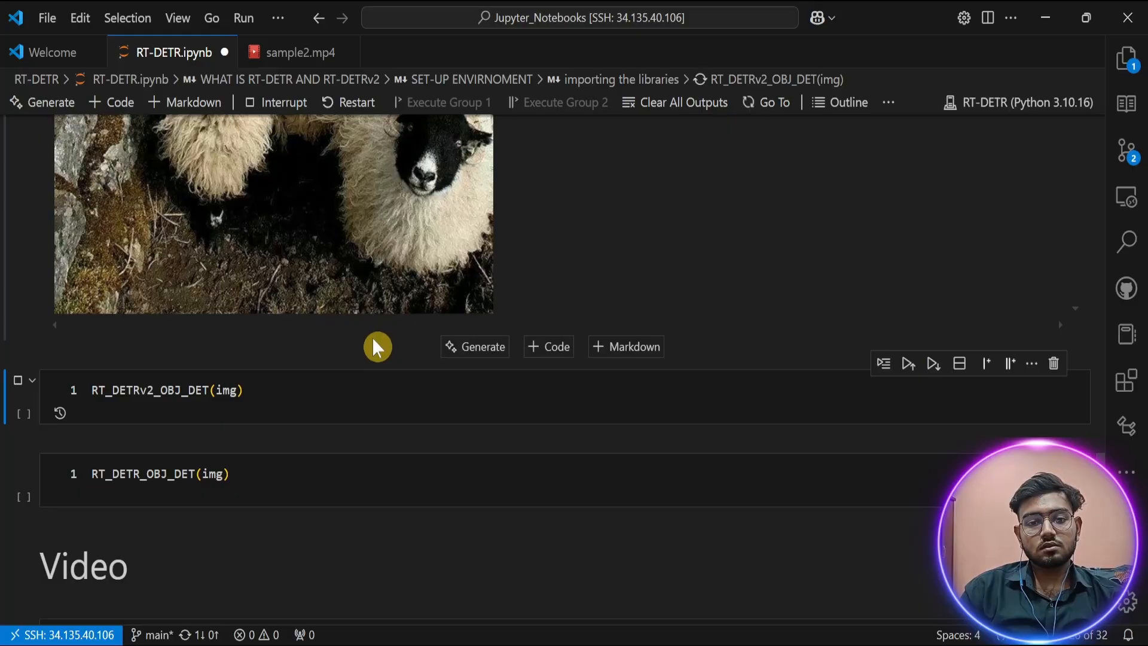
mouse_move(306, 379)
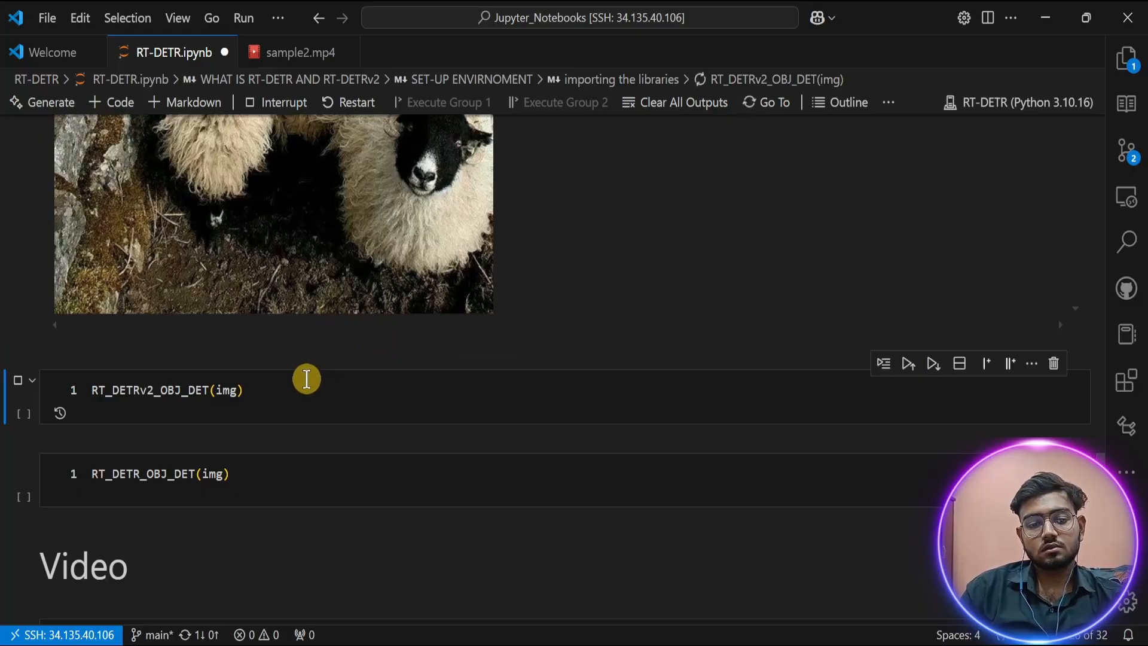
Run RT_DETRv2_OBJ_DET(img) on the flock photo and review the many labelled sheep boxes and scores.
left_click(906, 363)
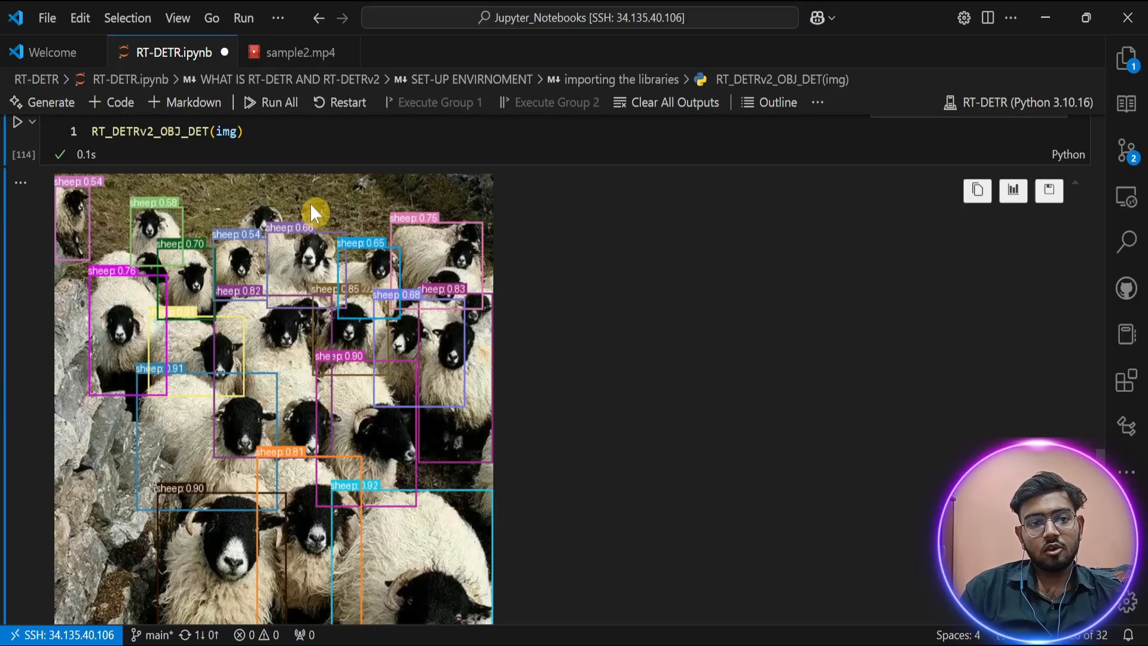
scroll("down", 3)
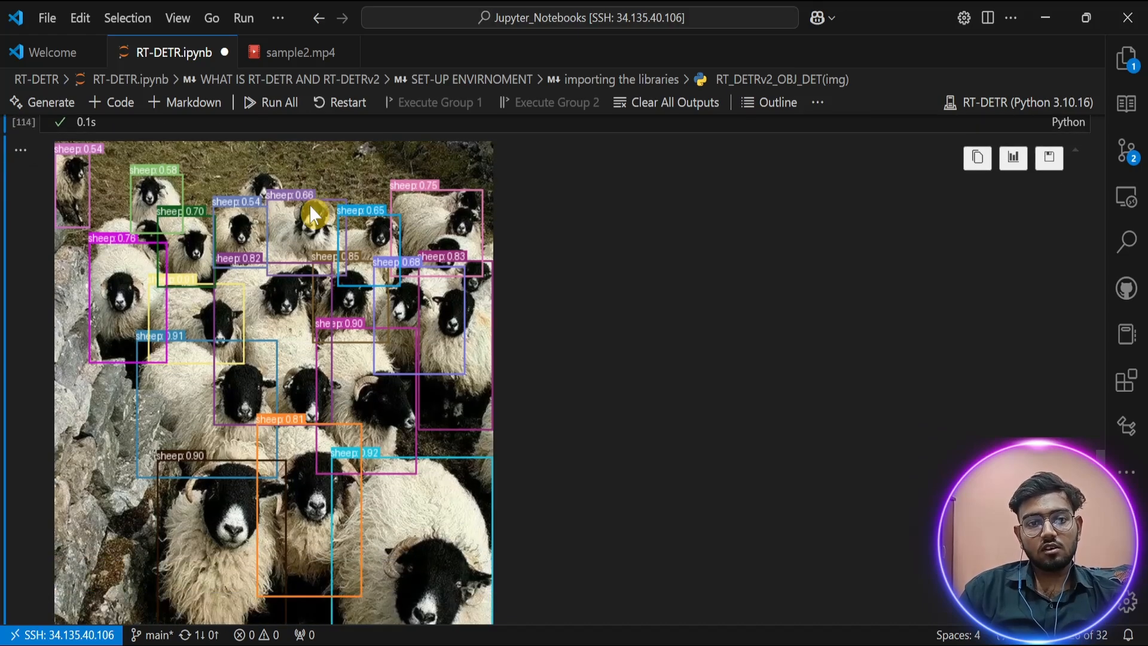
scroll("down", 3)
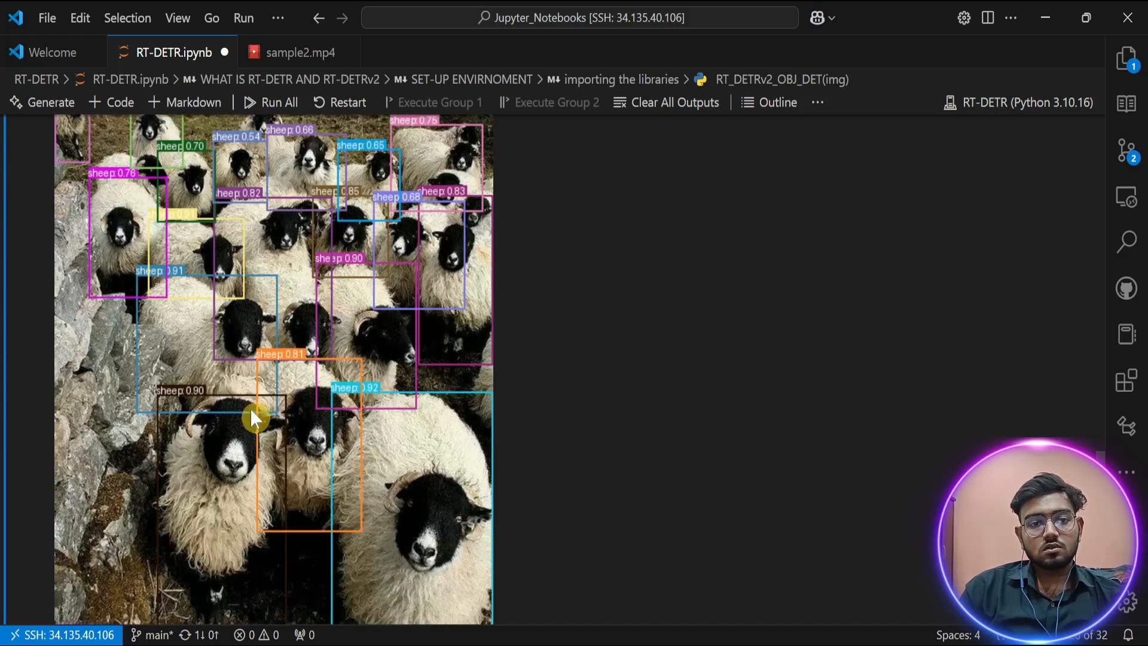
scroll("down", 3)
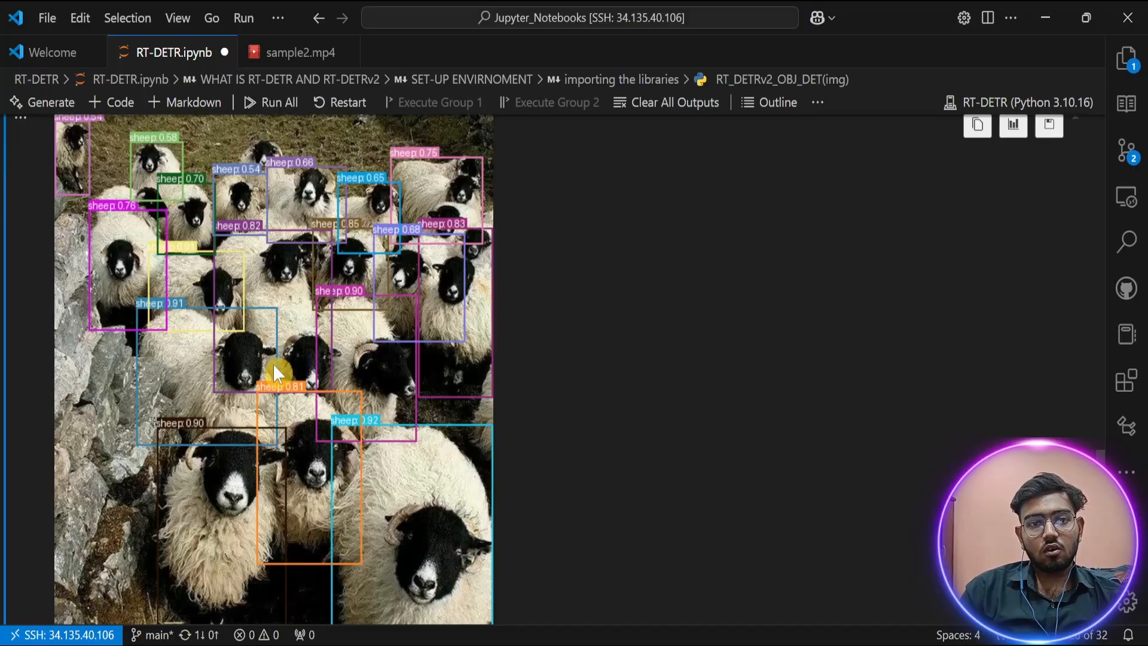
scroll("up", 3)
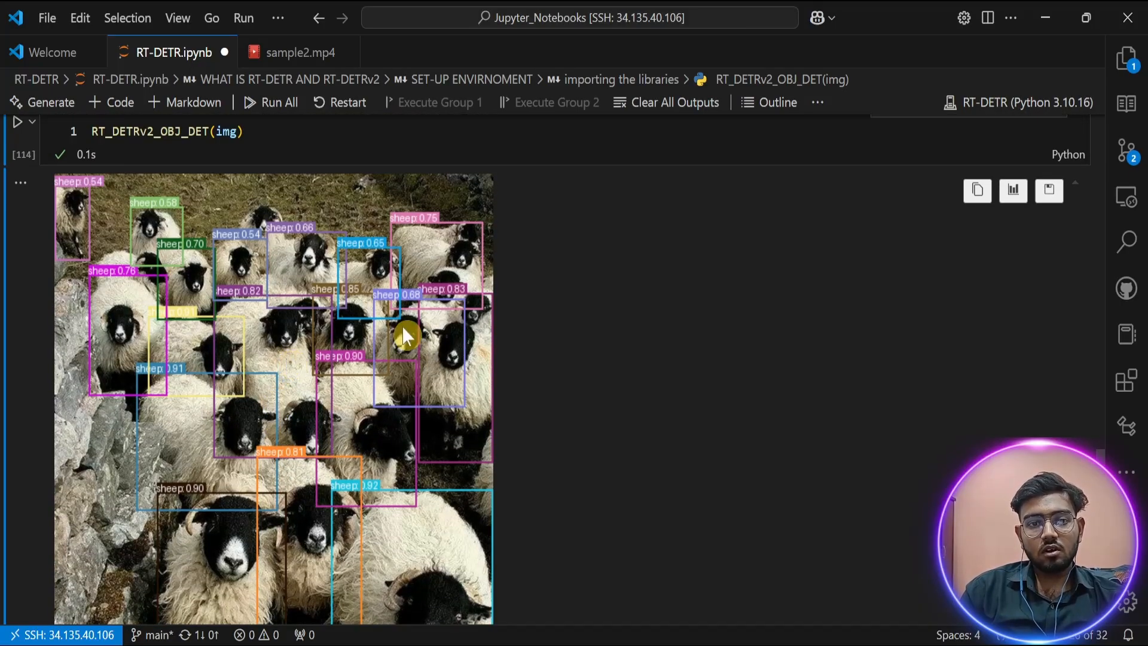
scroll("down", 3)
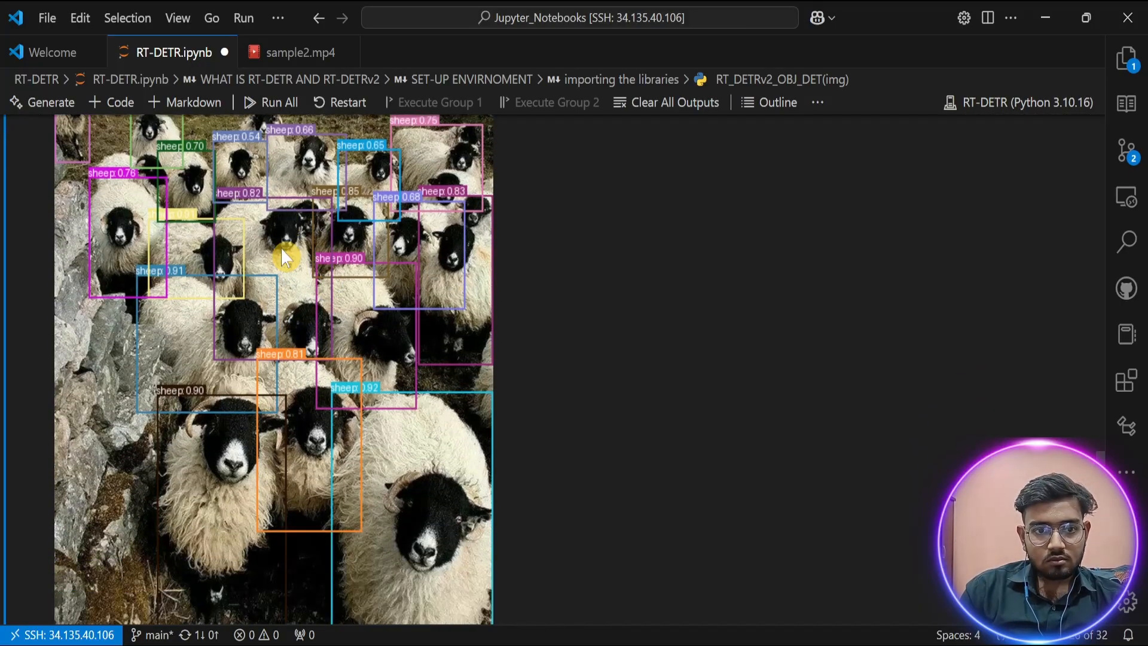
scroll("down", 3)
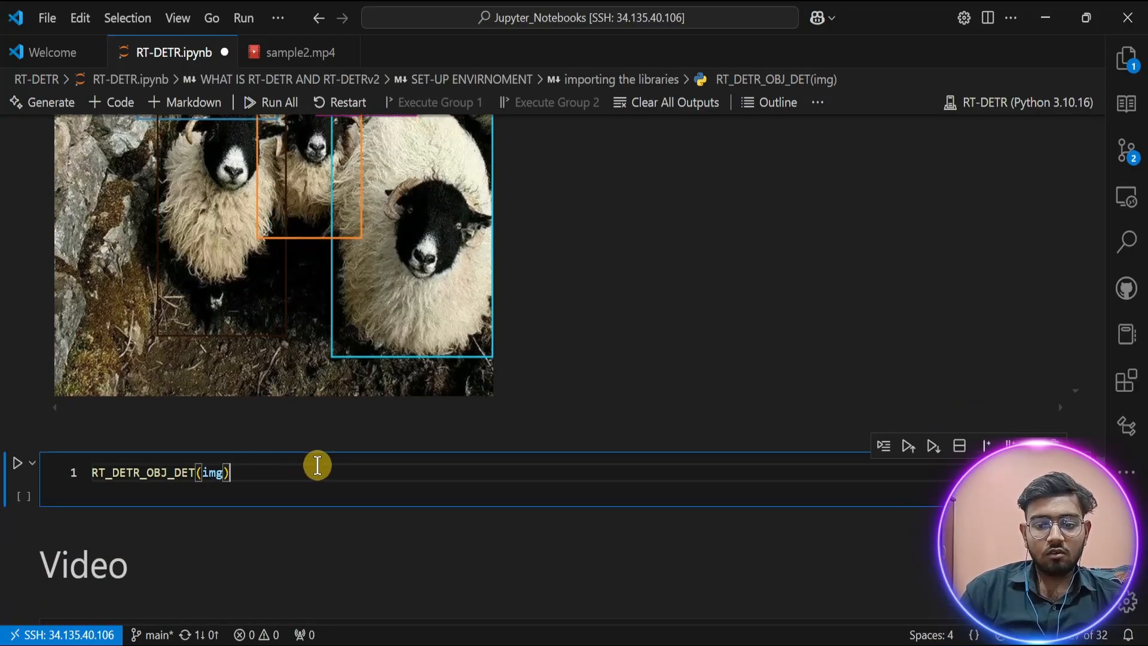
Run RT_DETR_OBJ_DET(img) on the flock photo, compare its sheep detections, then switch to sample2.mp4.
left_click(19, 461)
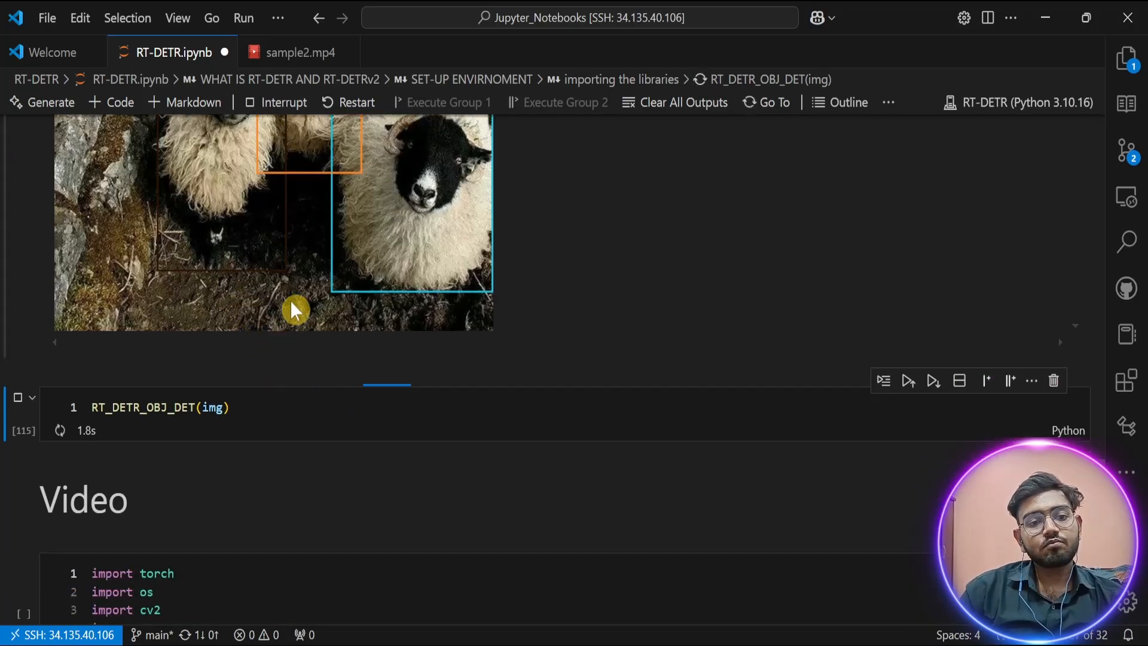
scroll("down", 3)
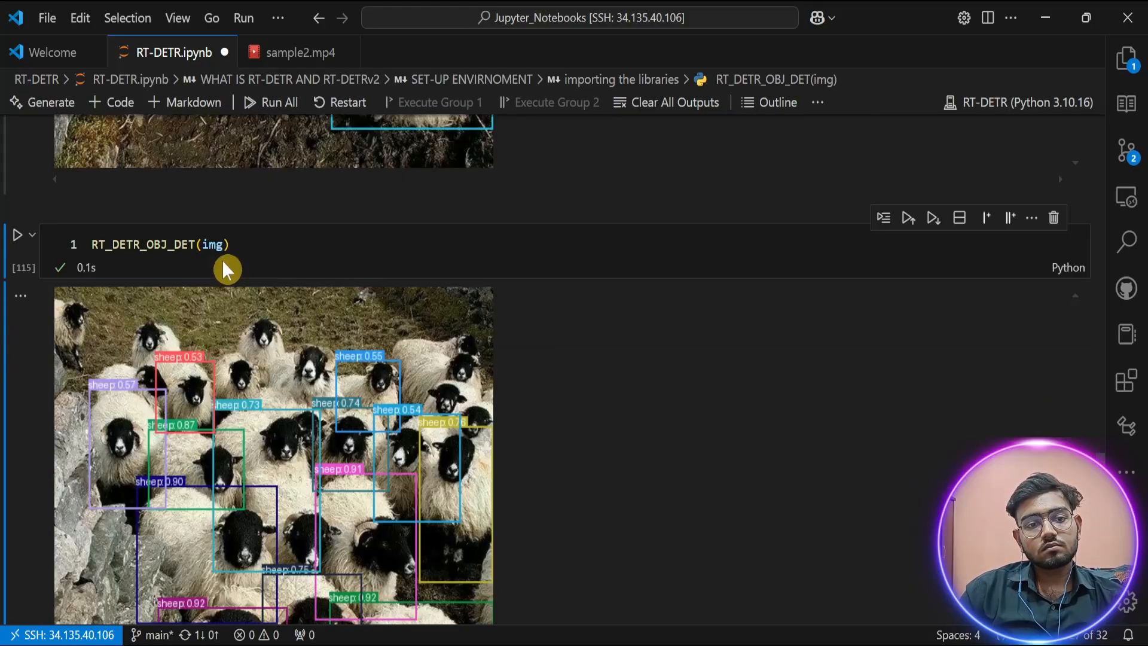
scroll("down", 3)
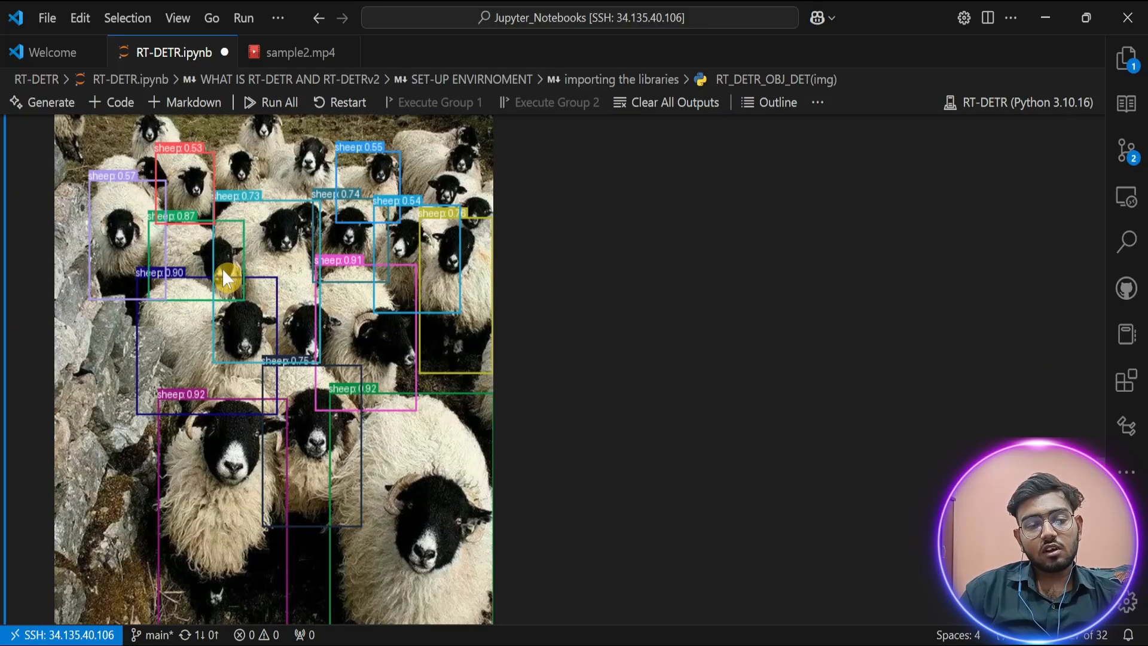
mouse_move(267, 296)
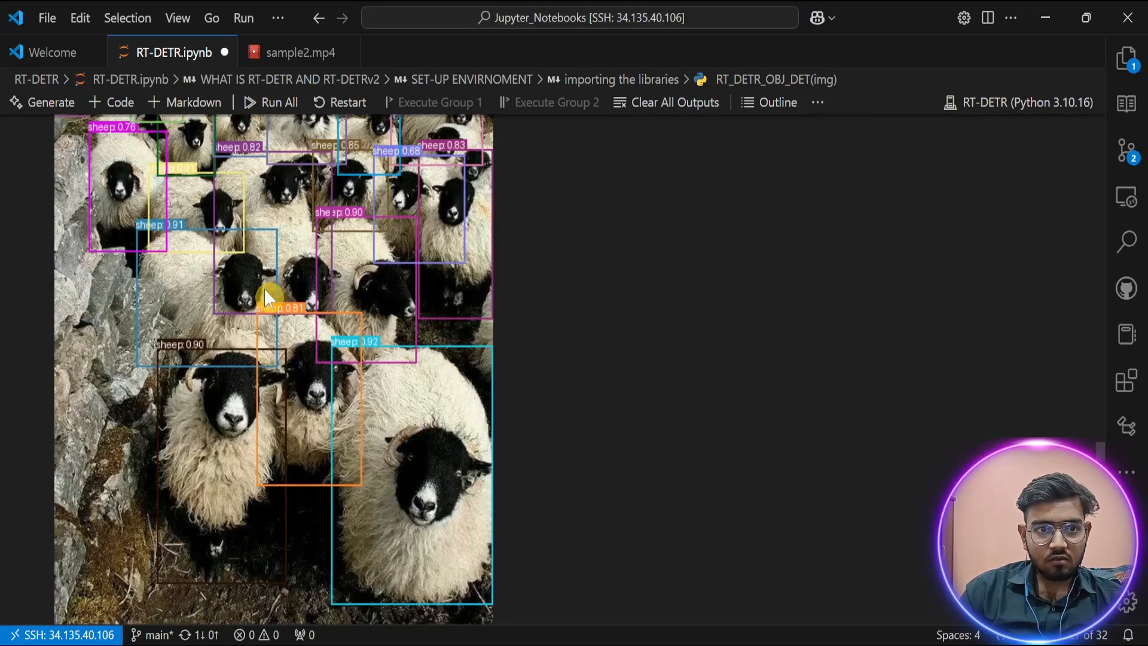
mouse_move(174, 285)
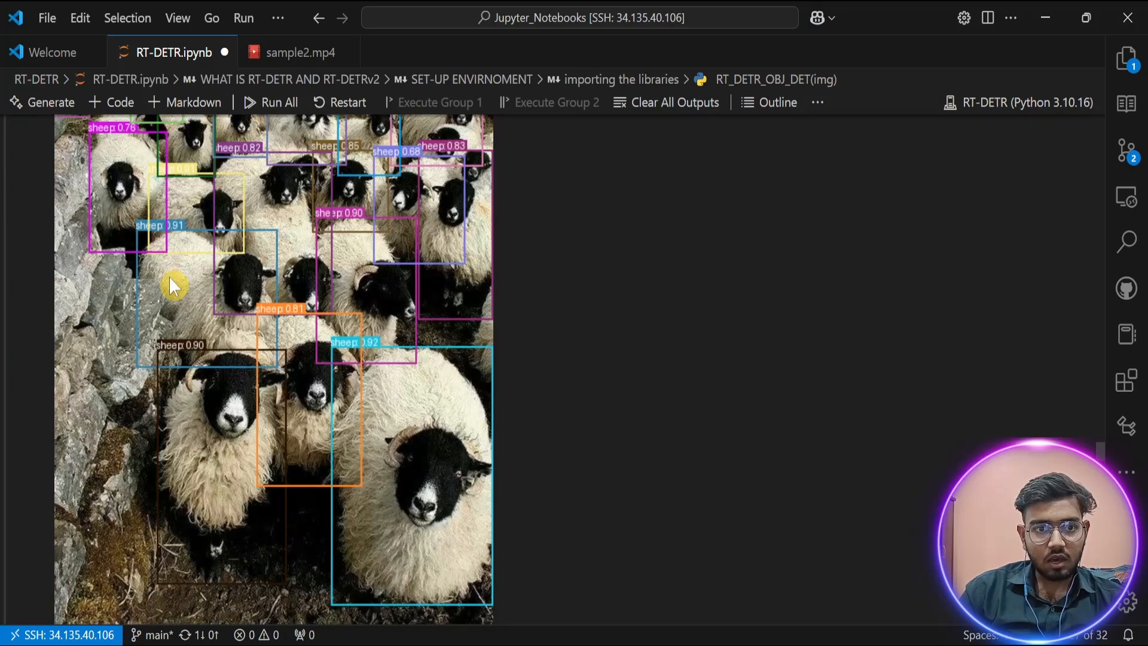
scroll("up", 3)
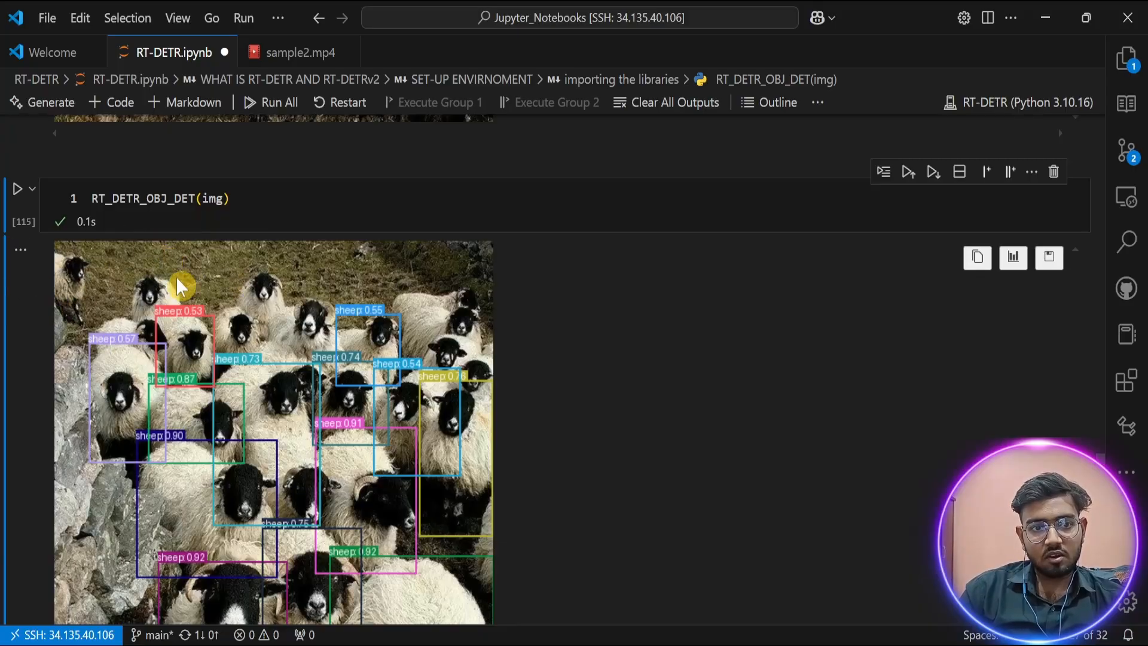
scroll("down", 3)
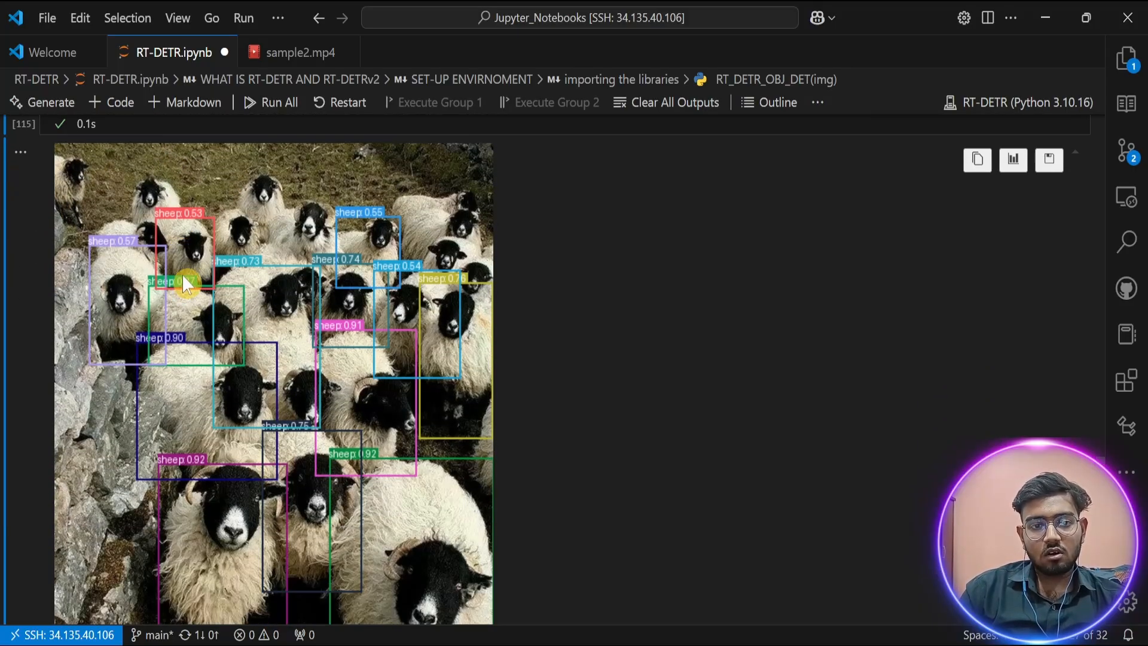
mouse_move(207, 272)
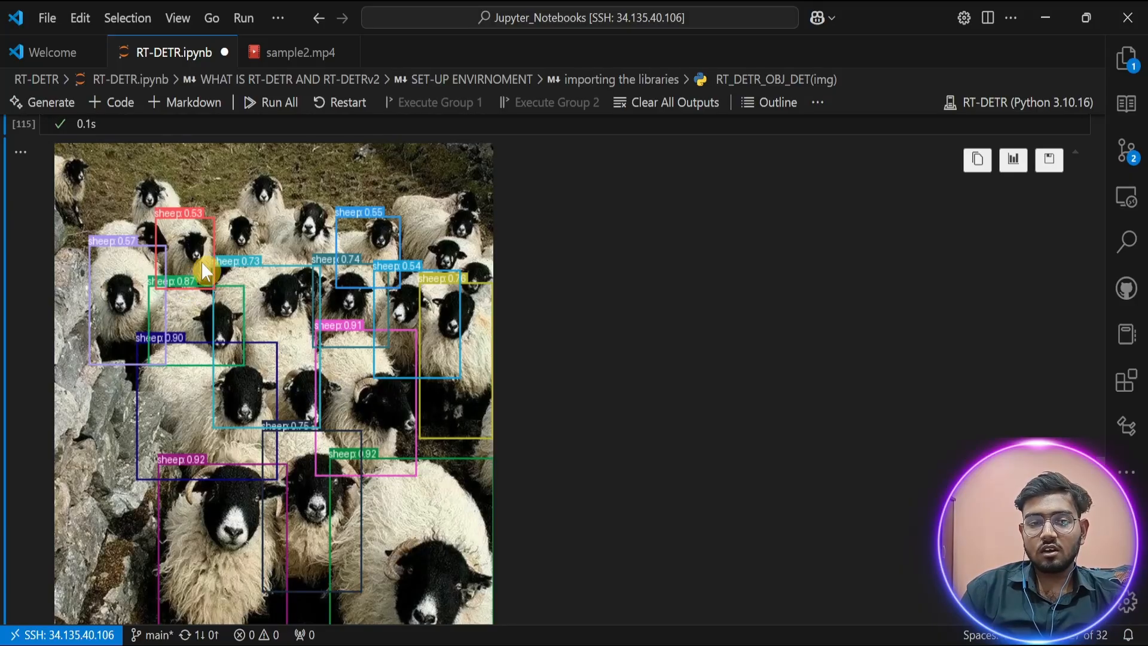
mouse_move(262, 227)
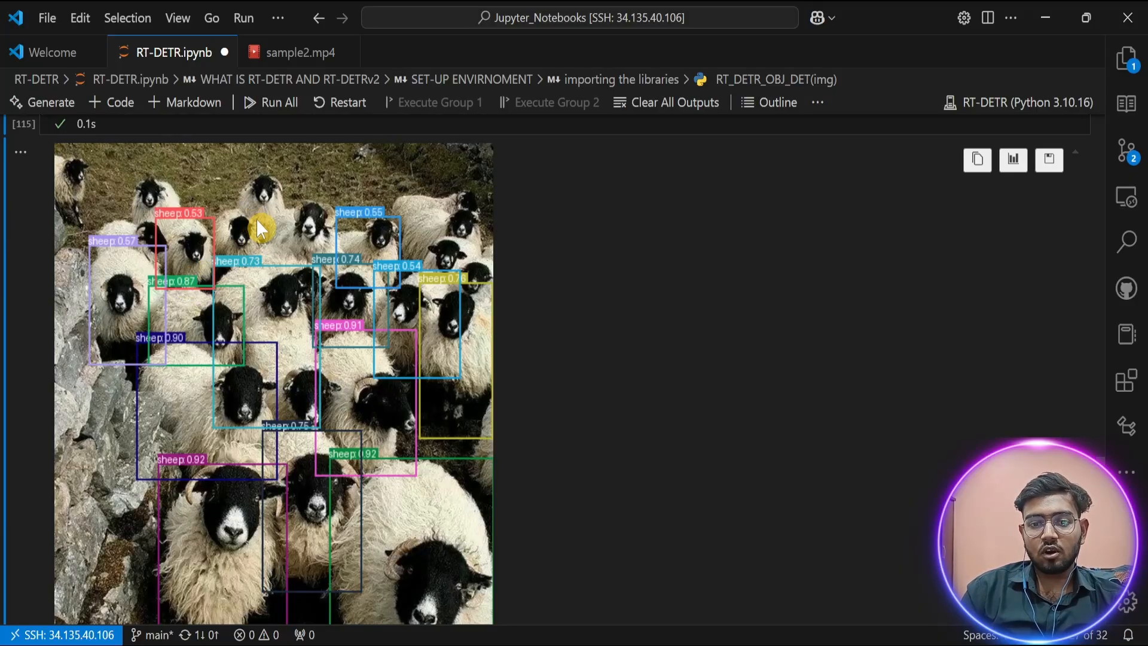
scroll("down", 3)
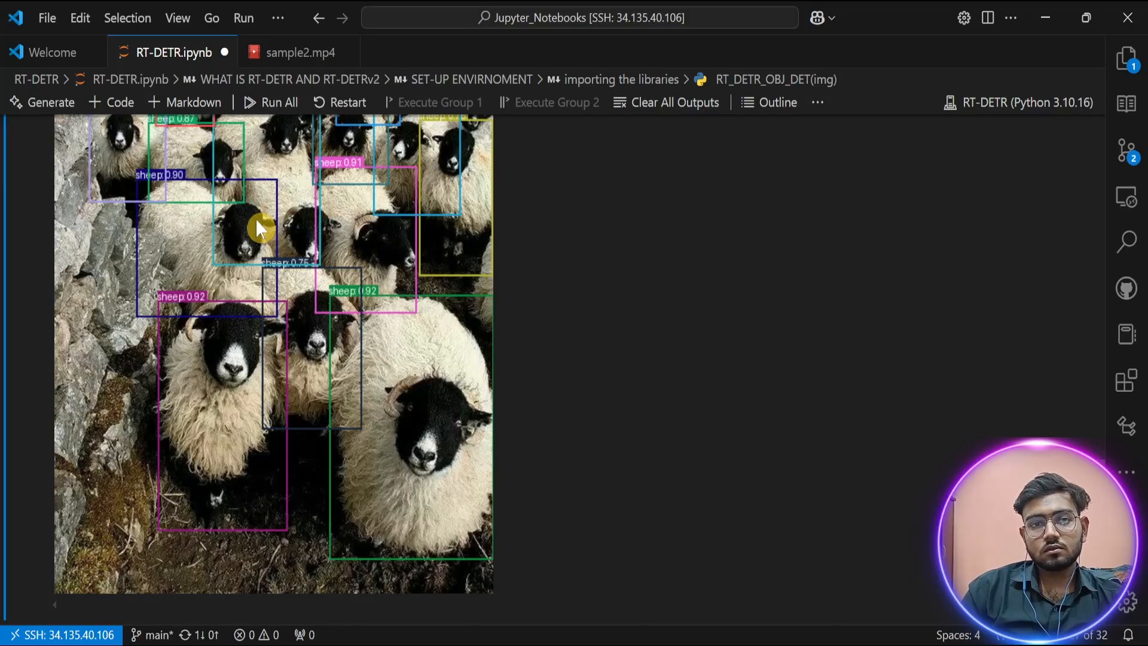
left_click(298, 51)
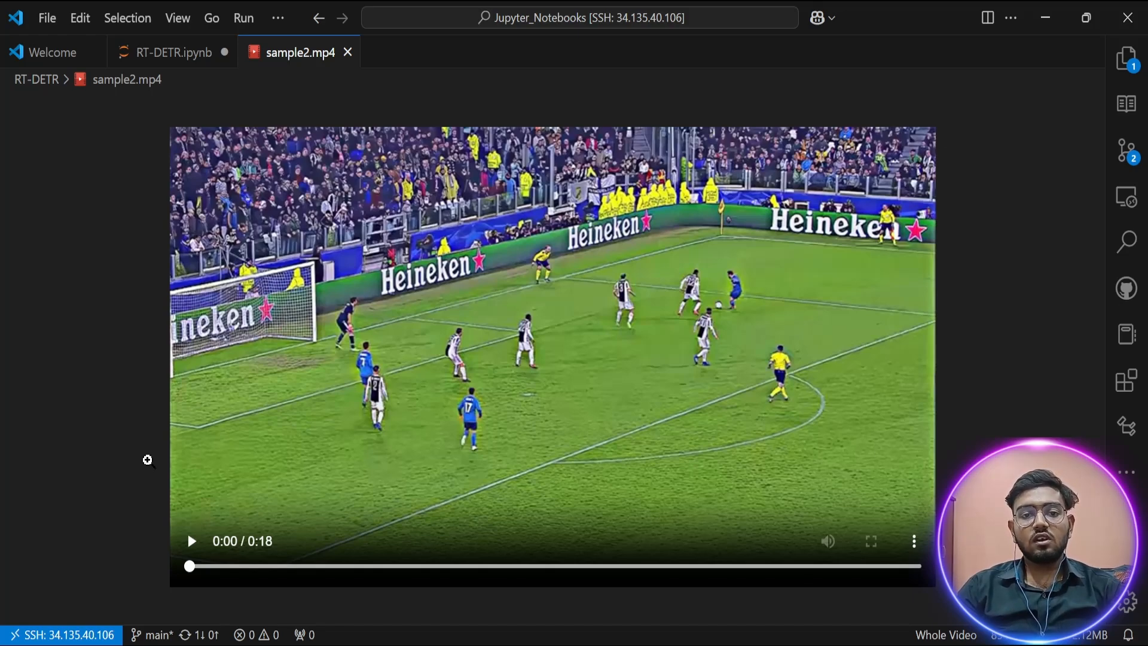
mouse_move(157, 464)
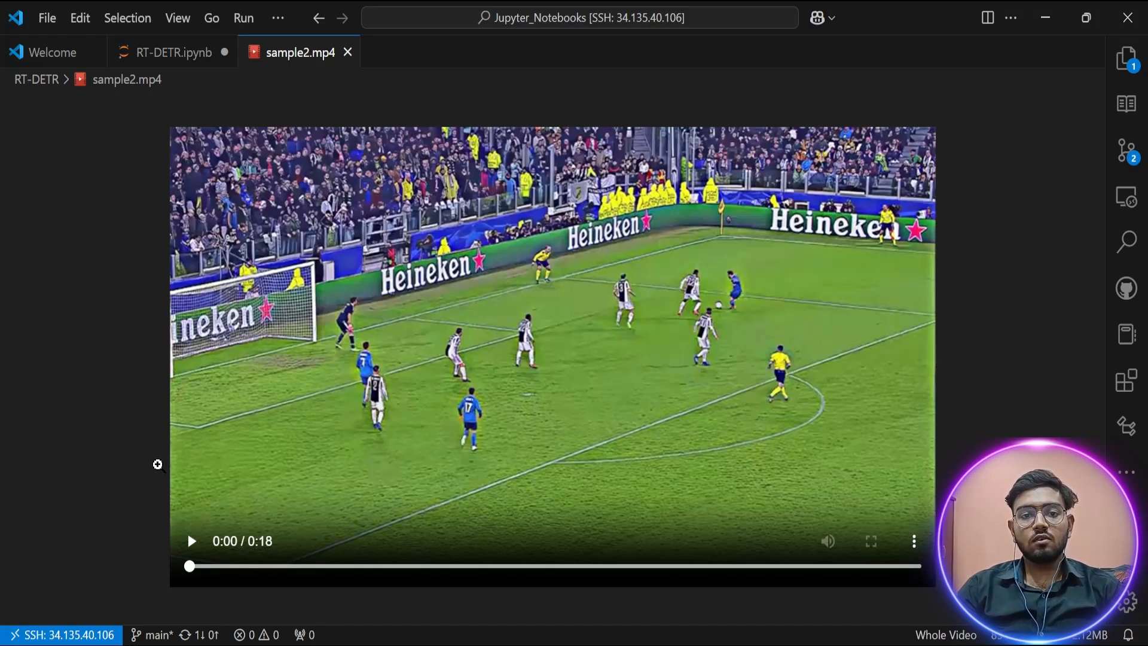
Play the sample2.mp4 football clip in the preview, then return to the RT-DETR.ipynb notebook.
left_click(190, 540)
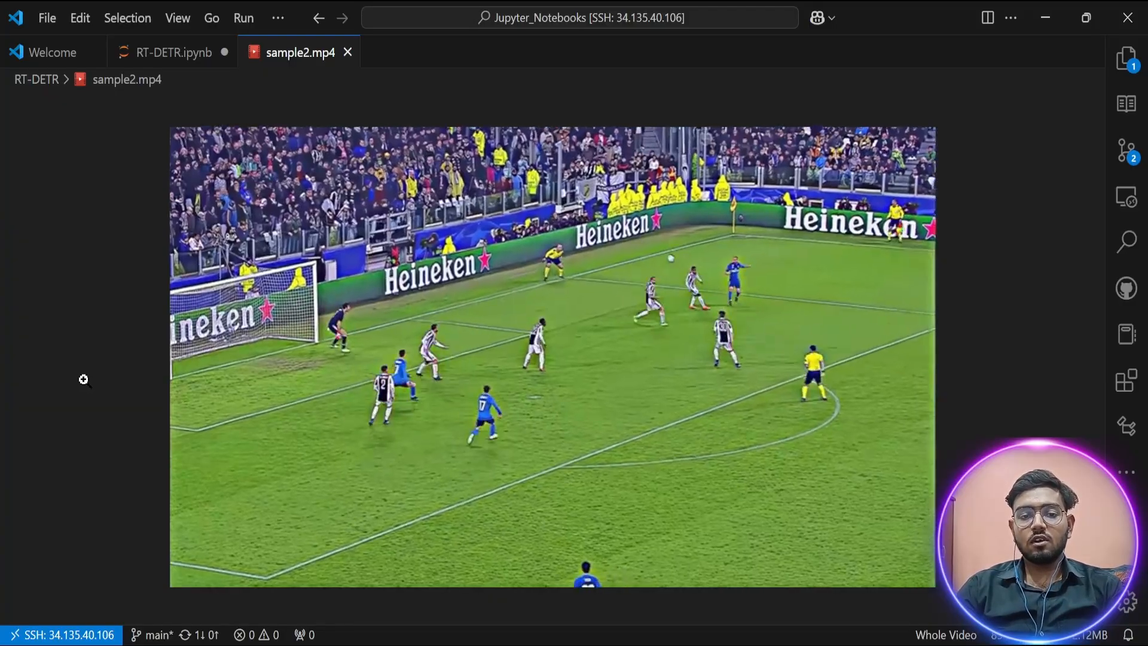
left_click(171, 51)
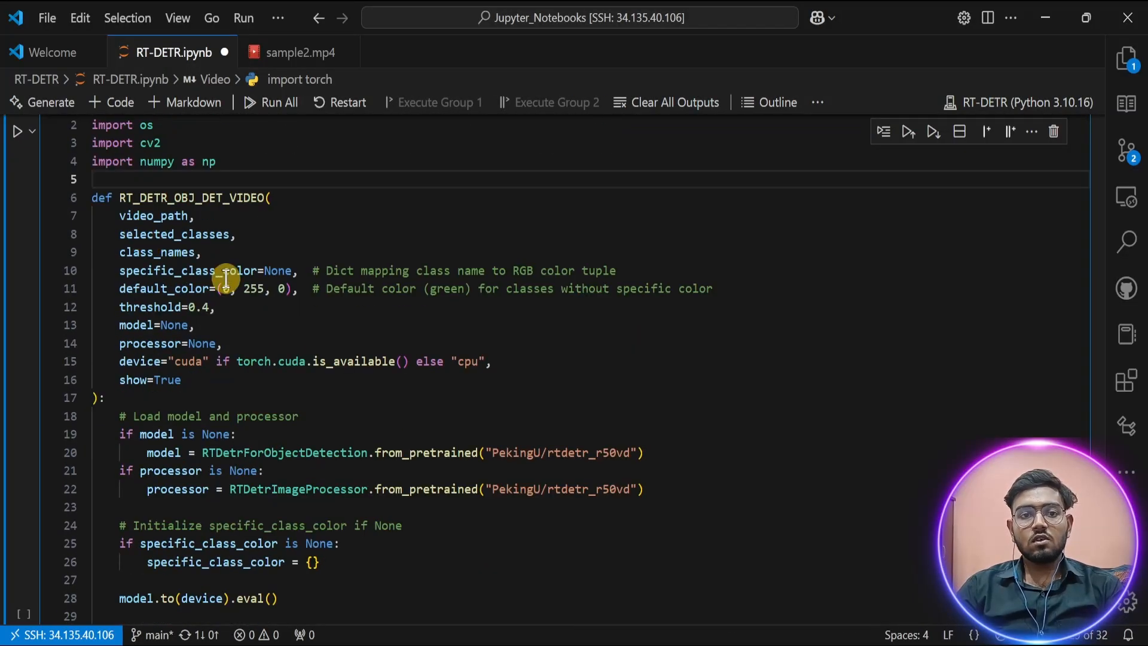
Read through the RT_DETR_OBJ_DET_VIDEO function down to the sample2.mp4 usage cell with person and sports-ball colors.
scroll("down", 3)
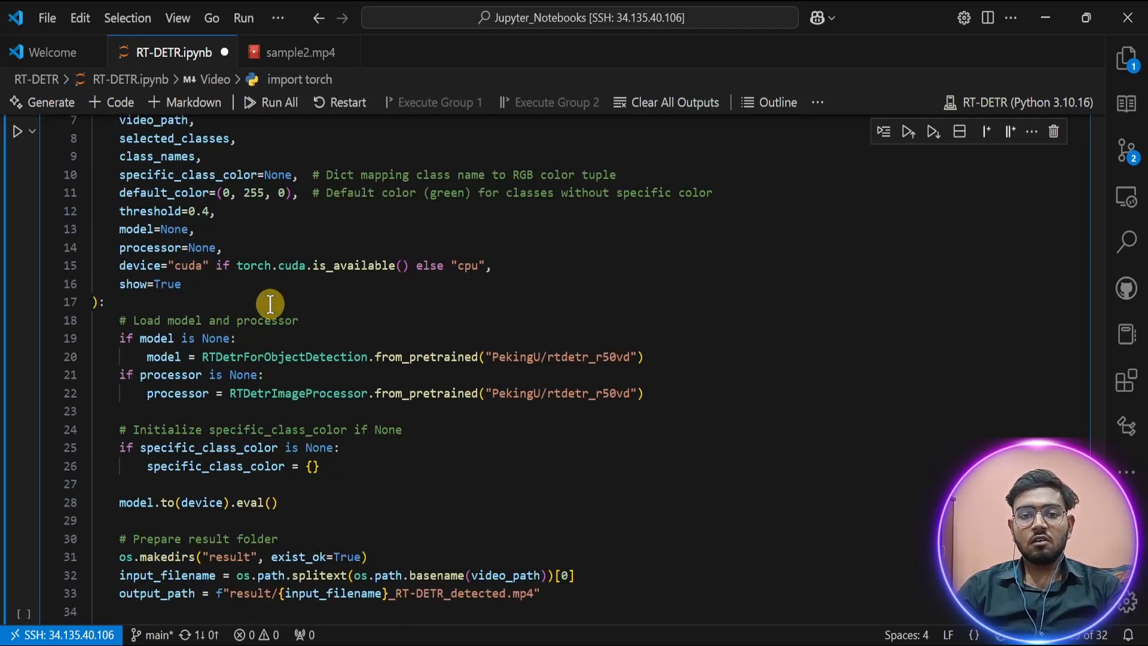
scroll("down", 3)
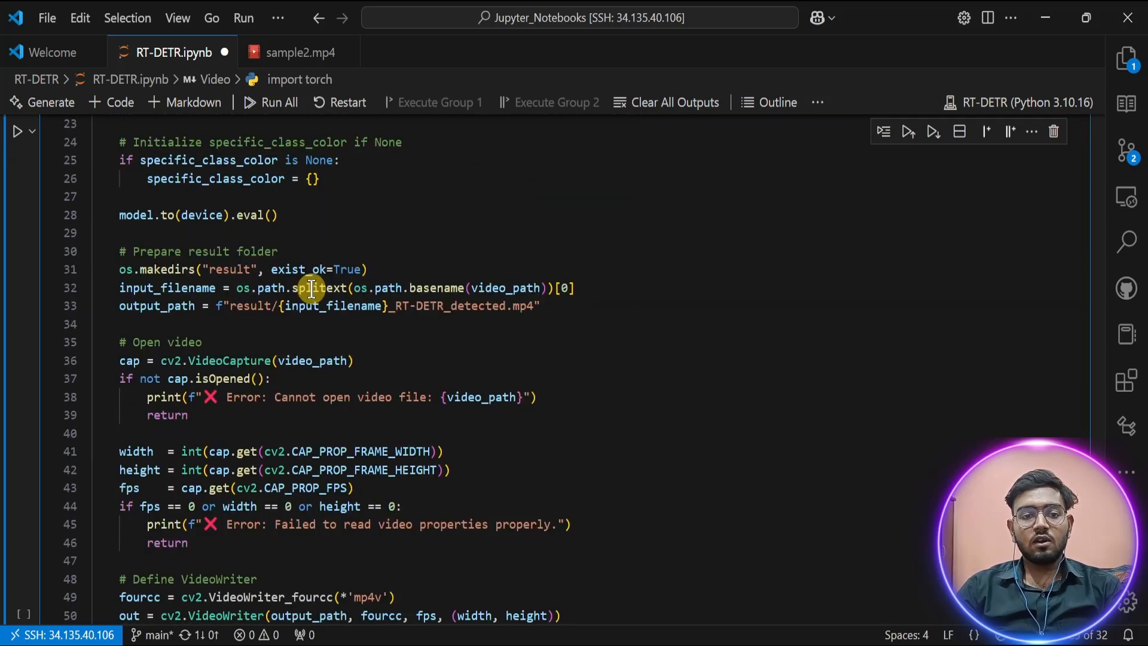
scroll("down", 3)
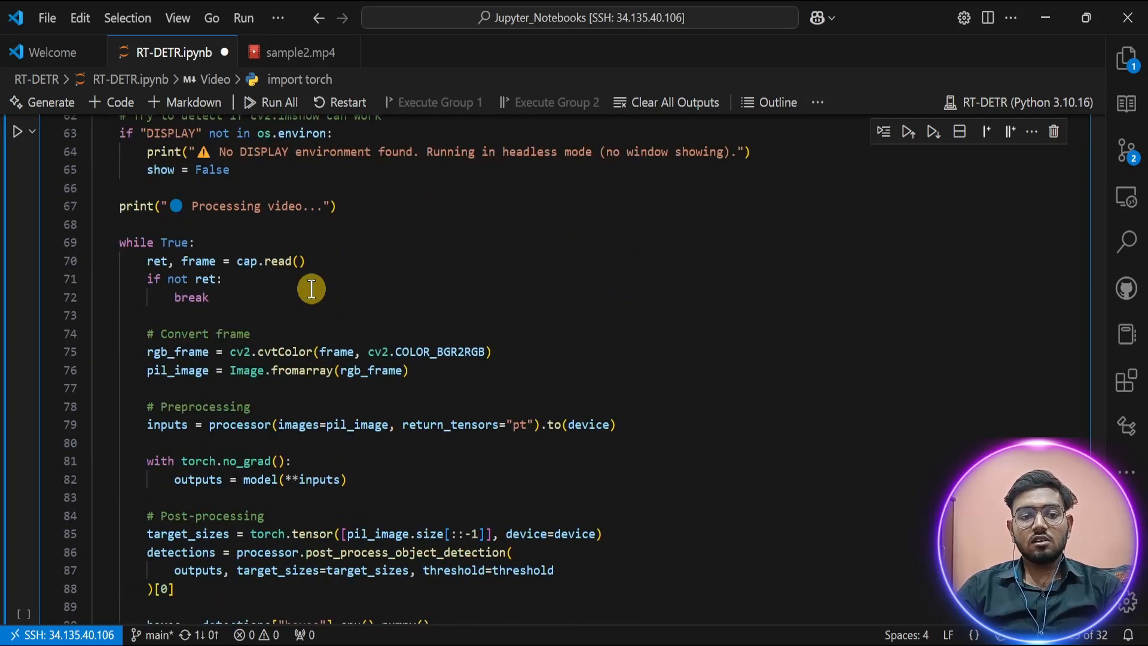
scroll("down", 3)
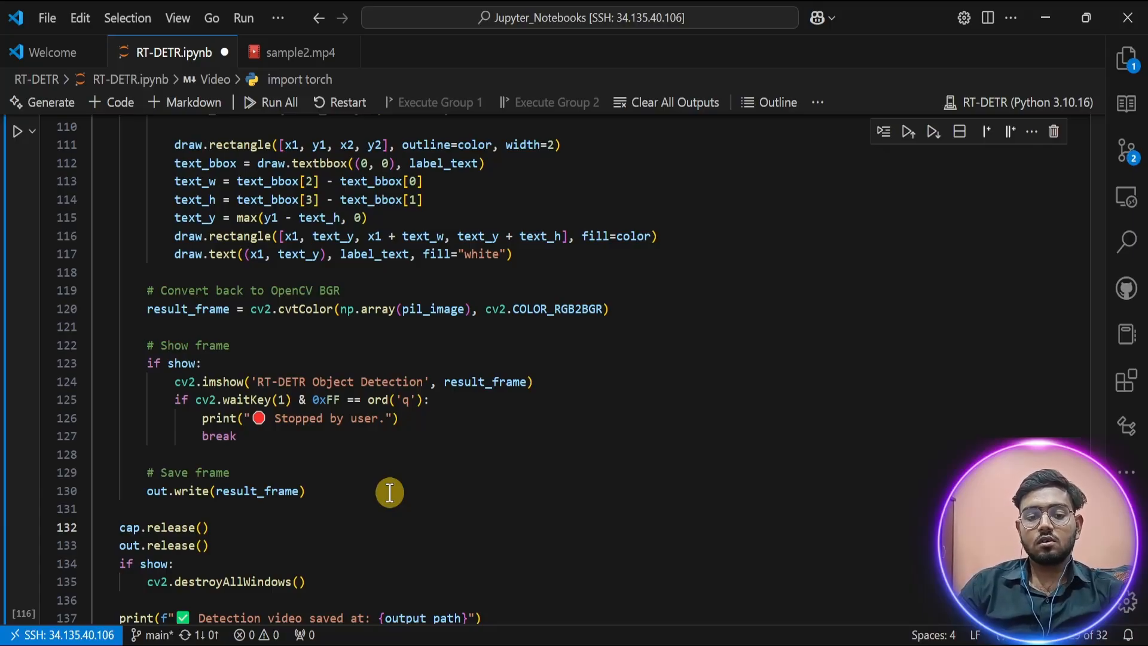
scroll("down", 3)
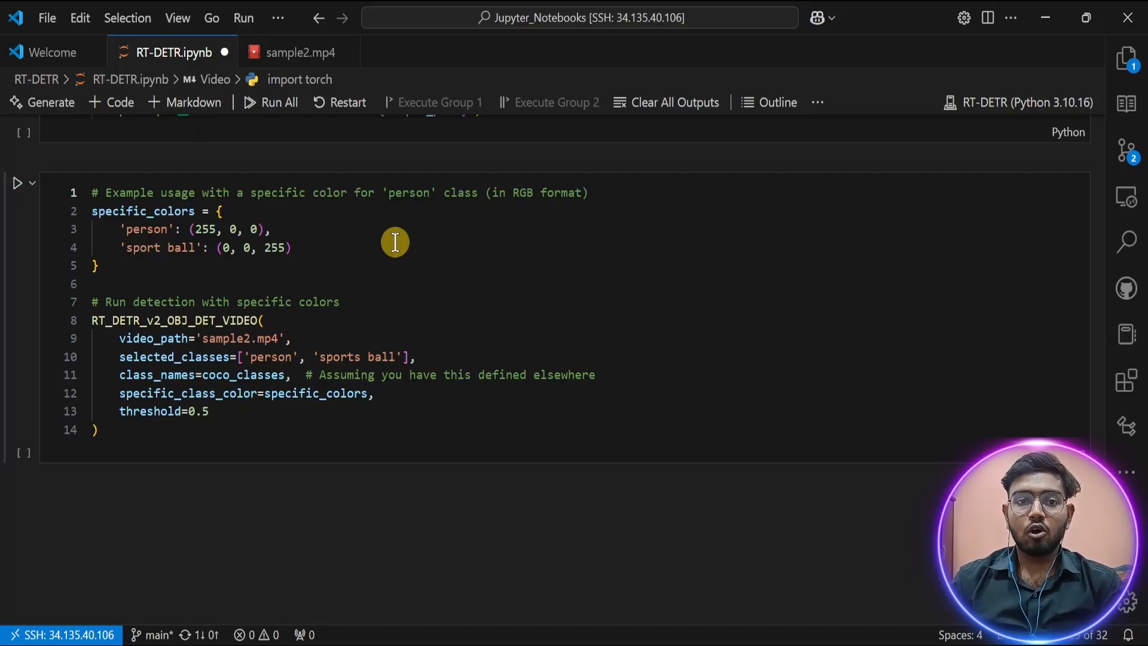
mouse_move(444, 283)
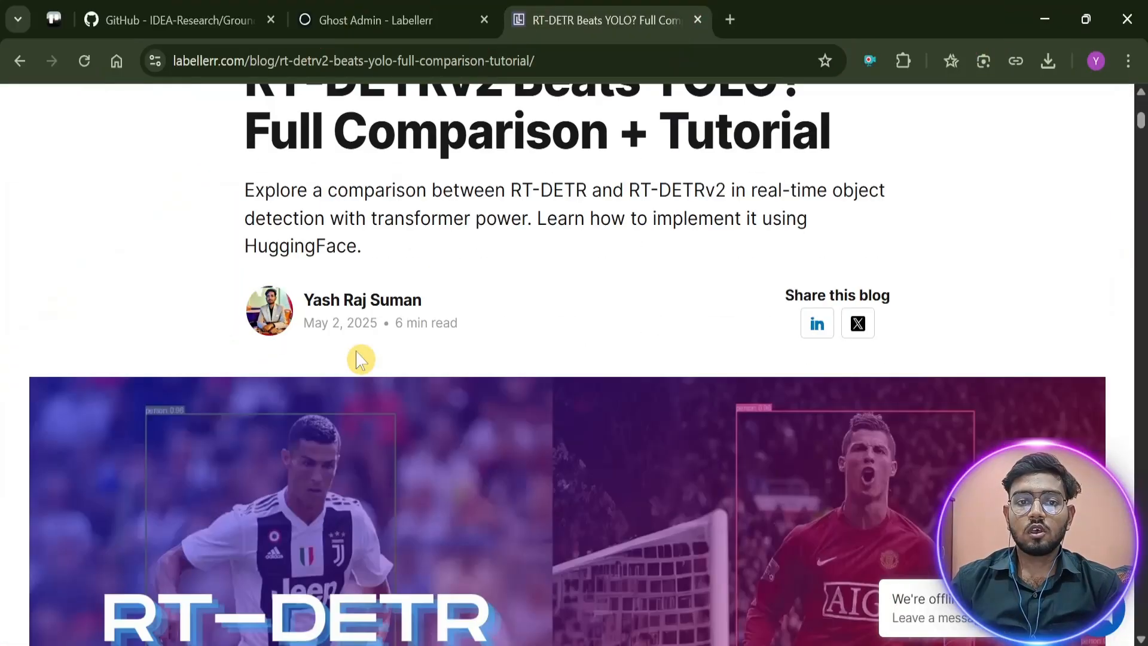
Scroll the Labellerr blog back to the 'RT-DETRv2 Beats YOLO? Full Comparison + Tutorial' title.
scroll("up", 3)
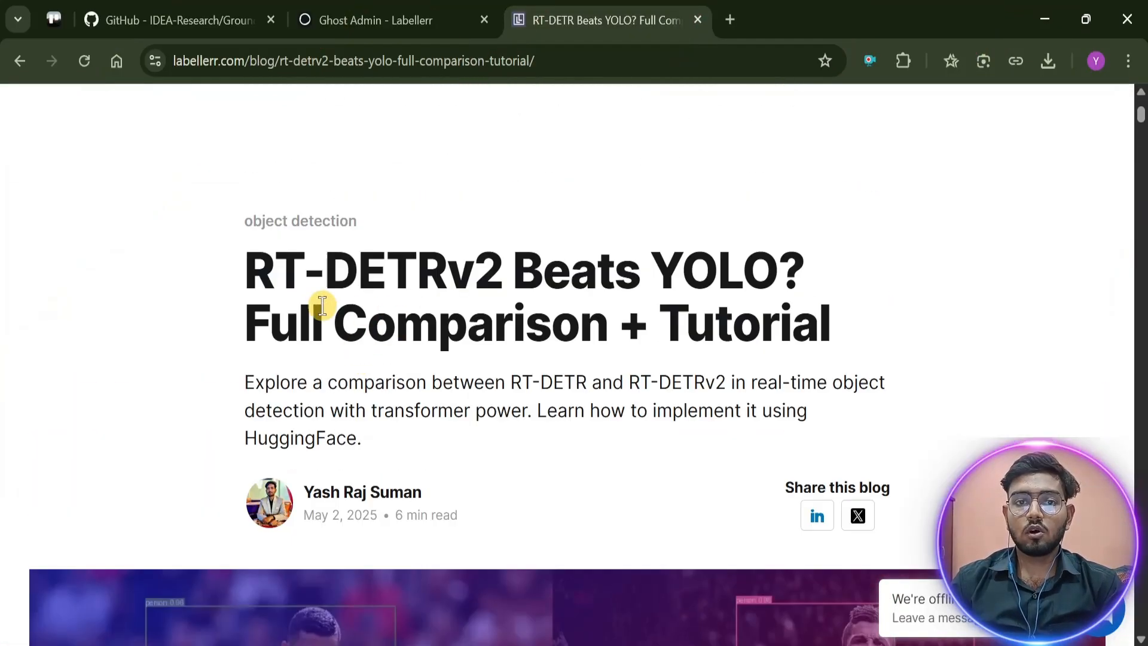